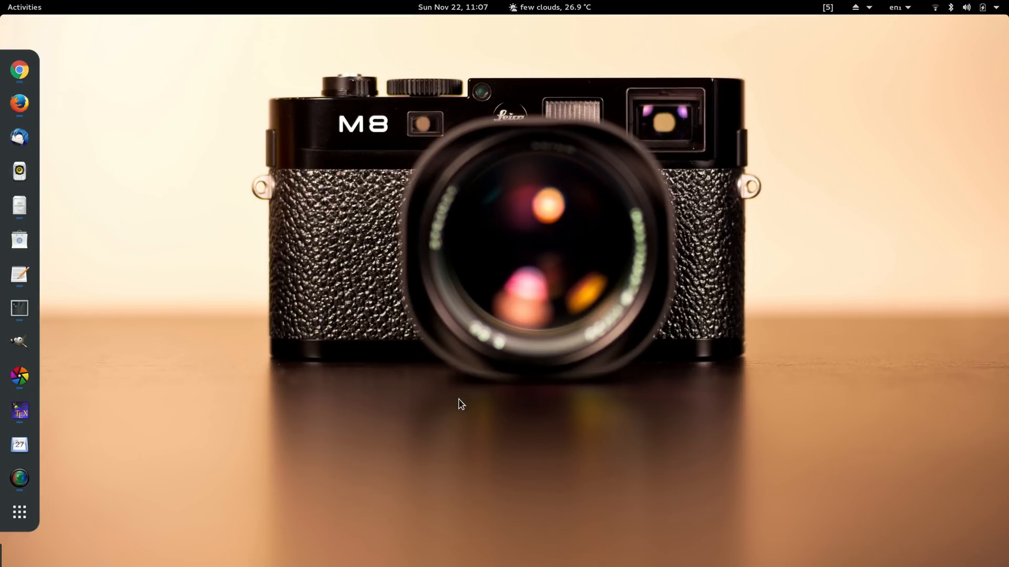
Step: Launch darktable from the dock into its lighttable view with the two-photo collection
{"action": "left_click", "coordinate": [24, 7]}
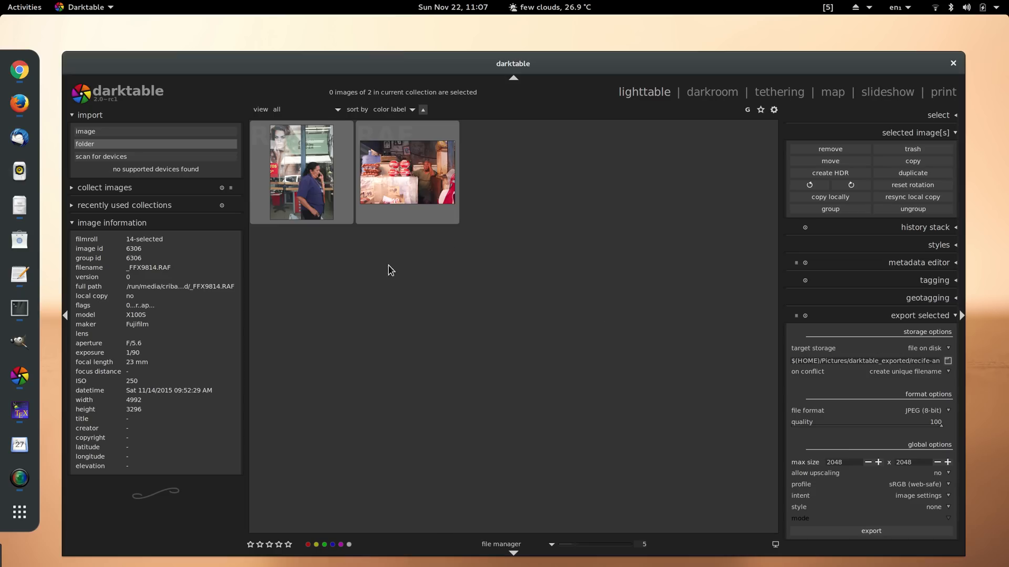
{"action": "mouse_move", "coordinate": [419, 195]}
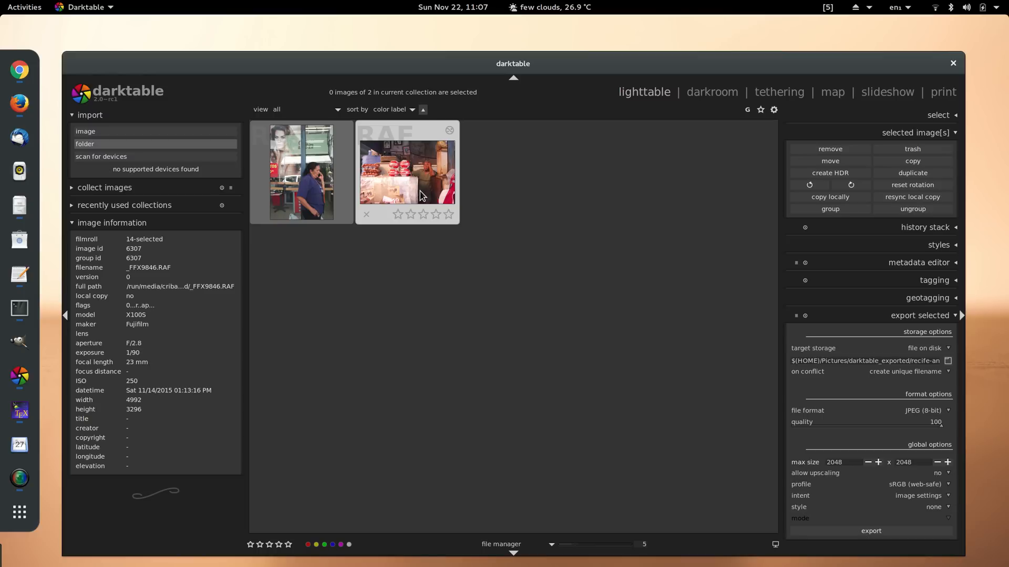
{"action": "mouse_move", "coordinate": [420, 185]}
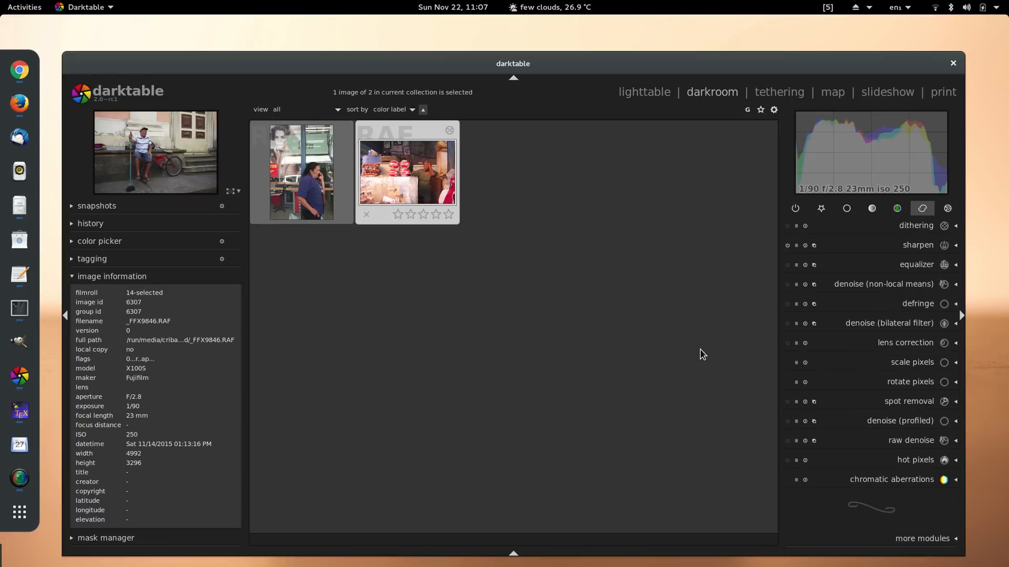
Step: Open the market stall photo in darkroom and enable automatic exposure, leaving about +0.01 EV
{"action": "double_click", "coordinate": [406, 171]}
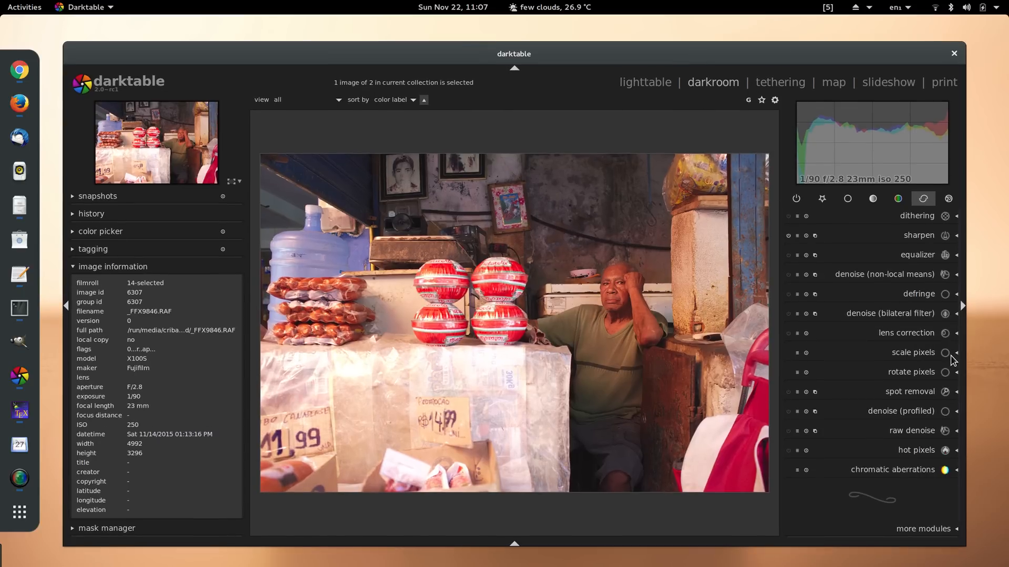
{"action": "mouse_move", "coordinate": [924, 437]}
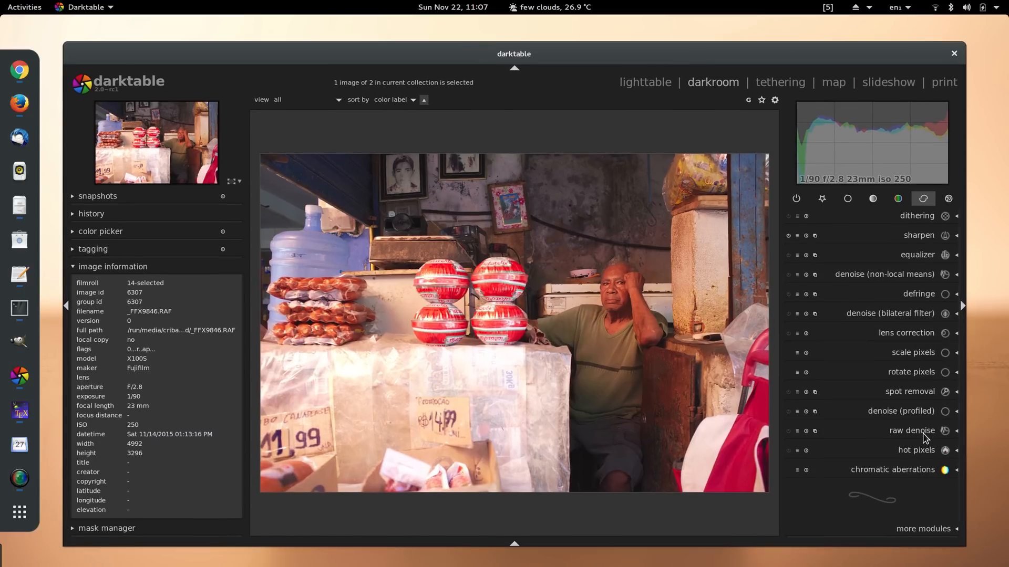
{"action": "left_click", "coordinate": [847, 199]}
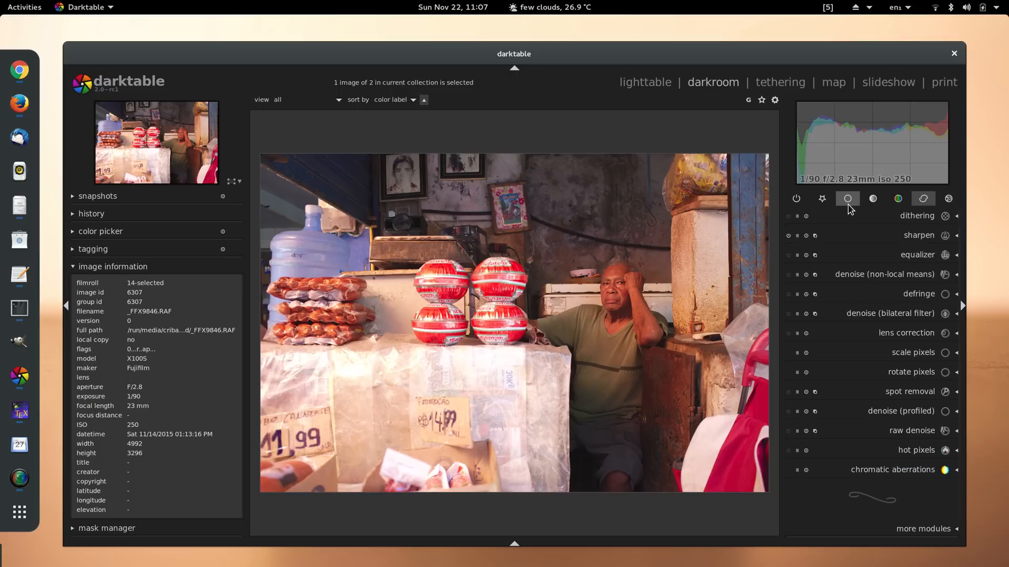
{"action": "left_click", "coordinate": [847, 199]}
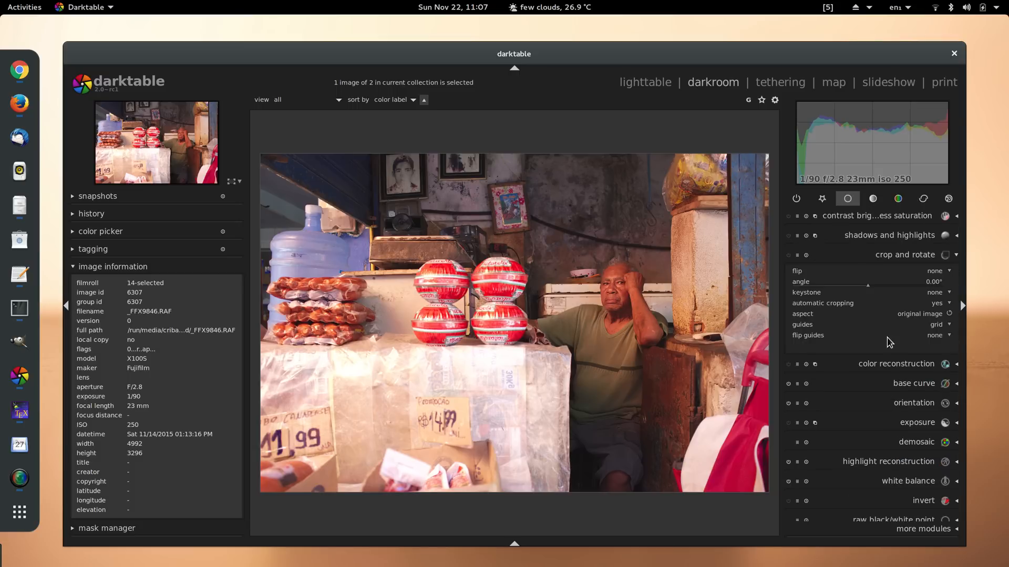
{"action": "left_click", "coordinate": [905, 254]}
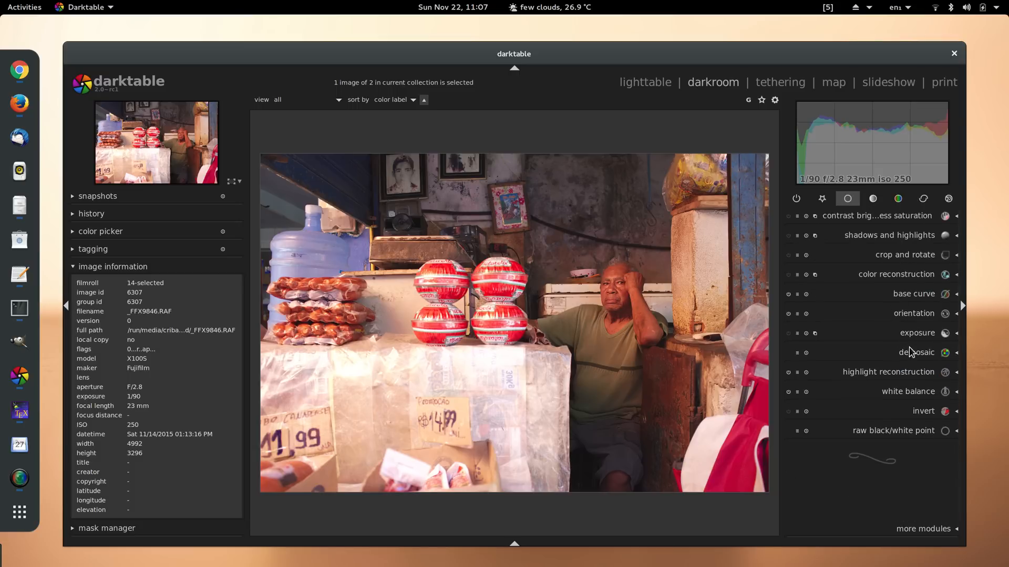
{"action": "left_click", "coordinate": [919, 333]}
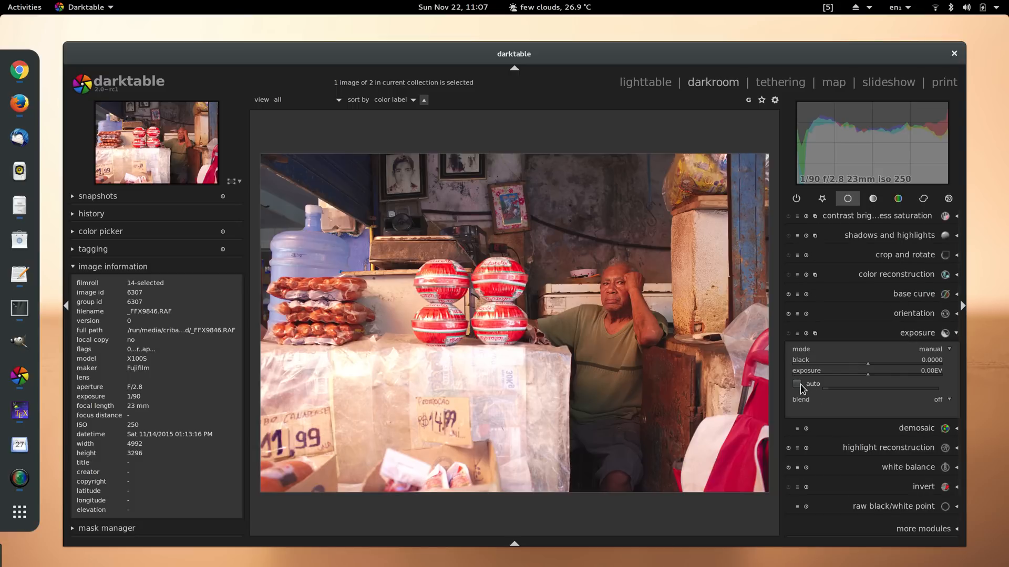
{"action": "left_click", "coordinate": [797, 385]}
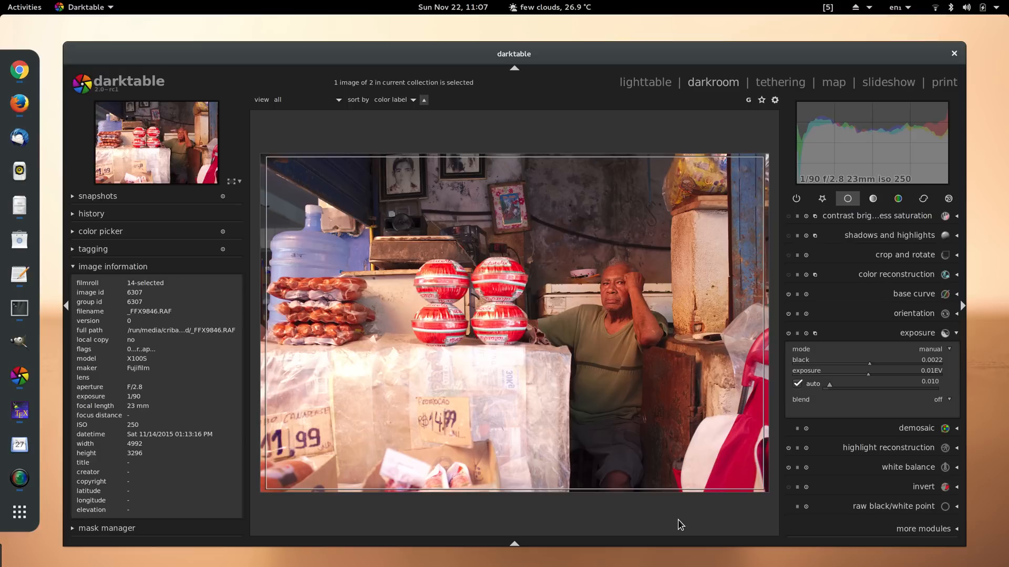
{"action": "mouse_move", "coordinate": [901, 403]}
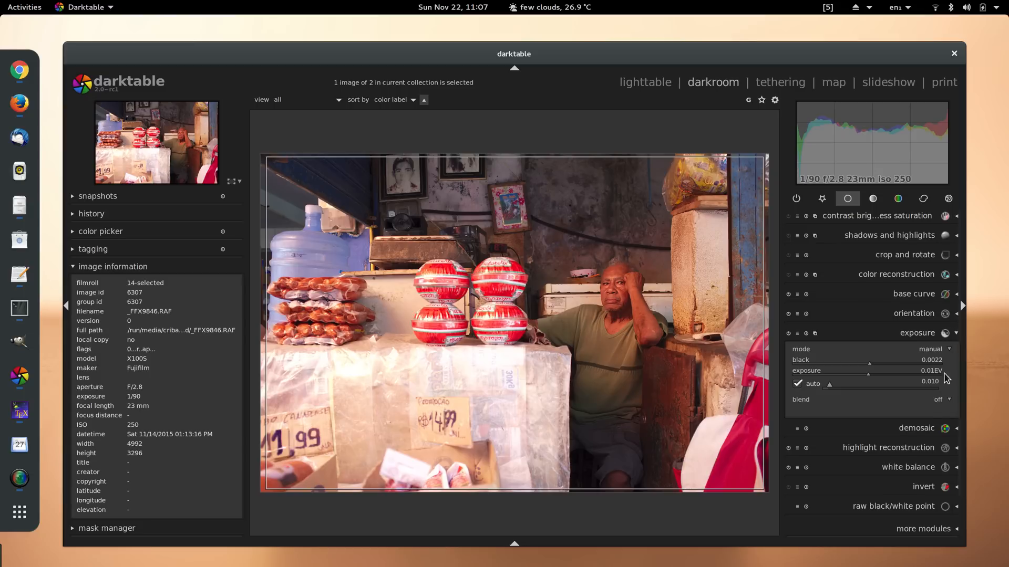
{"action": "mouse_move", "coordinate": [921, 345]}
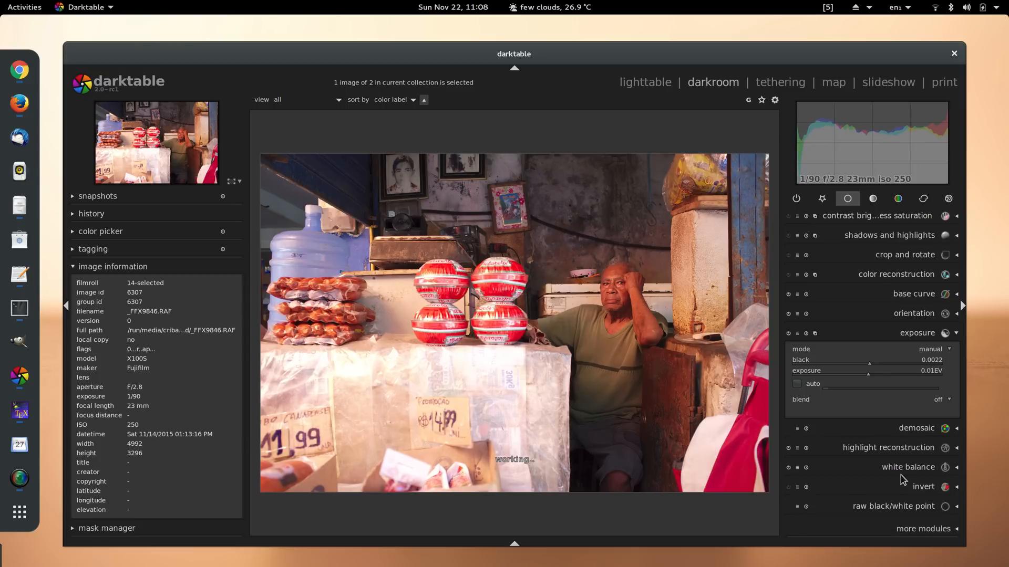
{"action": "mouse_move", "coordinate": [927, 371]}
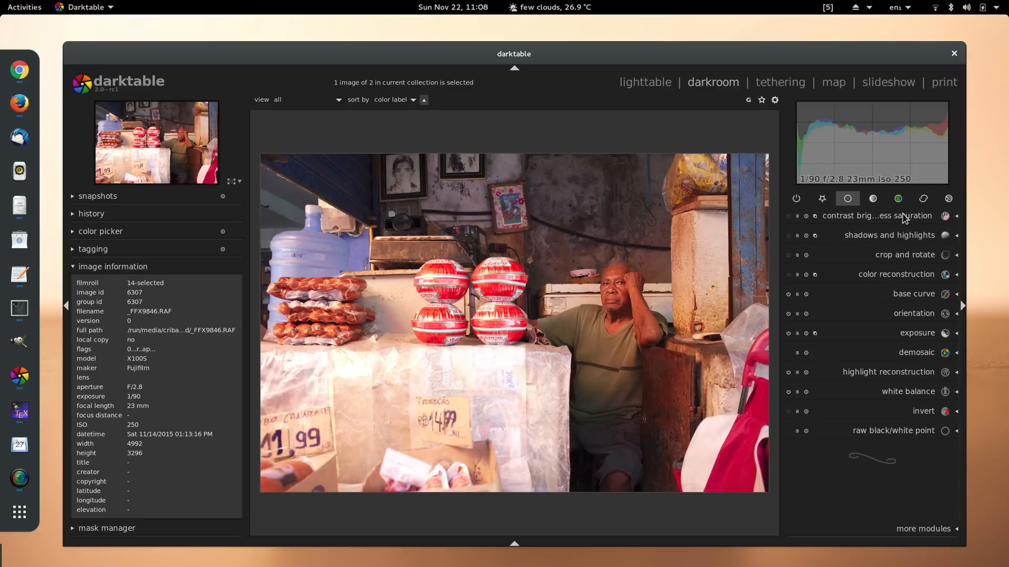
Step: Enable lens correction for the Fujifilm X100S and profiled denoise at 0.40 strength
{"action": "left_click", "coordinate": [922, 199]}
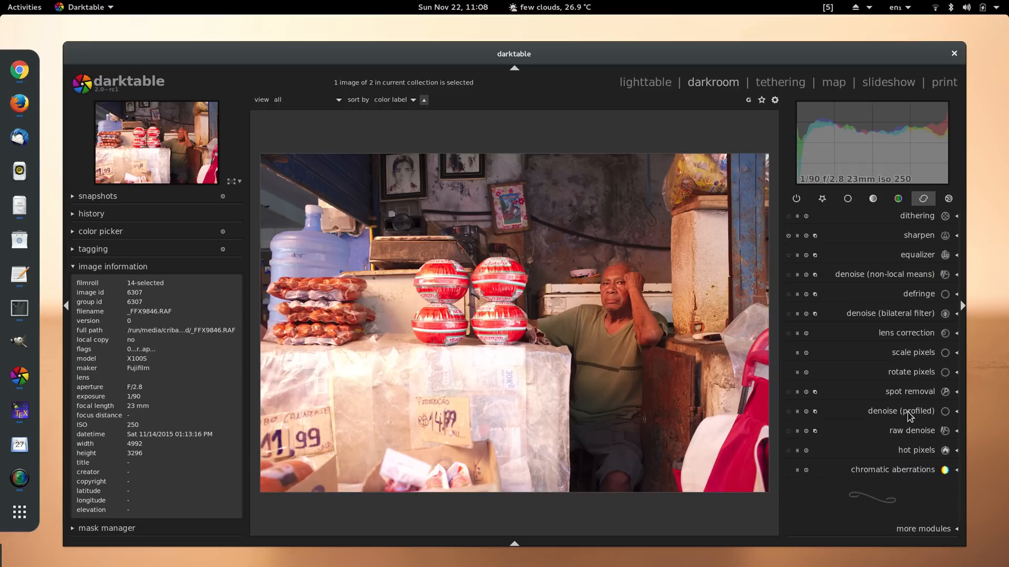
{"action": "left_click", "coordinate": [907, 333]}
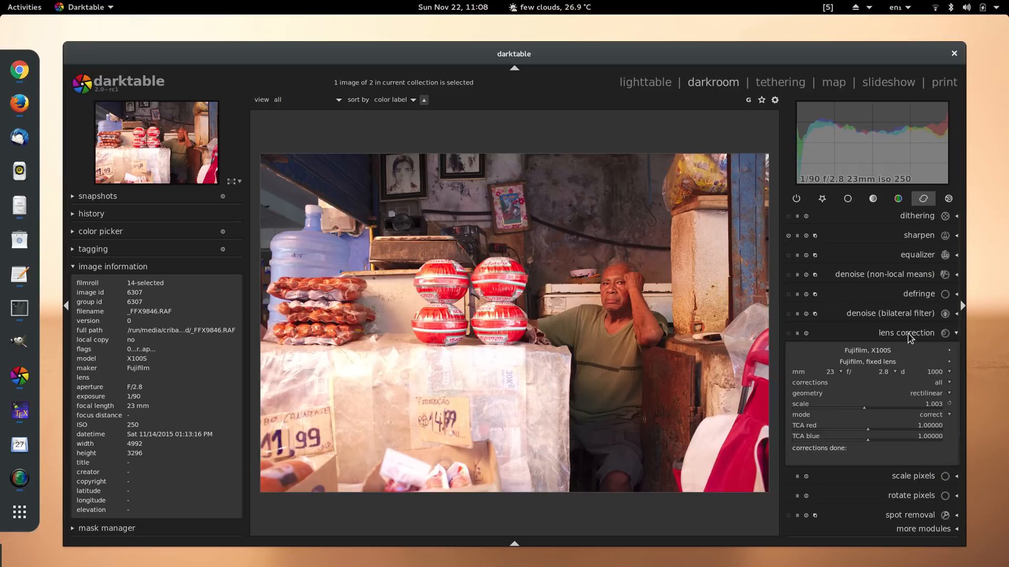
{"action": "mouse_move", "coordinate": [790, 341]}
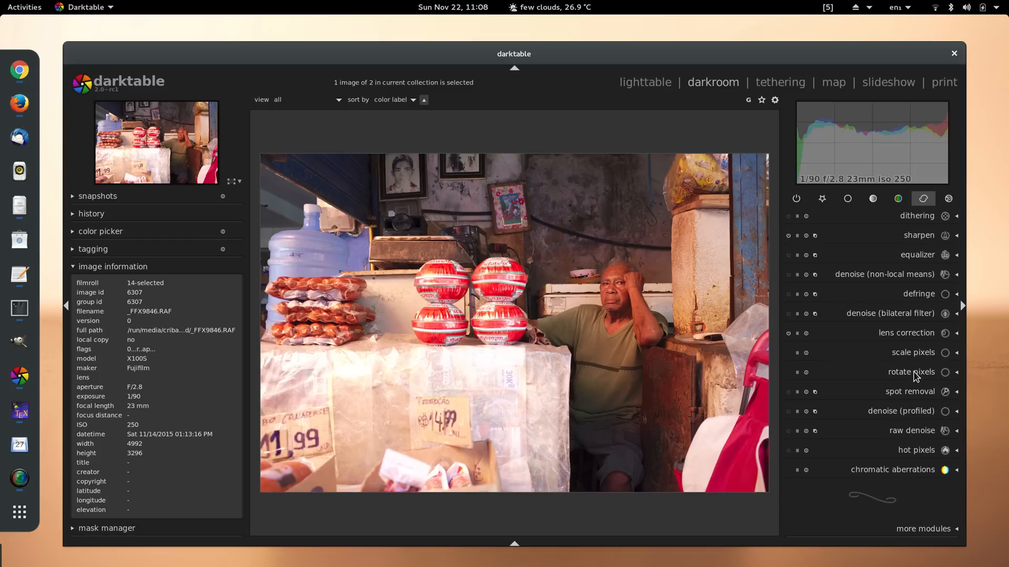
{"action": "left_click", "coordinate": [902, 411]}
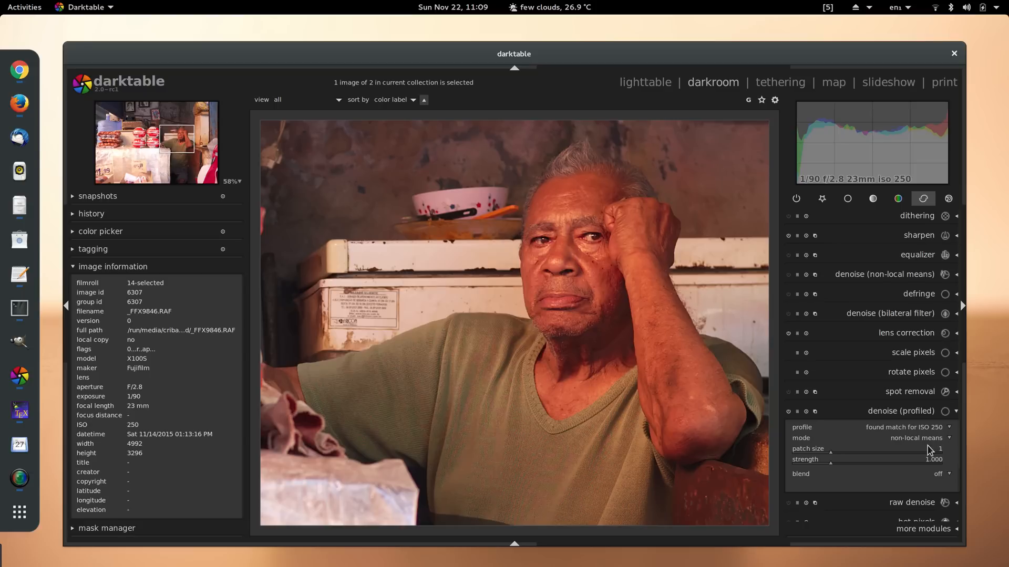
{"action": "mouse_move", "coordinate": [938, 450]}
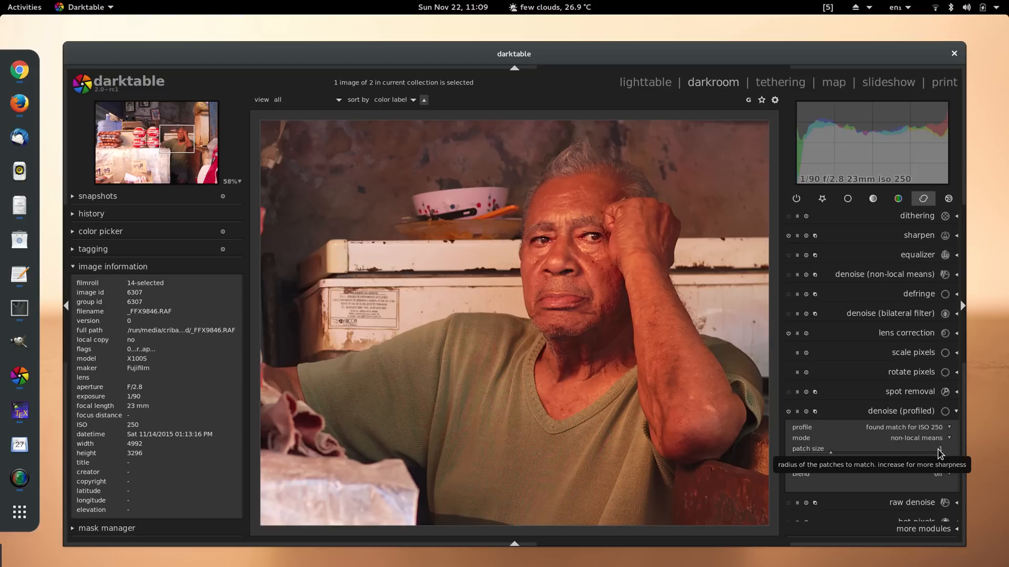
{"action": "mouse_move", "coordinate": [939, 459]}
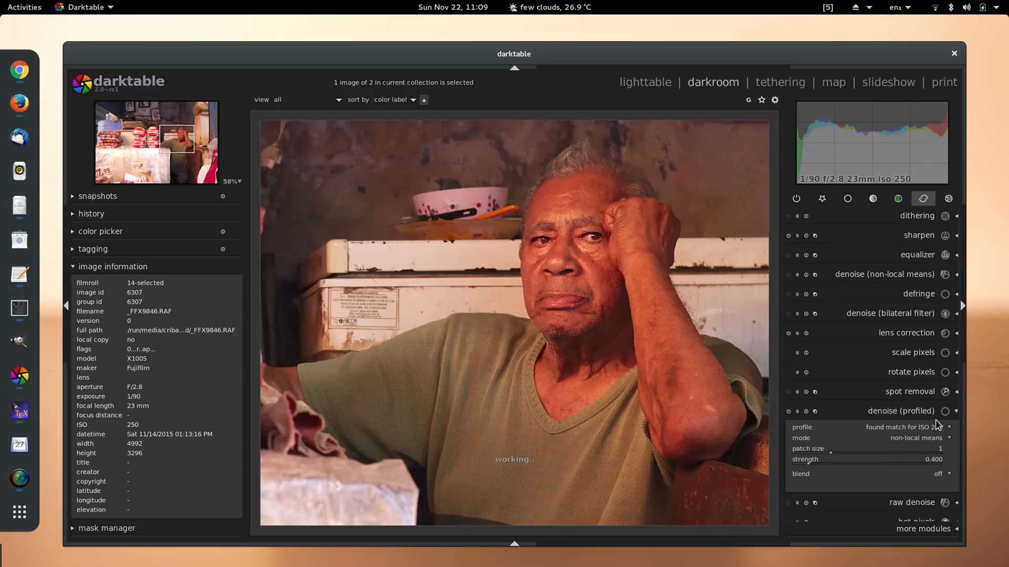
{"action": "mouse_move", "coordinate": [901, 411]}
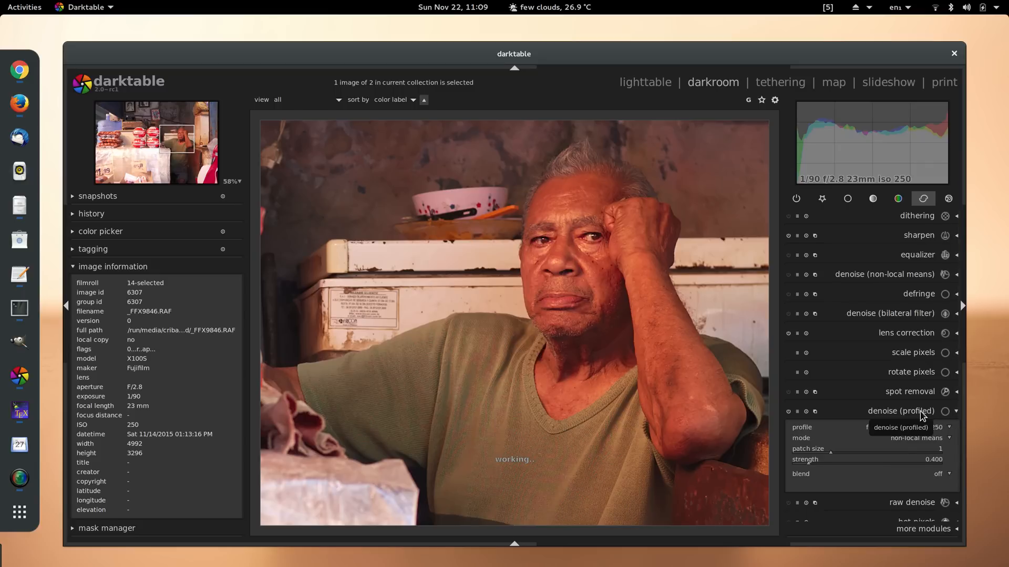
{"action": "left_click", "coordinate": [901, 410]}
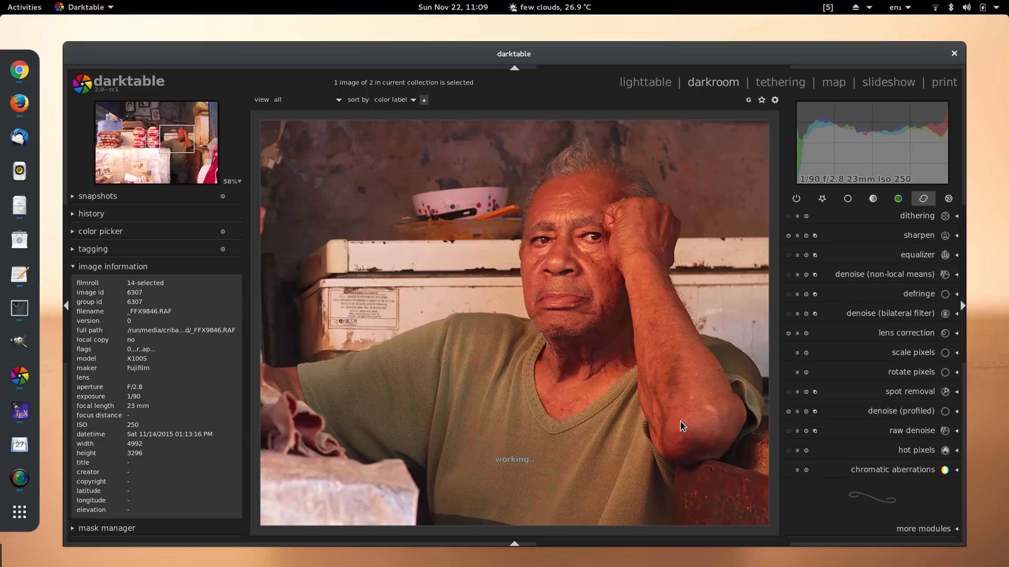
{"action": "mouse_move", "coordinate": [551, 403]}
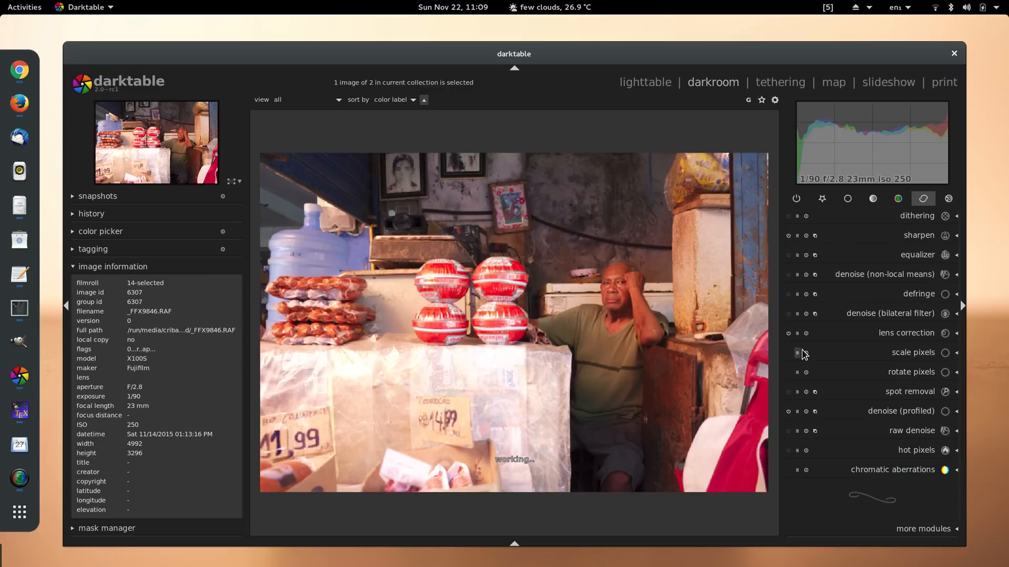
Step: Browse the tone and colour module groups and expand the photo's editing history
{"action": "left_click", "coordinate": [872, 198]}
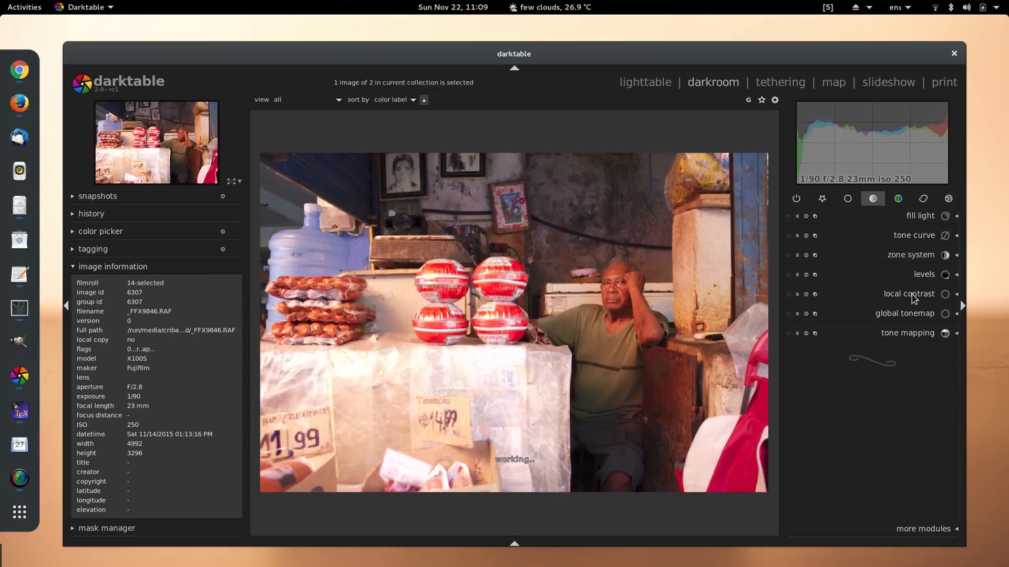
{"action": "mouse_move", "coordinate": [921, 278]}
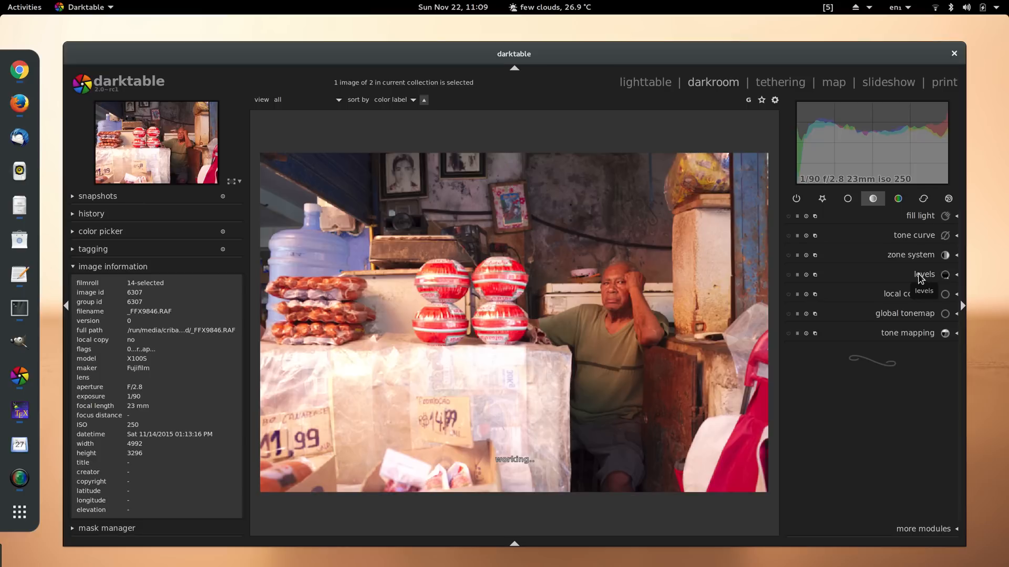
{"action": "mouse_move", "coordinate": [921, 246]}
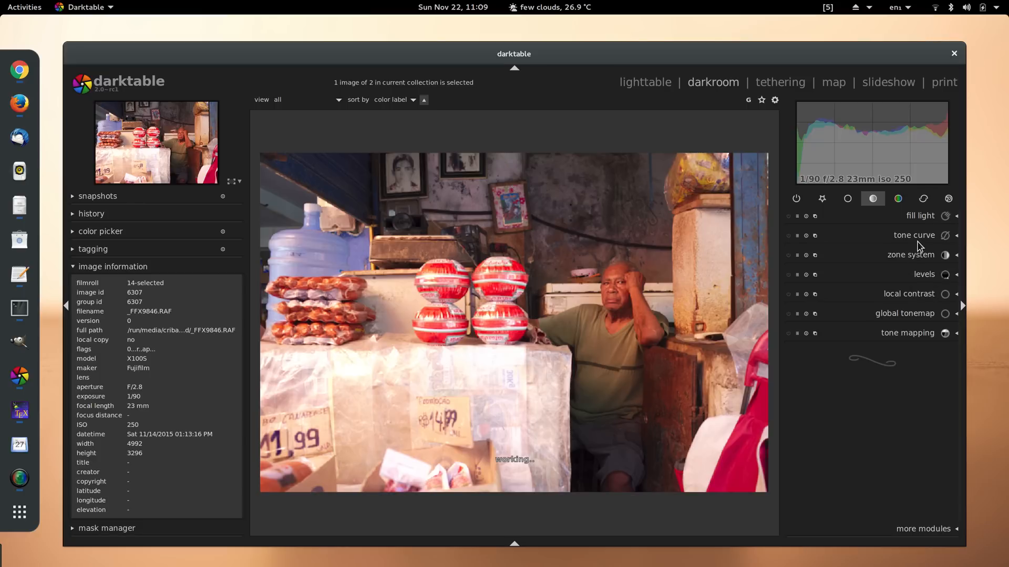
{"action": "left_click", "coordinate": [898, 199]}
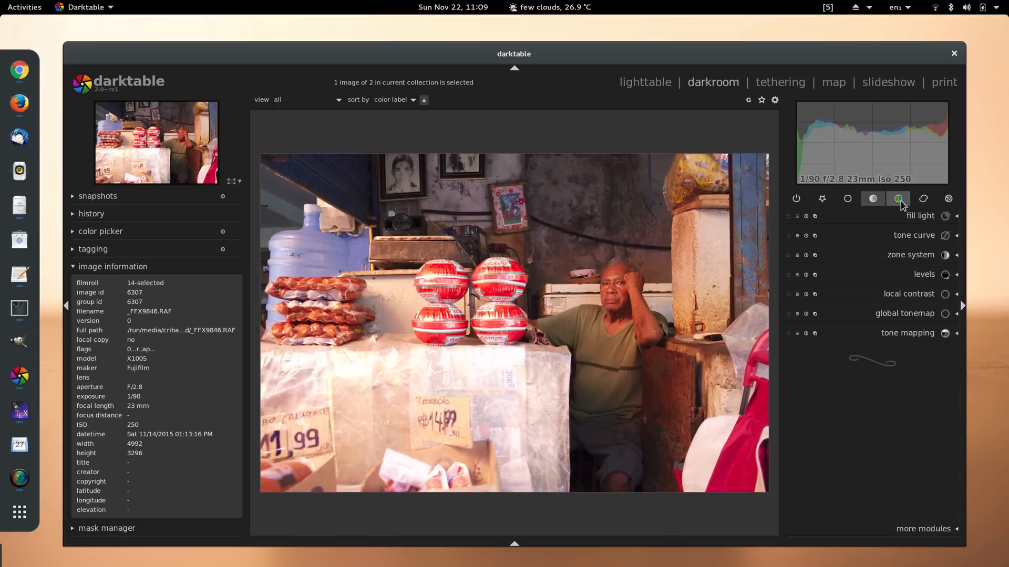
{"action": "left_click", "coordinate": [898, 198]}
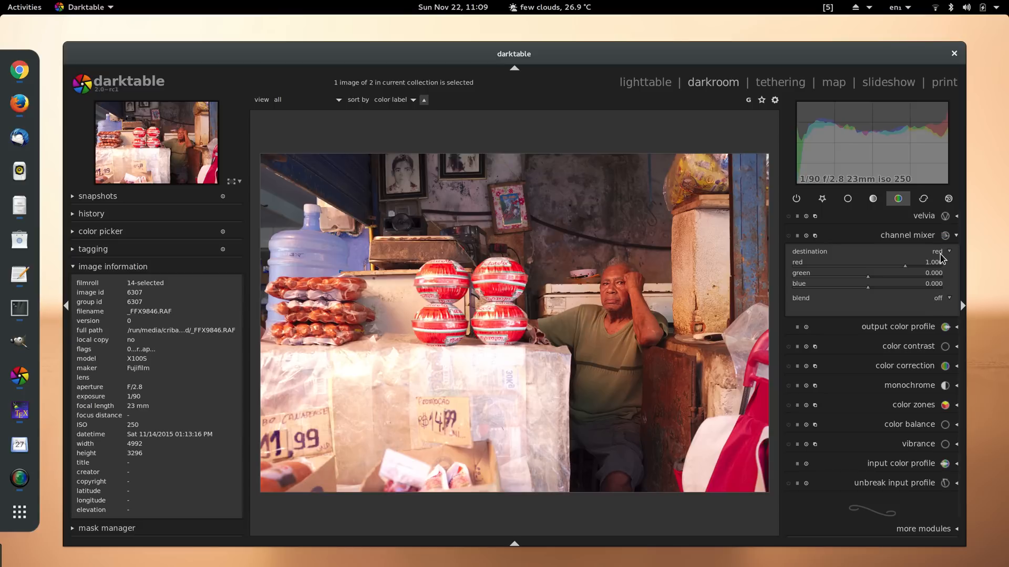
{"action": "left_click", "coordinate": [940, 251]}
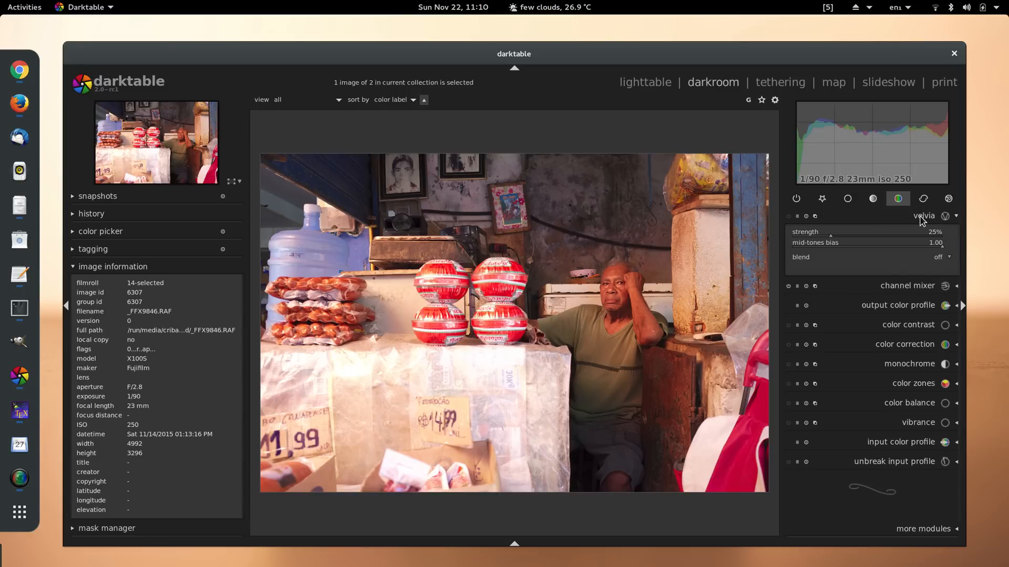
{"action": "left_click", "coordinate": [924, 216]}
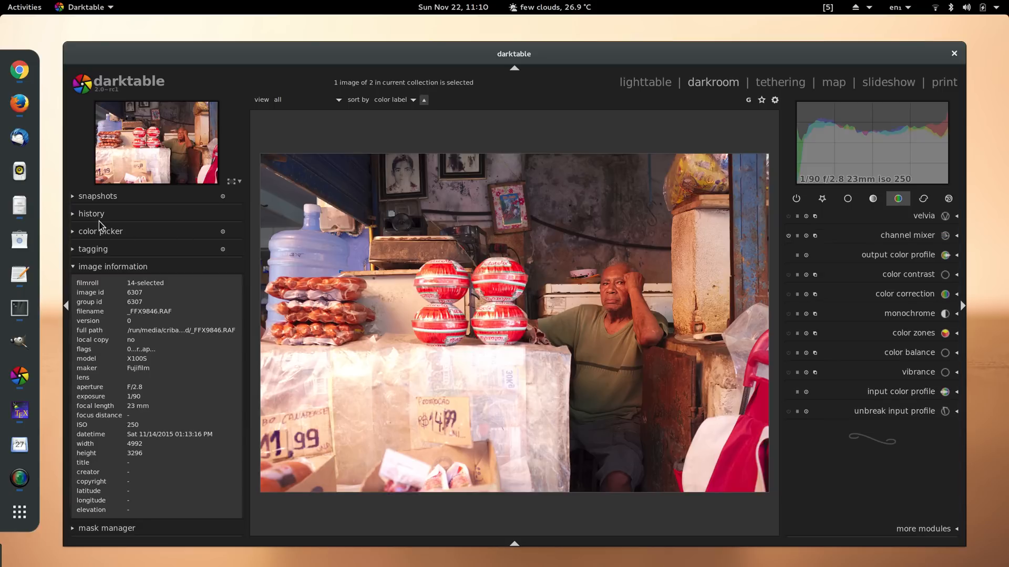
{"action": "left_click", "coordinate": [90, 213]}
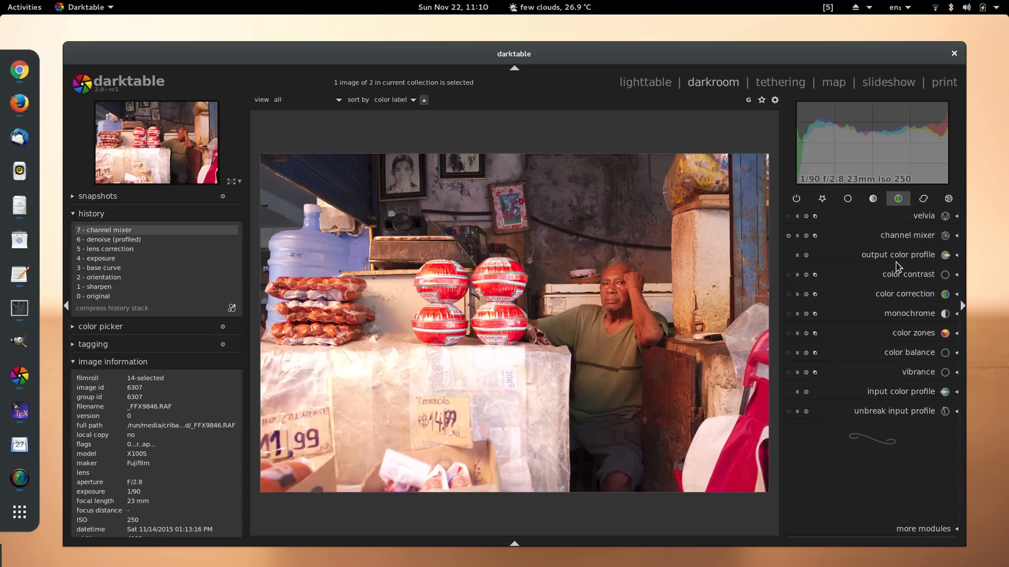
Step: Apply the channel mixer's B/W preset (gray 0.21/0.72/0.07), then switch the module off
{"action": "left_click", "coordinate": [908, 235]}
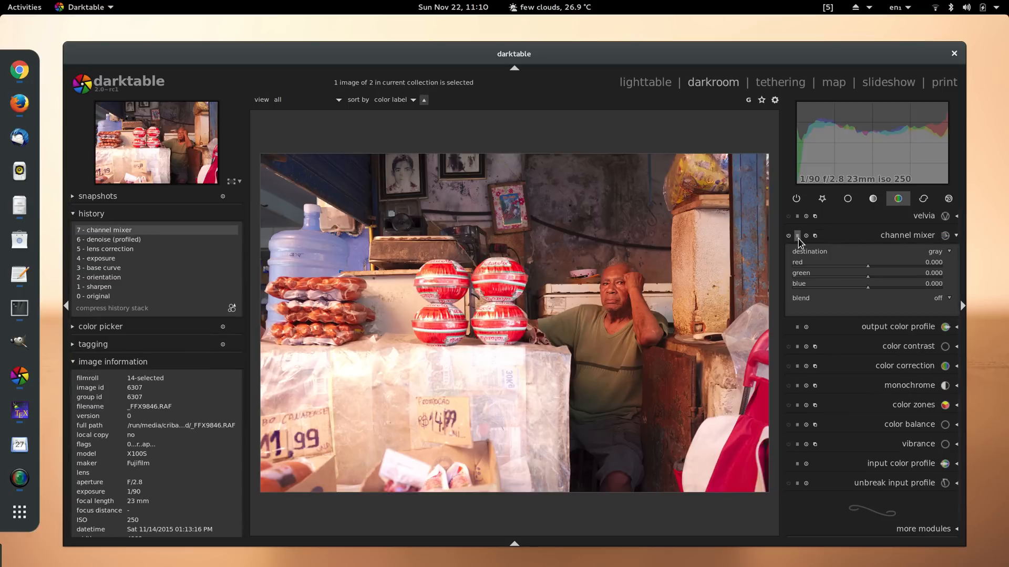
{"action": "left_click", "coordinate": [948, 235]}
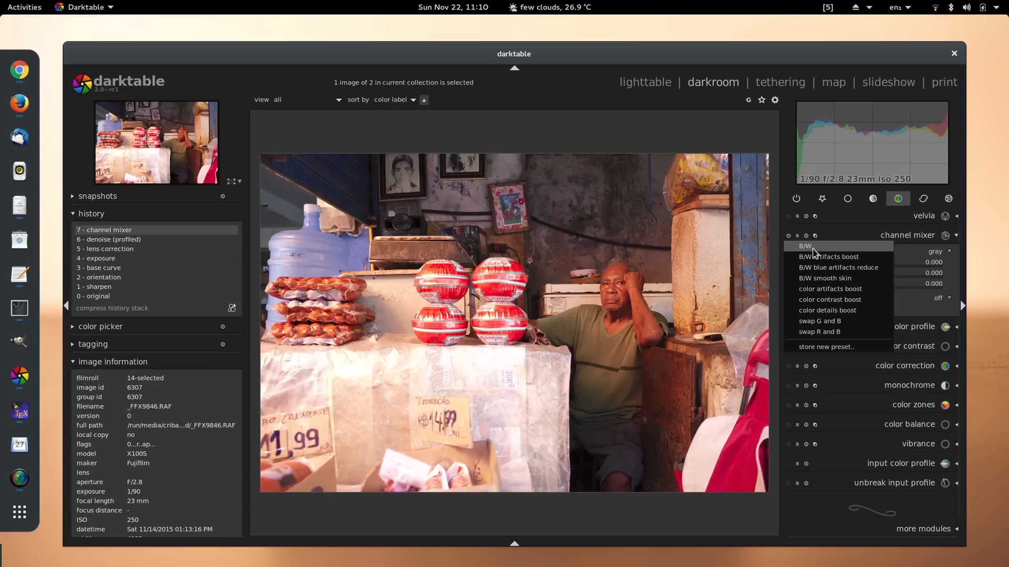
{"action": "left_click", "coordinate": [804, 246]}
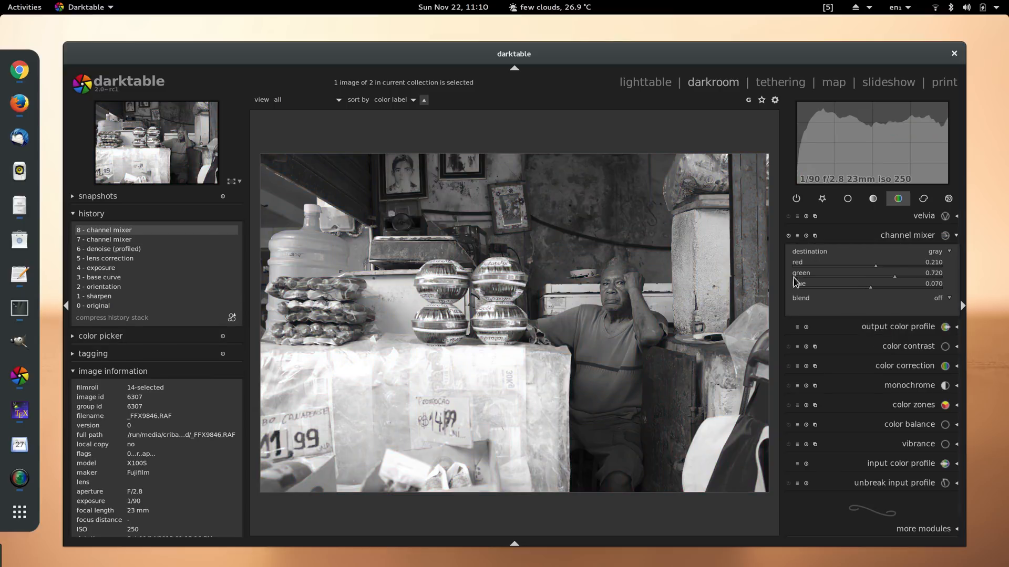
{"action": "left_click", "coordinate": [814, 235]}
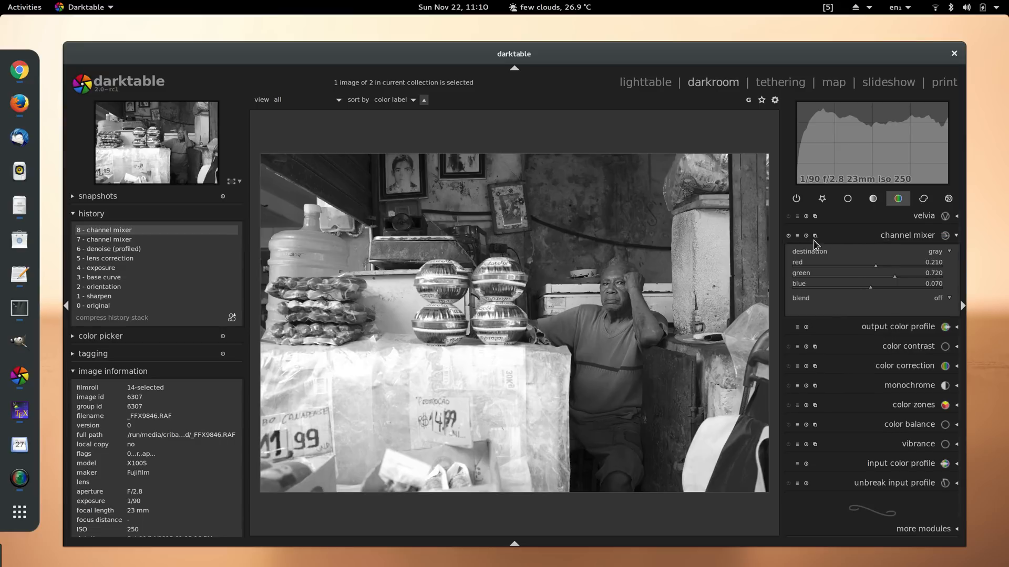
{"action": "mouse_move", "coordinate": [790, 241]}
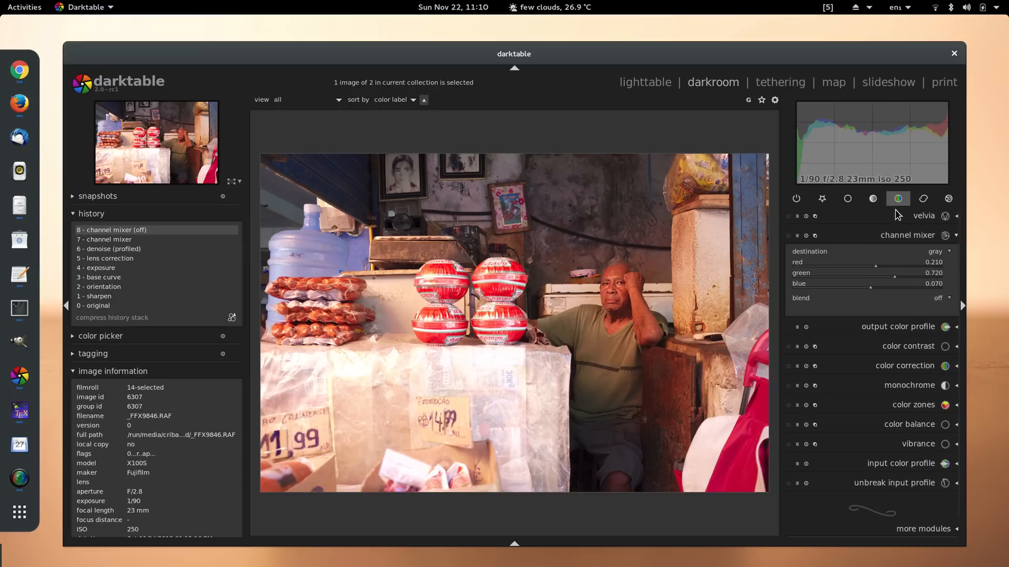
Step: Try the color zones 'black & white film' preset, disable it, and revert history to step 7 (channel mixer)
{"action": "left_click", "coordinate": [908, 234]}
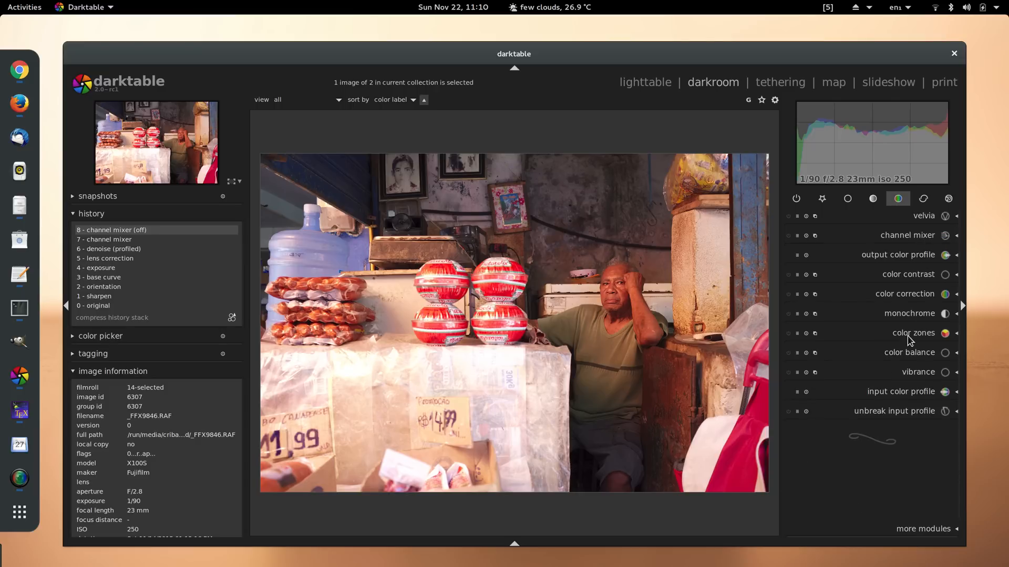
{"action": "left_click", "coordinate": [913, 333]}
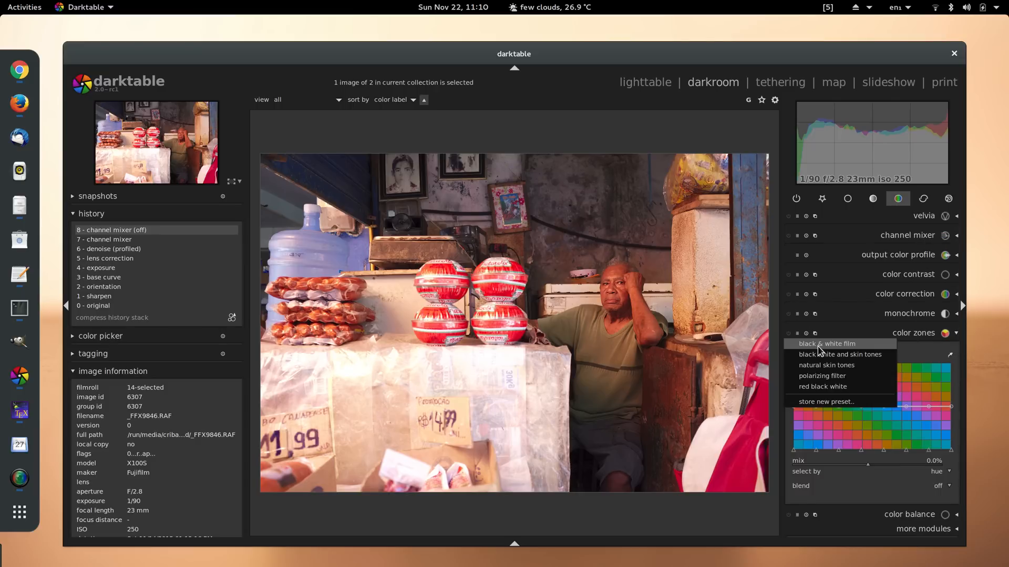
{"action": "left_click", "coordinate": [827, 343]}
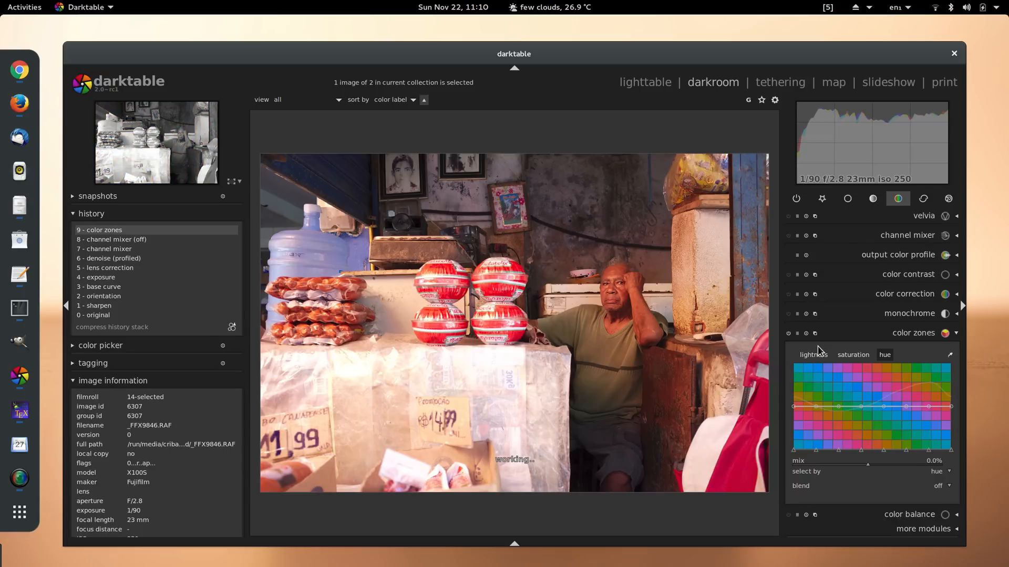
{"action": "left_click", "coordinate": [852, 354]}
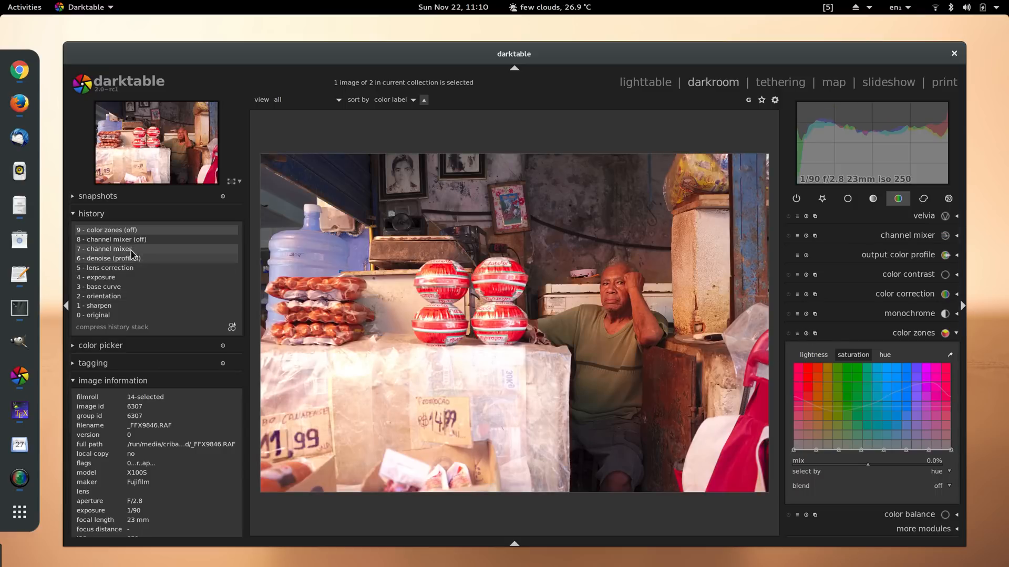
{"action": "left_click", "coordinate": [108, 249]}
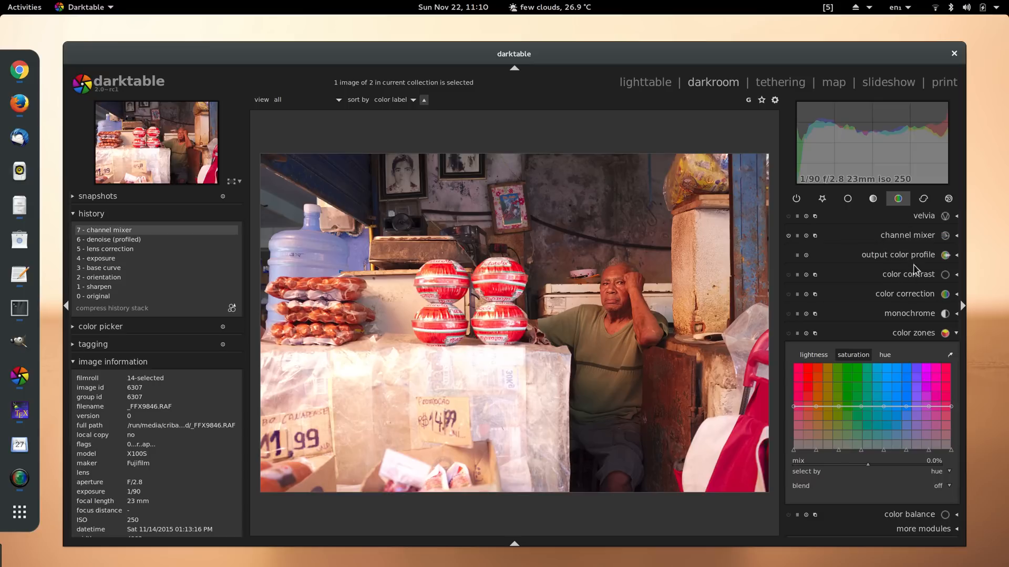
{"action": "mouse_move", "coordinate": [909, 335]}
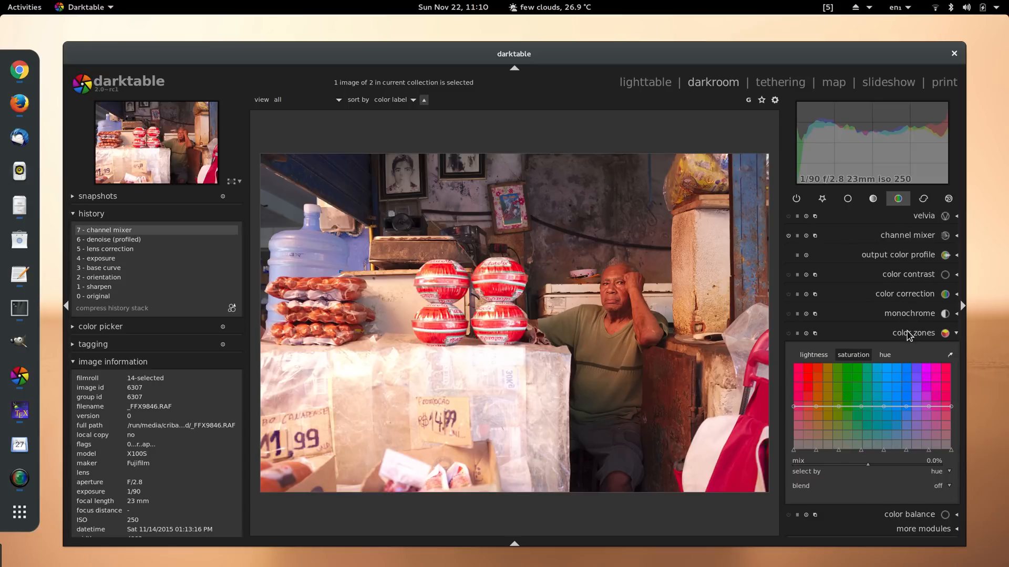
{"action": "left_click", "coordinate": [914, 333]}
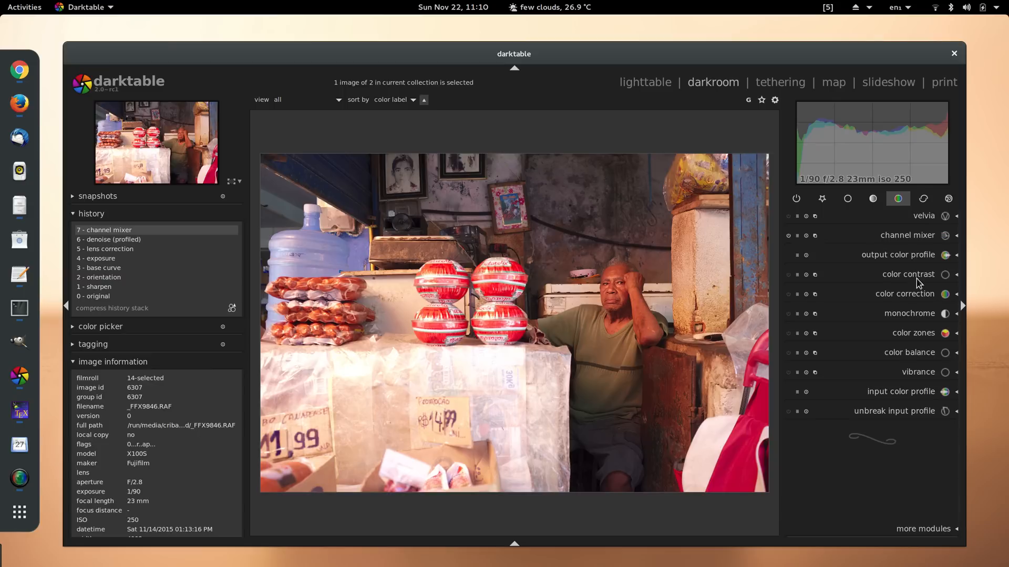
Step: Enable monochrome, experiment moving the virtual colour filter across greens, cyans, blues and reds, then reset to defaults
{"action": "left_click", "coordinate": [910, 313]}
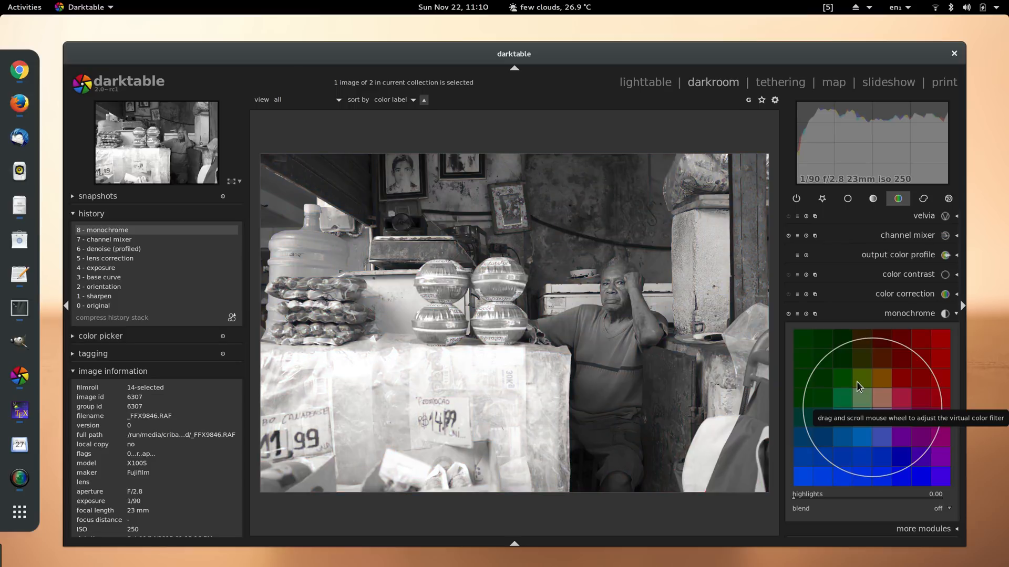
{"action": "left_click_drag", "start_coordinate": [859, 386], "coordinate": [894, 406]}
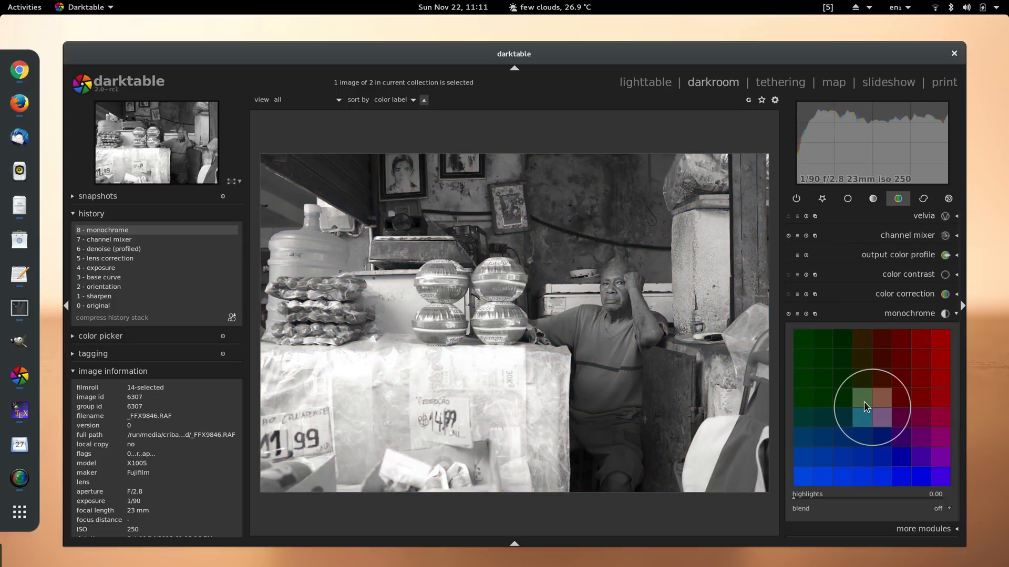
{"action": "left_click", "coordinate": [827, 372]}
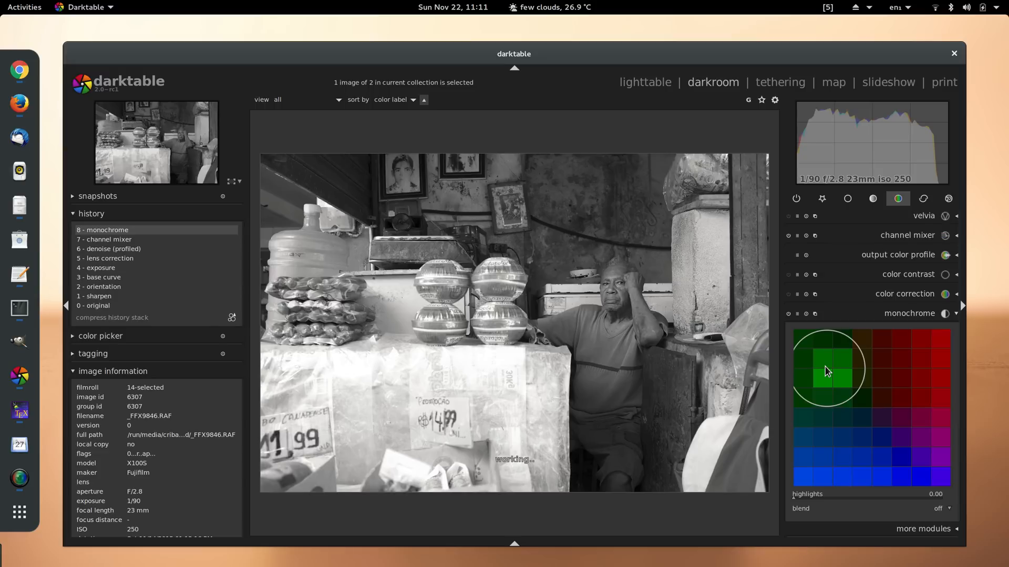
{"action": "left_click_drag", "start_coordinate": [827, 371], "coordinate": [836, 432]}
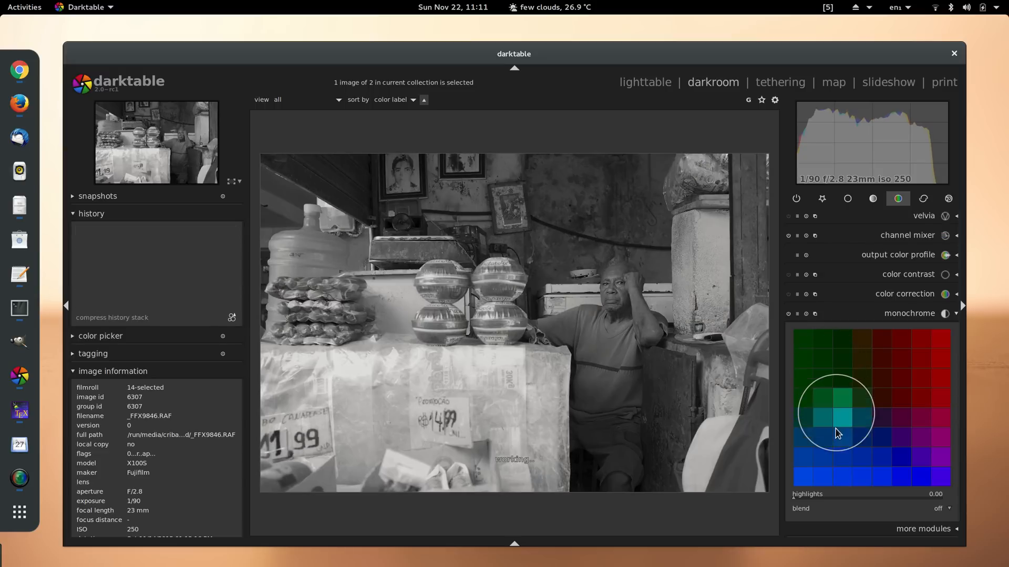
{"action": "left_click_drag", "start_coordinate": [837, 412], "coordinate": [849, 437]}
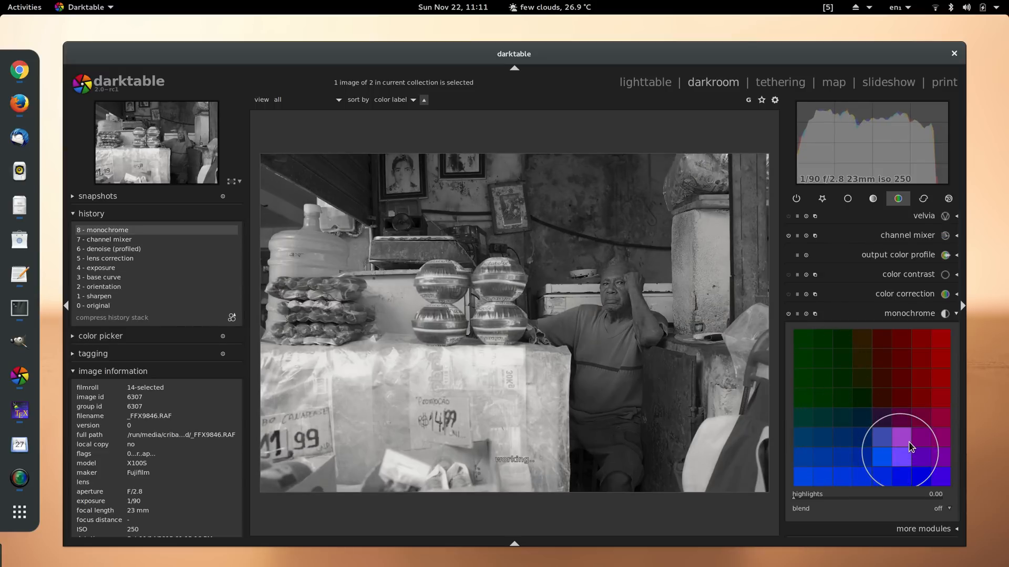
{"action": "left_click_drag", "start_coordinate": [908, 448], "coordinate": [921, 461]}
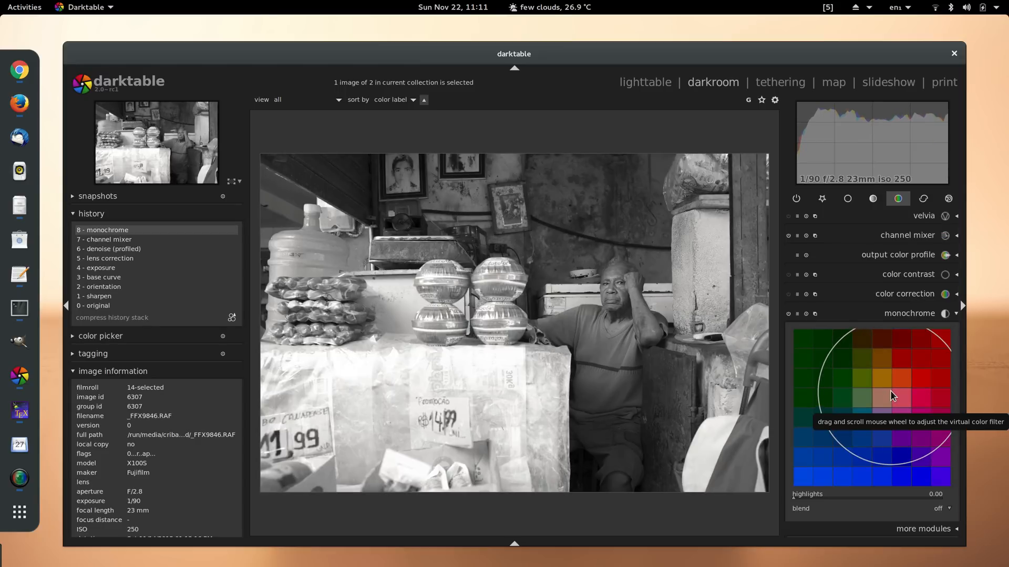
{"action": "mouse_move", "coordinate": [812, 321]}
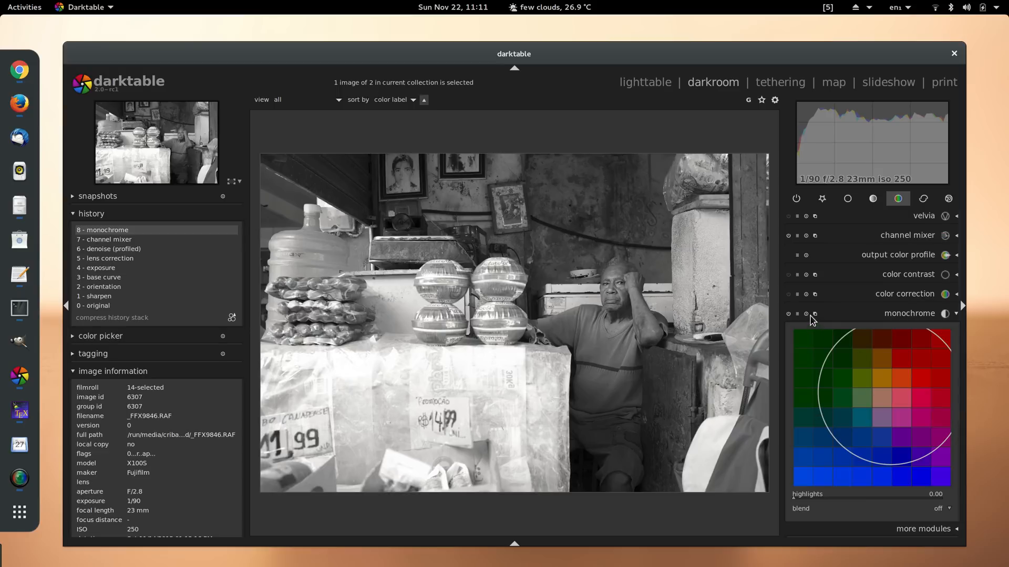
{"action": "left_click", "coordinate": [826, 363]}
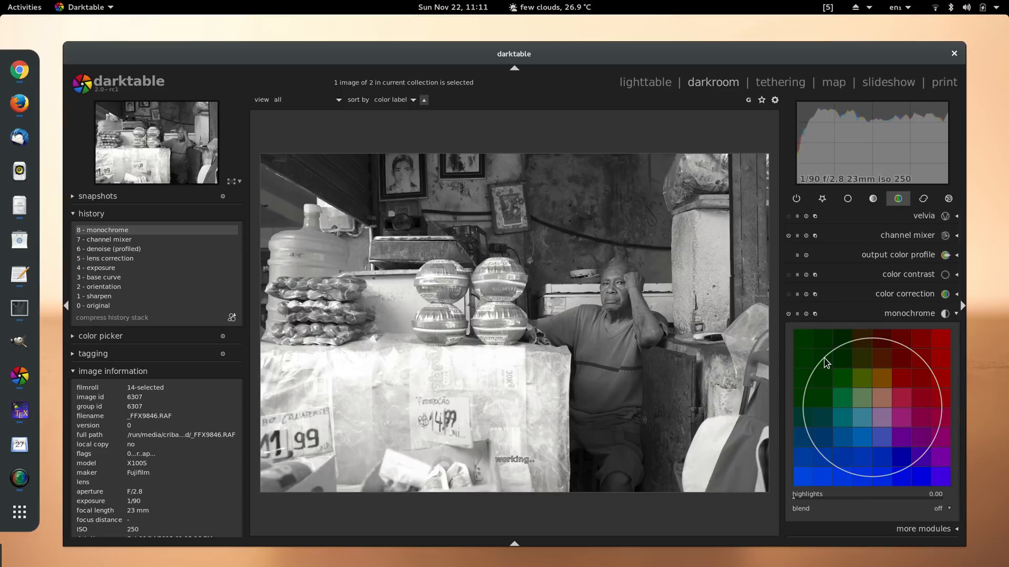
{"action": "left_click", "coordinate": [910, 313]}
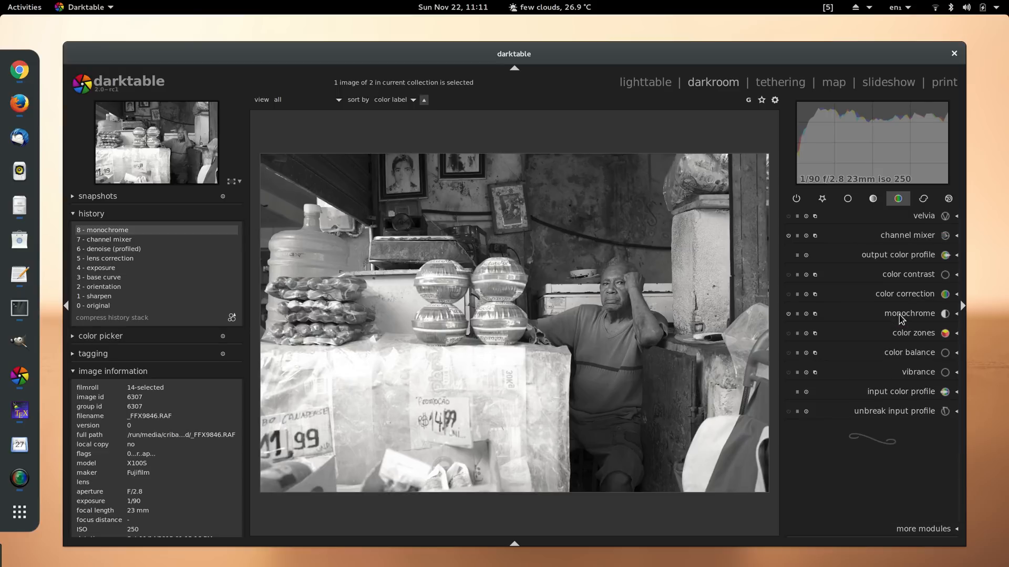
{"action": "mouse_move", "coordinate": [910, 313]}
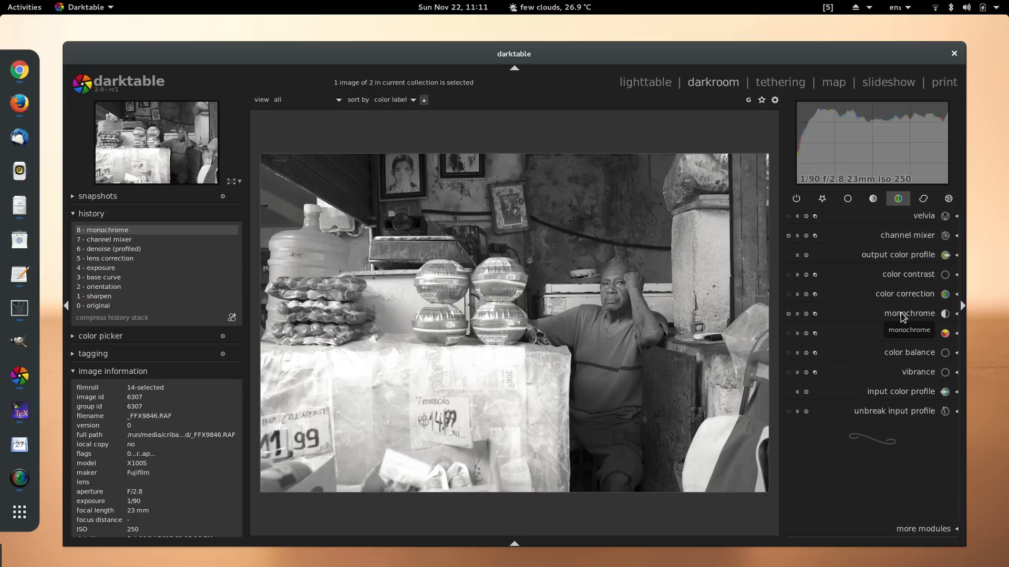
{"action": "mouse_move", "coordinate": [600, 233]}
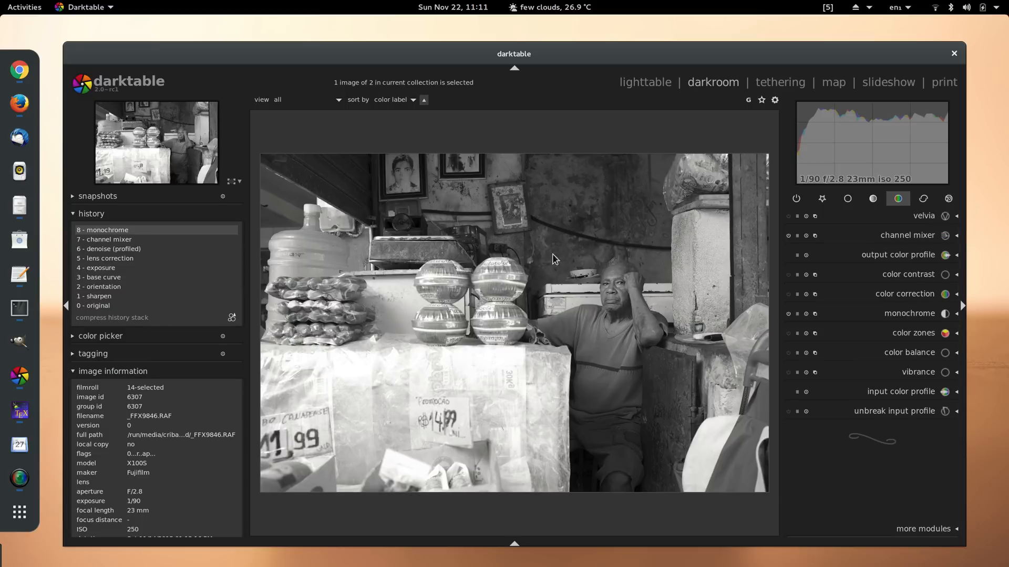
{"action": "mouse_move", "coordinate": [647, 368]}
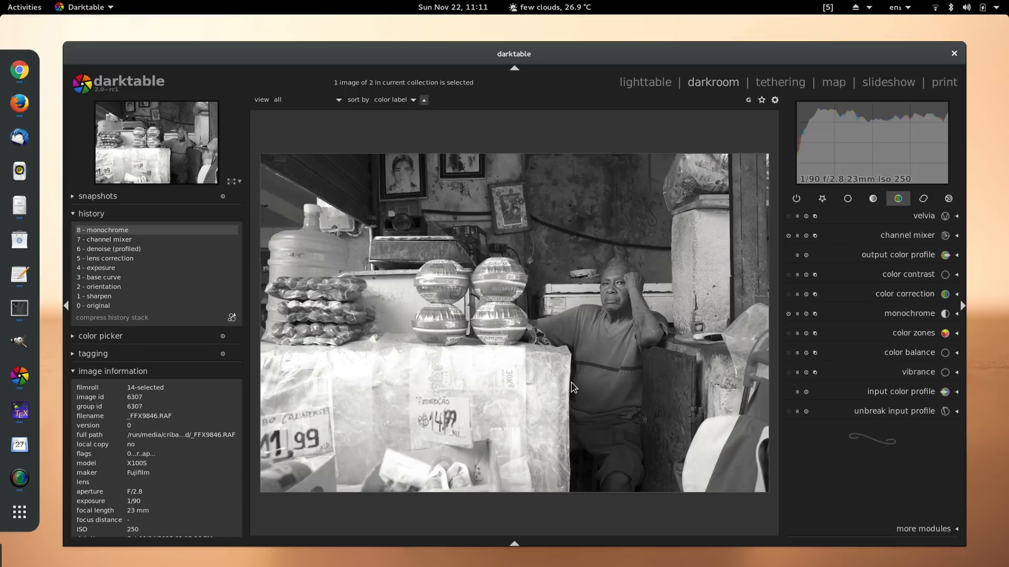
{"action": "mouse_move", "coordinate": [559, 321]}
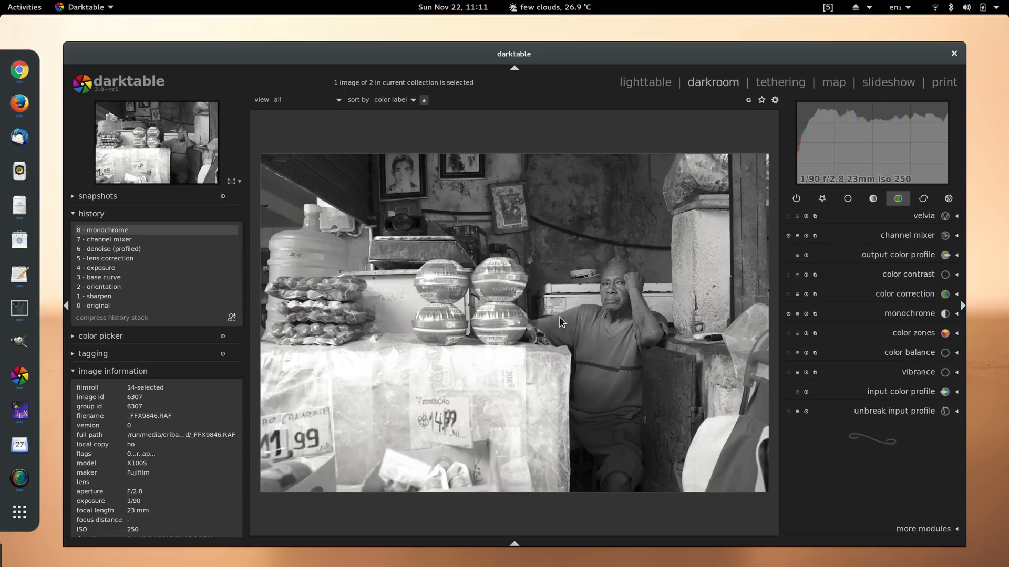
{"action": "mouse_move", "coordinate": [835, 321]}
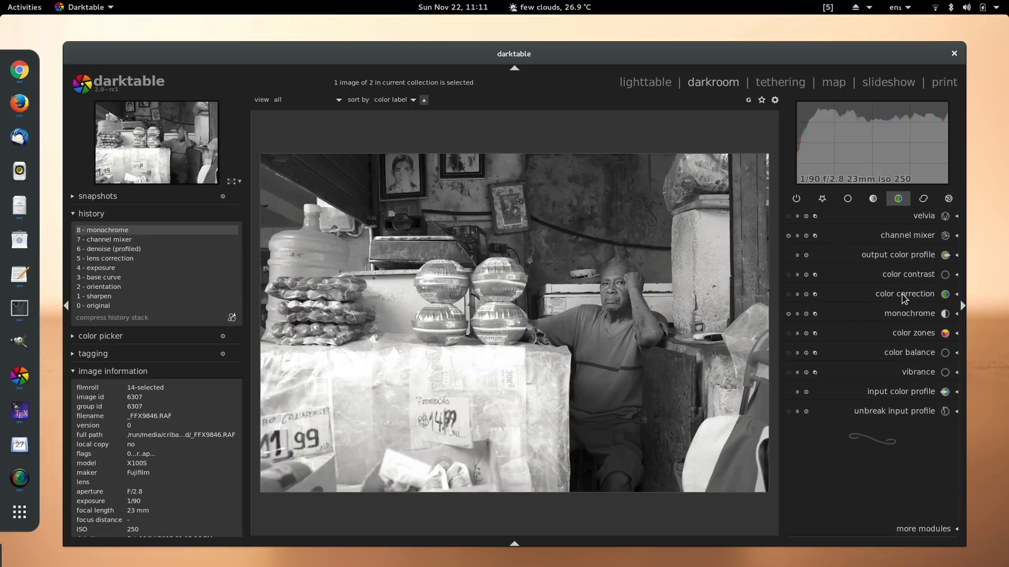
Step: Apply the color correction 'warming filter' preset on top of the monochrome conversion
{"action": "left_click", "coordinate": [905, 293]}
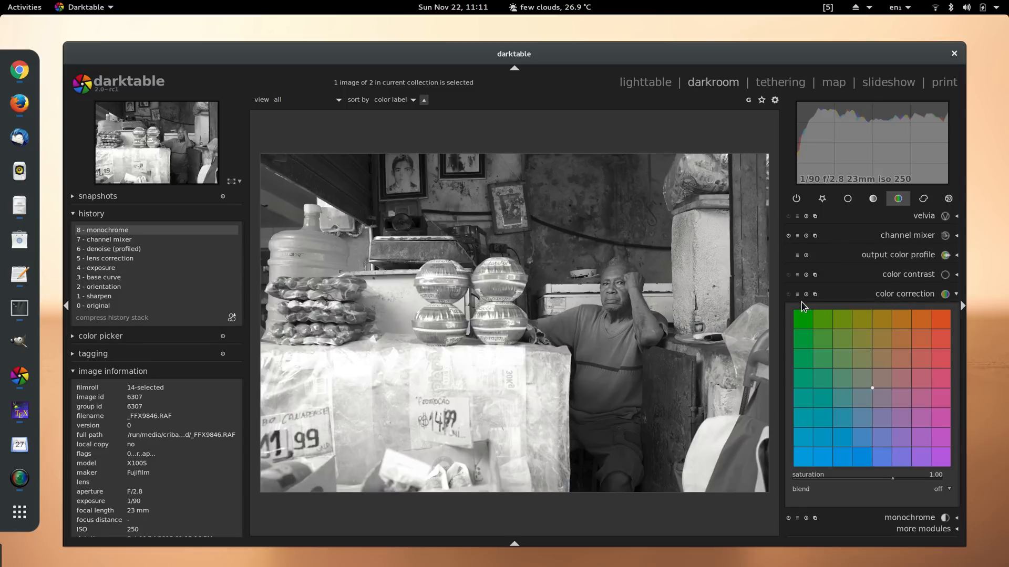
{"action": "left_click", "coordinate": [805, 294]}
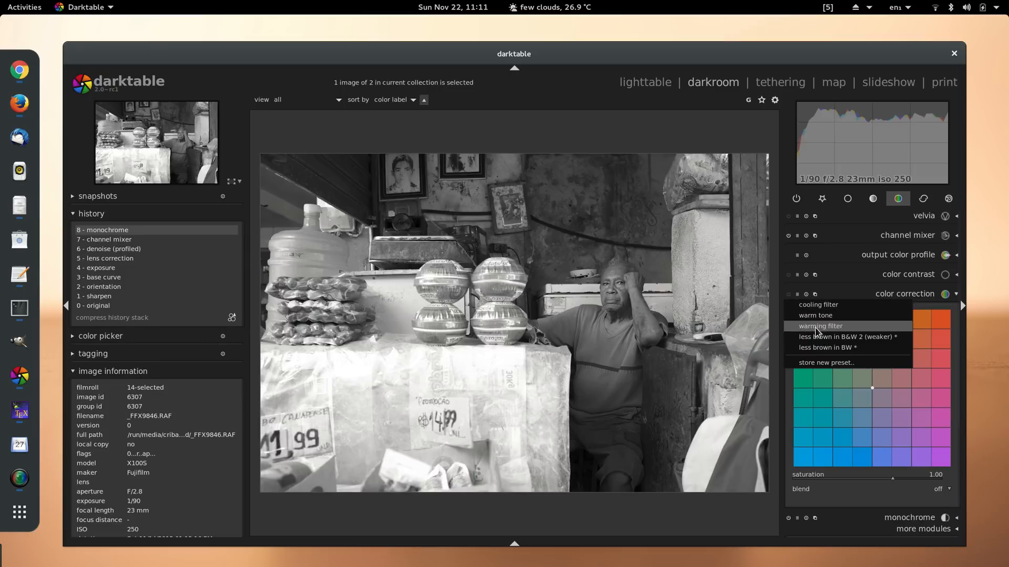
{"action": "left_click", "coordinate": [820, 326]}
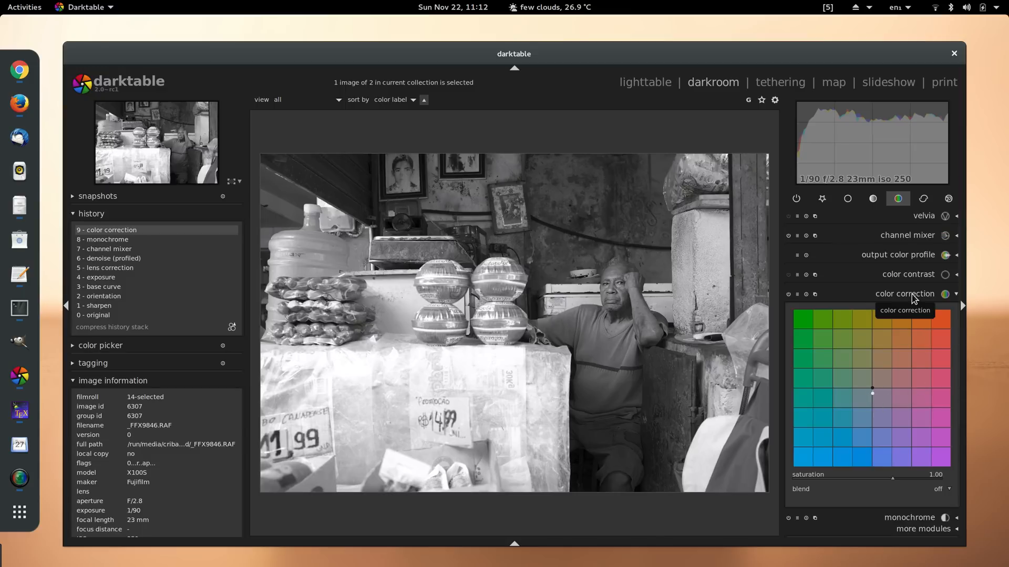
{"action": "left_click", "coordinate": [904, 294]}
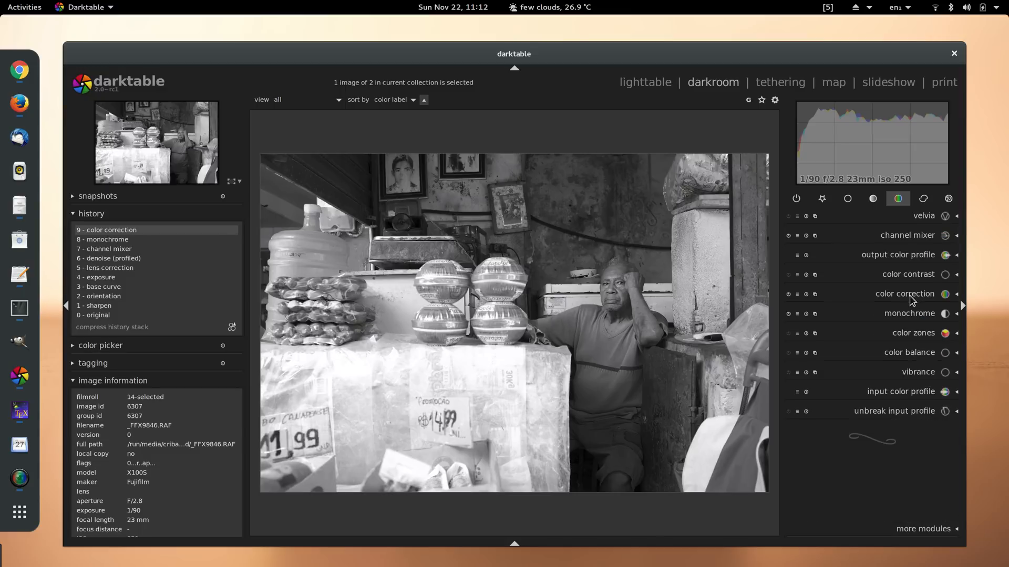
{"action": "left_click", "coordinate": [872, 199]}
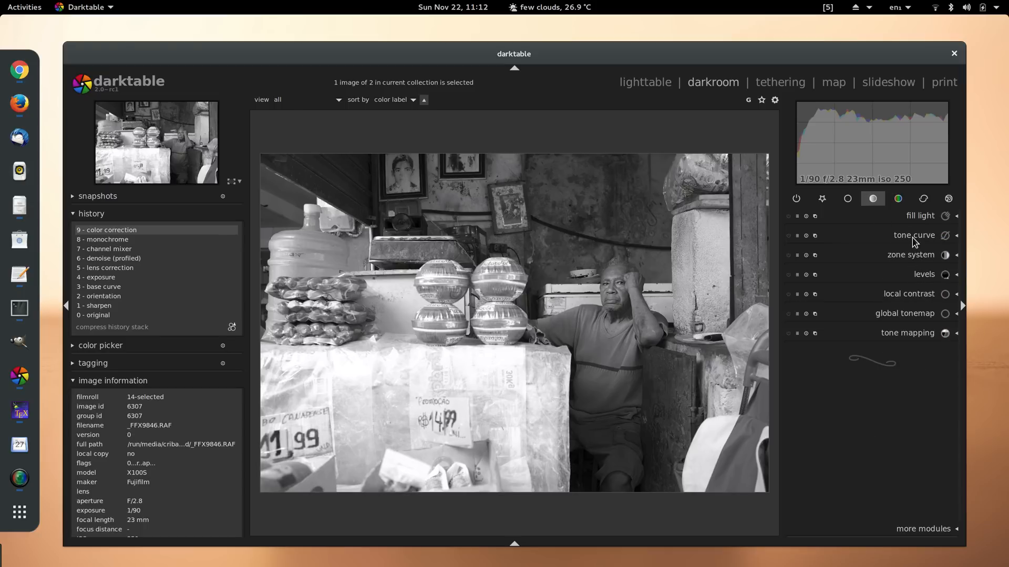
Step: Shape the tone curve into an S by pulling shadows down and lifting highlights
{"action": "left_click", "coordinate": [913, 234]}
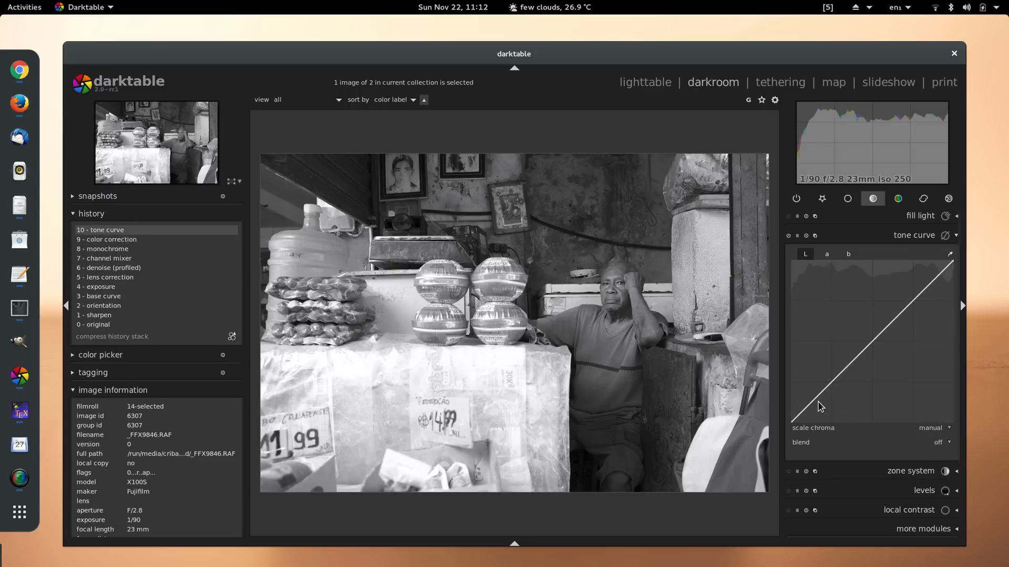
{"action": "left_click_drag", "start_coordinate": [817, 403], "coordinate": [809, 412]}
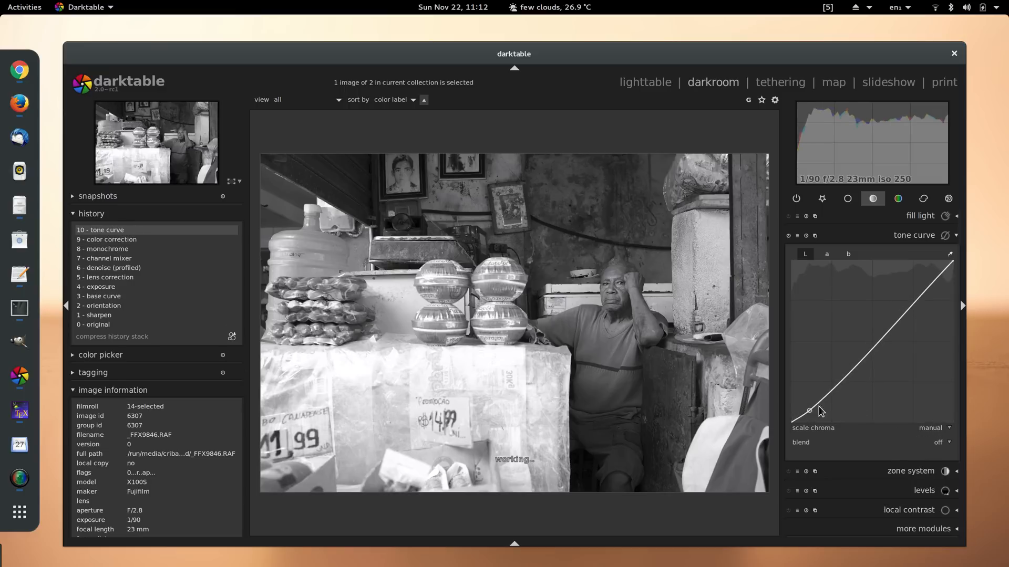
{"action": "left_click_drag", "start_coordinate": [820, 412], "coordinate": [897, 318]}
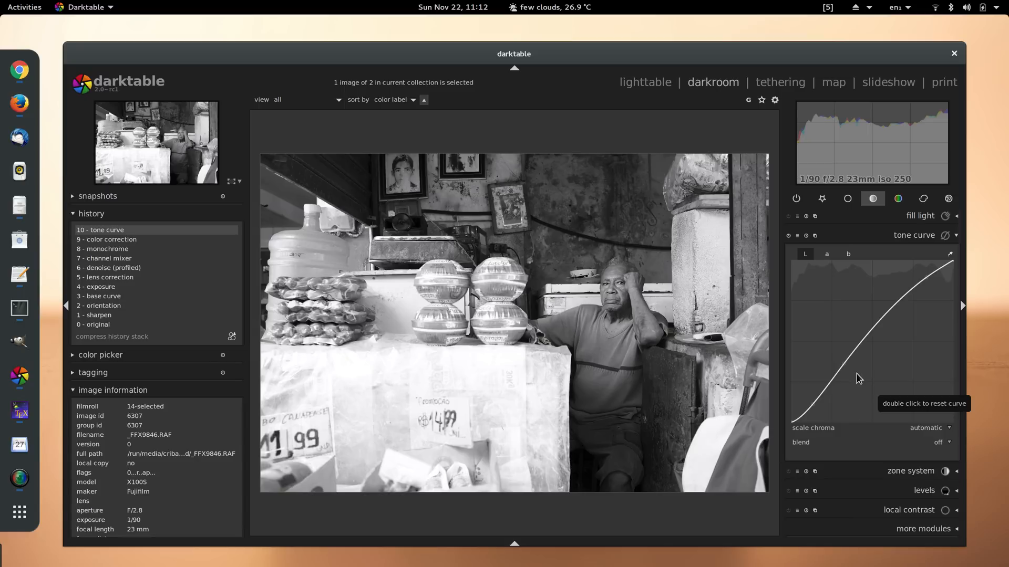
{"action": "mouse_move", "coordinate": [903, 236]}
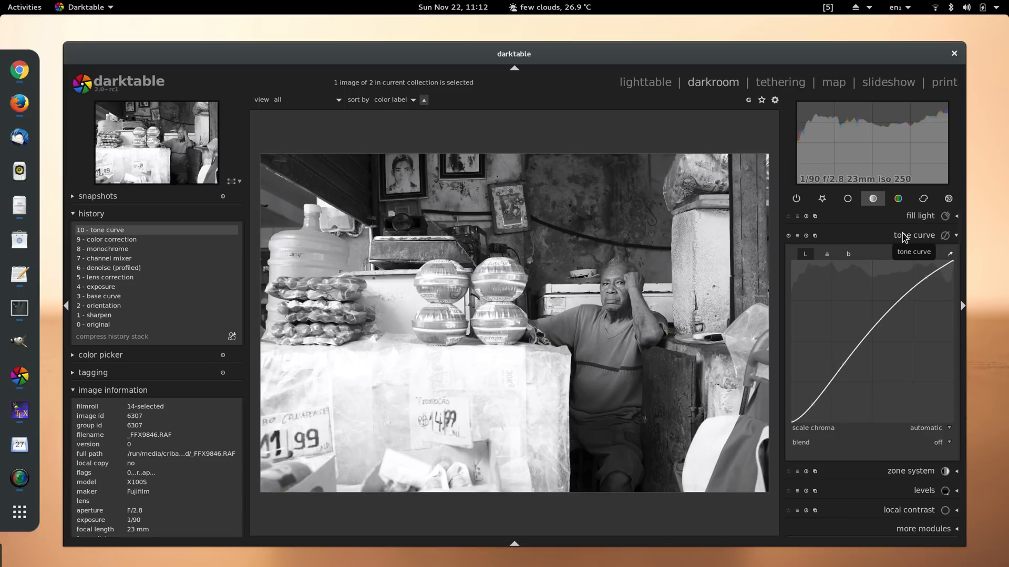
{"action": "left_click", "coordinate": [913, 235]}
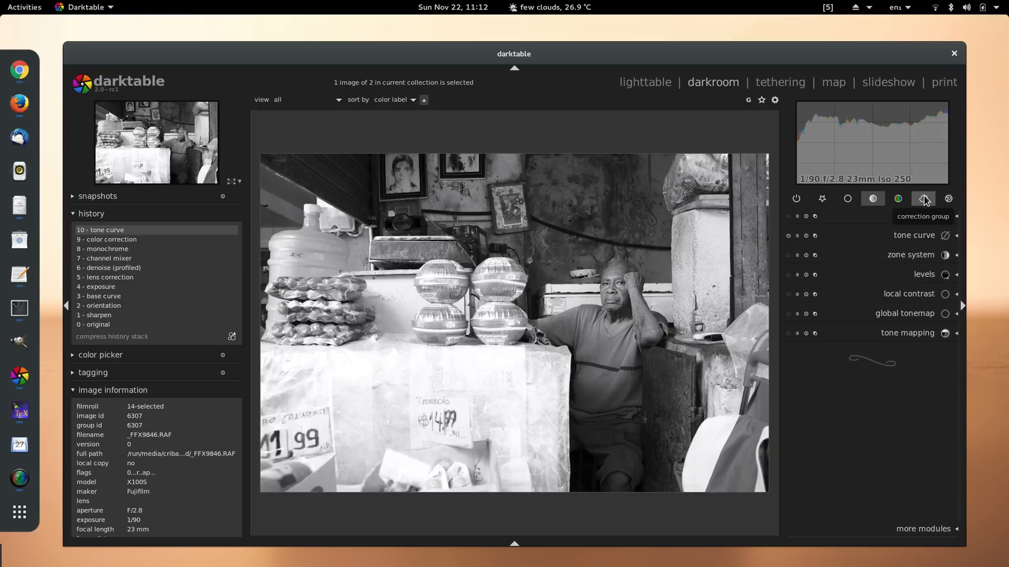
Step: In the equalizer try the clarity preset at mix 0.600, then apply the 'clarity subtle PM 1' preset
{"action": "left_click", "coordinate": [923, 199]}
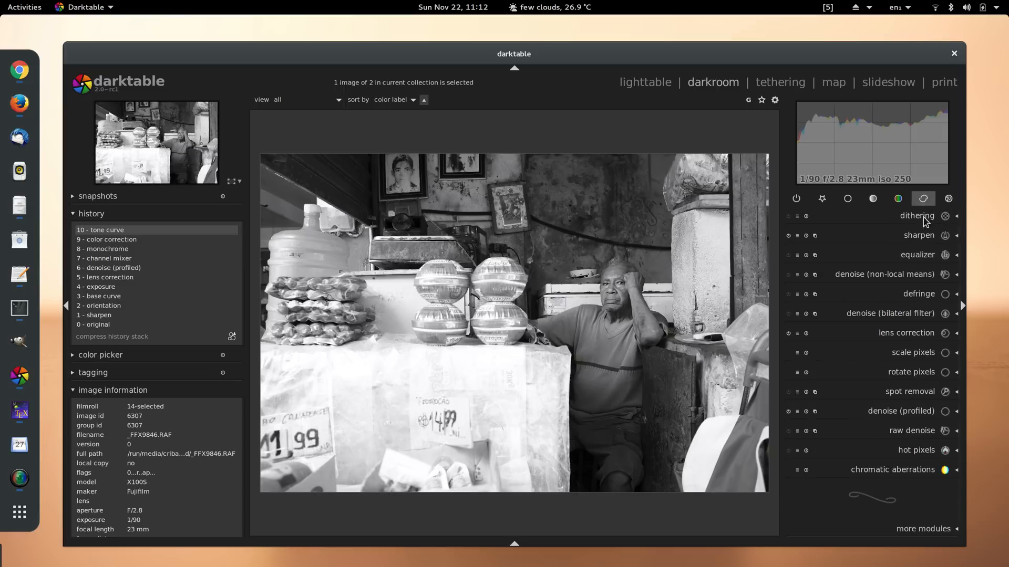
{"action": "left_click", "coordinate": [923, 198]}
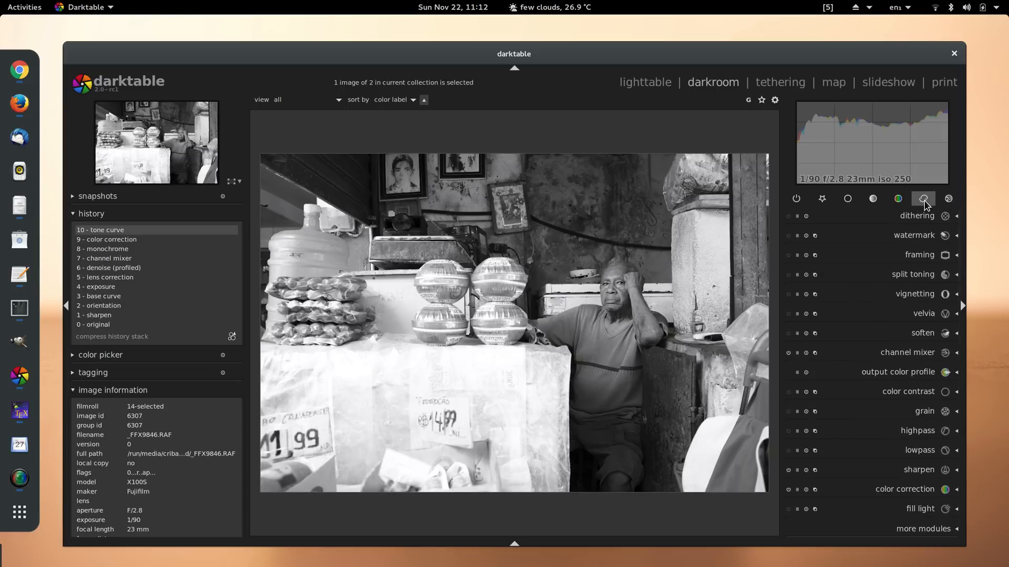
{"action": "left_click", "coordinate": [923, 199]}
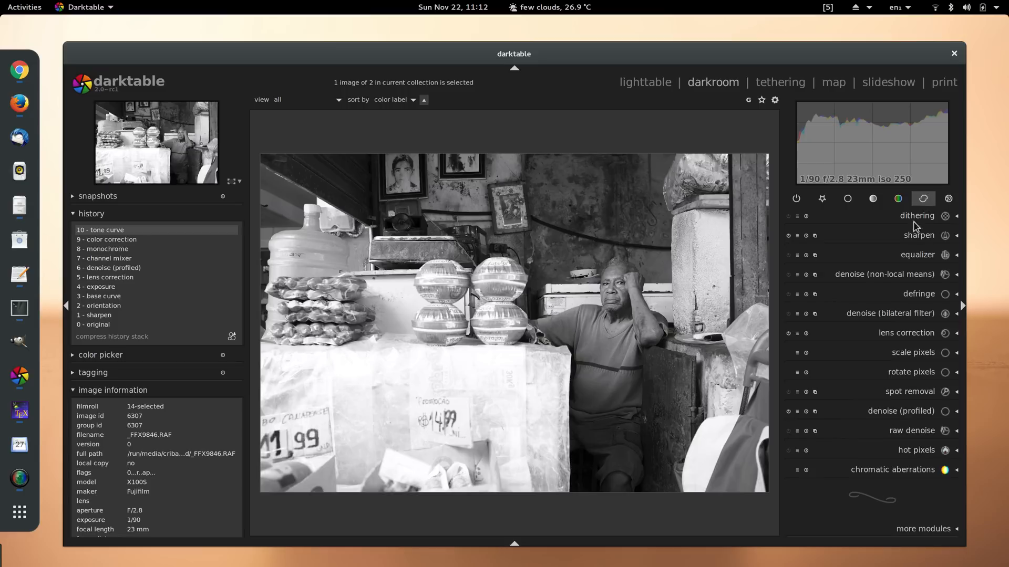
{"action": "left_click", "coordinate": [918, 255]}
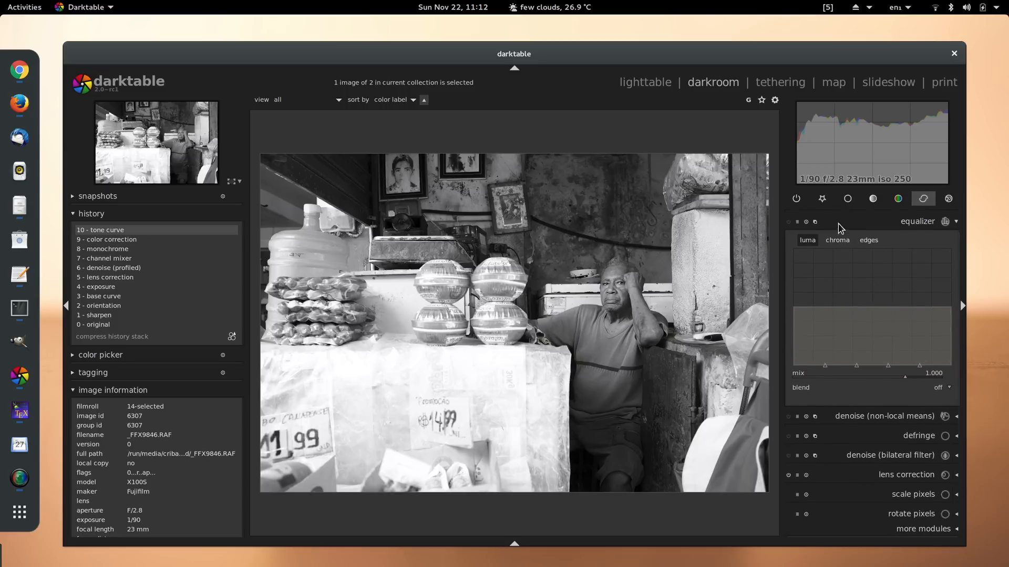
{"action": "mouse_move", "coordinate": [795, 222]}
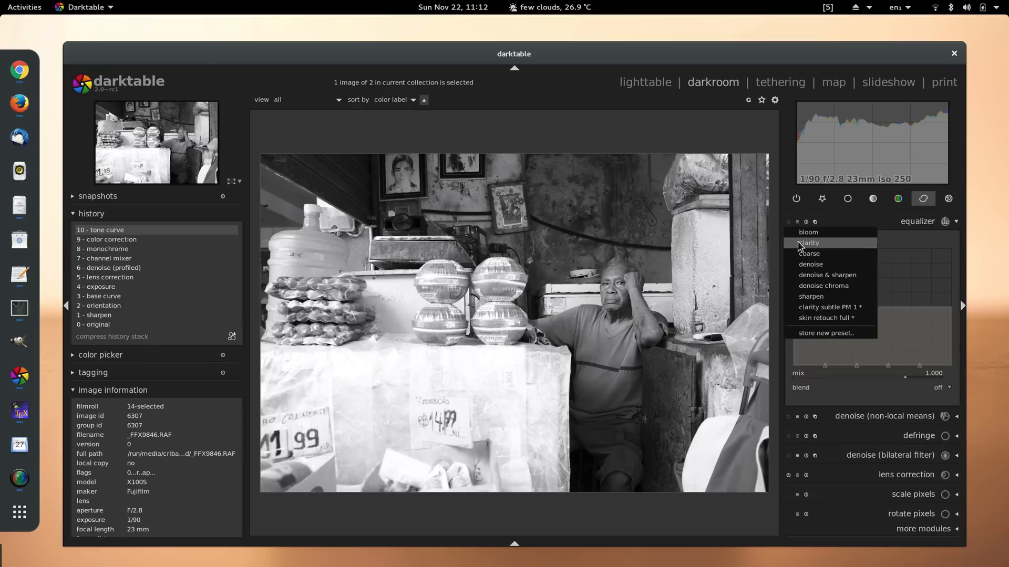
{"action": "left_click", "coordinate": [809, 243]}
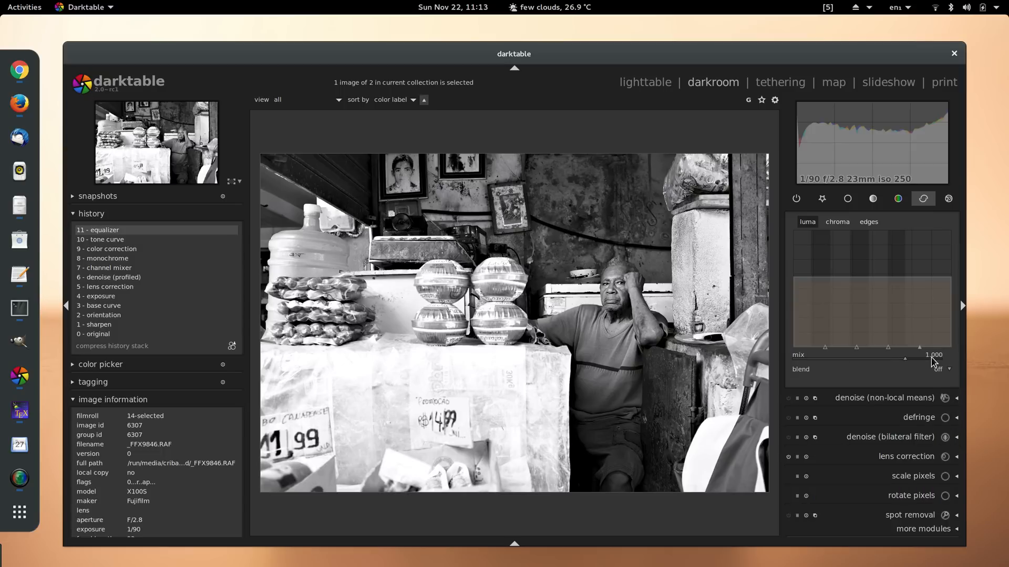
{"action": "left_click_drag", "start_coordinate": [936, 355], "coordinate": [890, 354]}
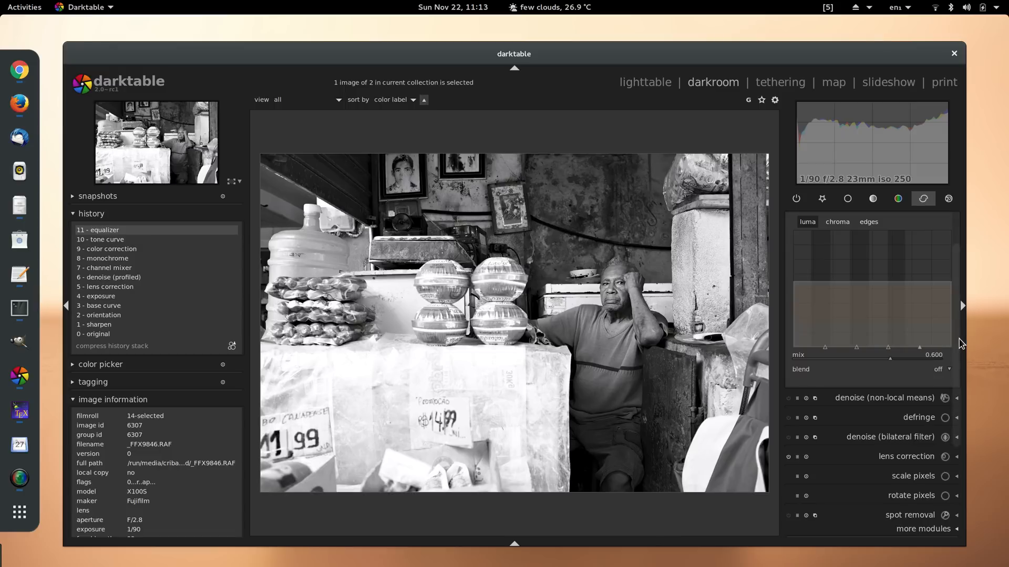
{"action": "scroll", "scroll_direction": "down", "scroll_amount": 3}
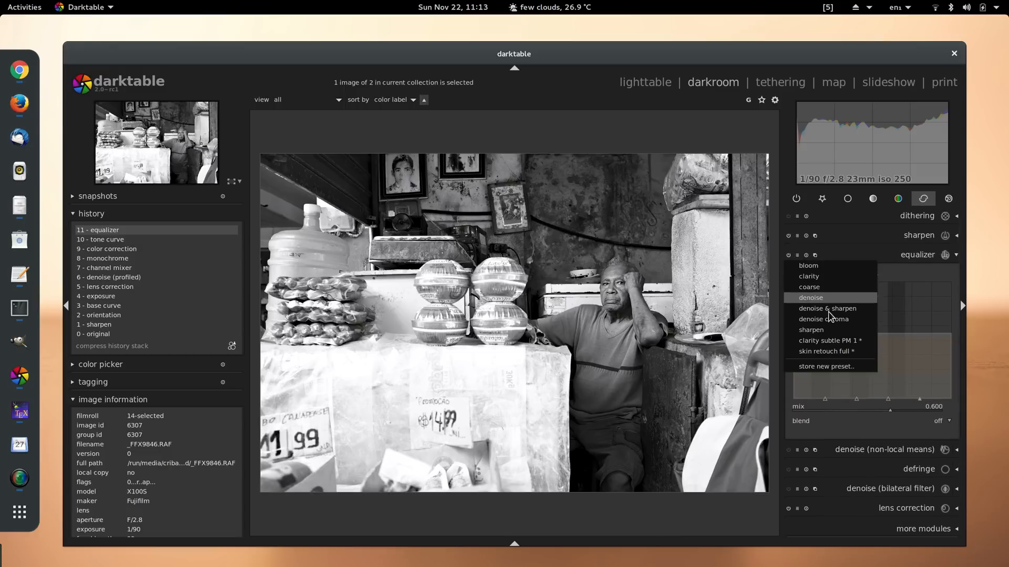
{"action": "mouse_move", "coordinate": [831, 340]}
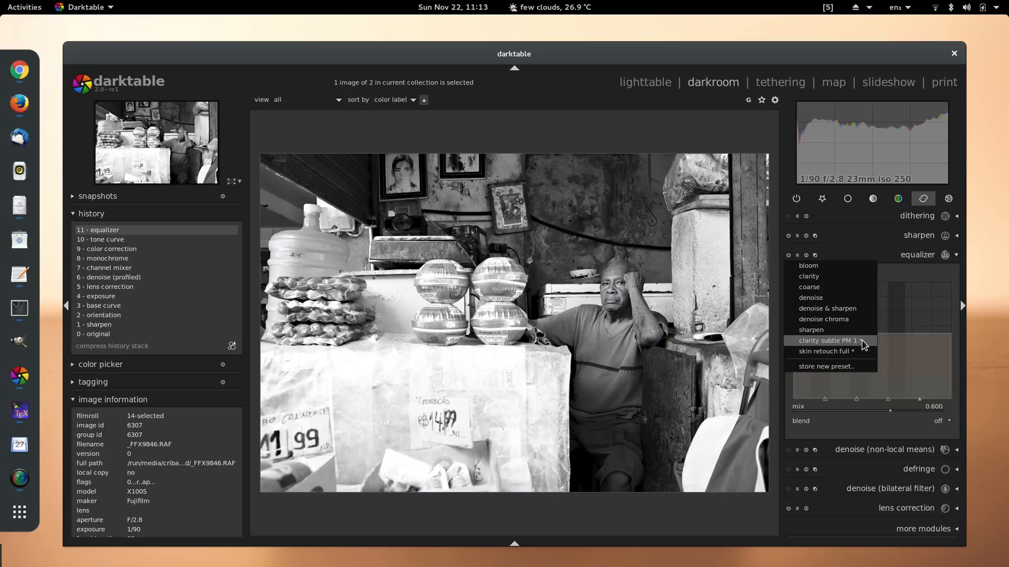
{"action": "mouse_move", "coordinate": [864, 346]}
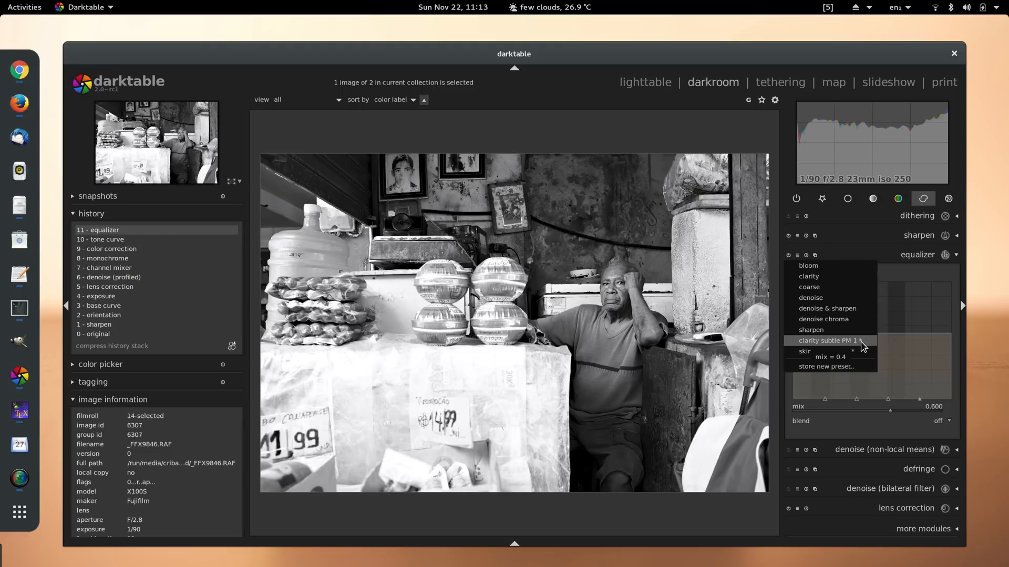
{"action": "left_click", "coordinate": [829, 341]}
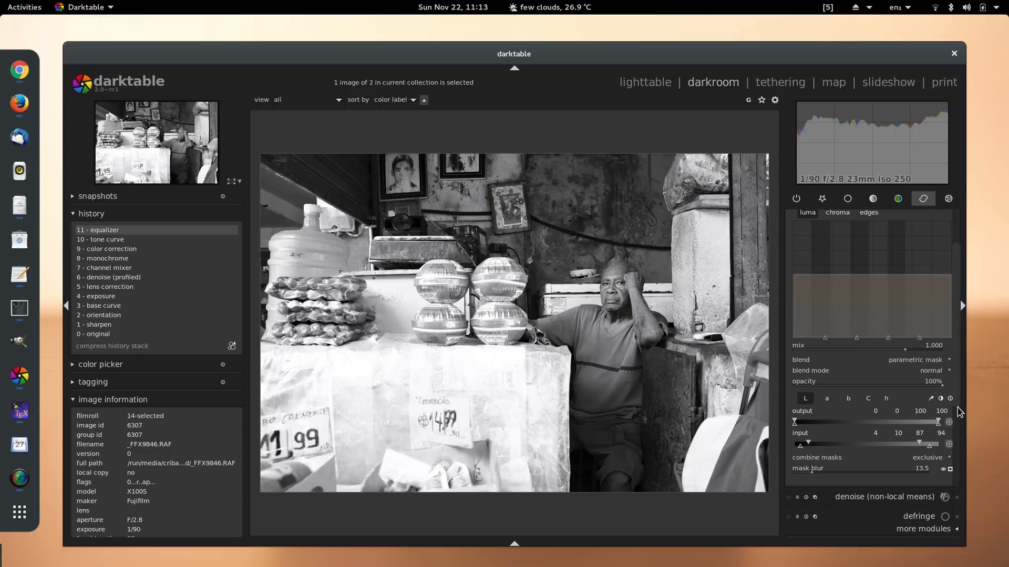
{"action": "mouse_move", "coordinate": [935, 349]}
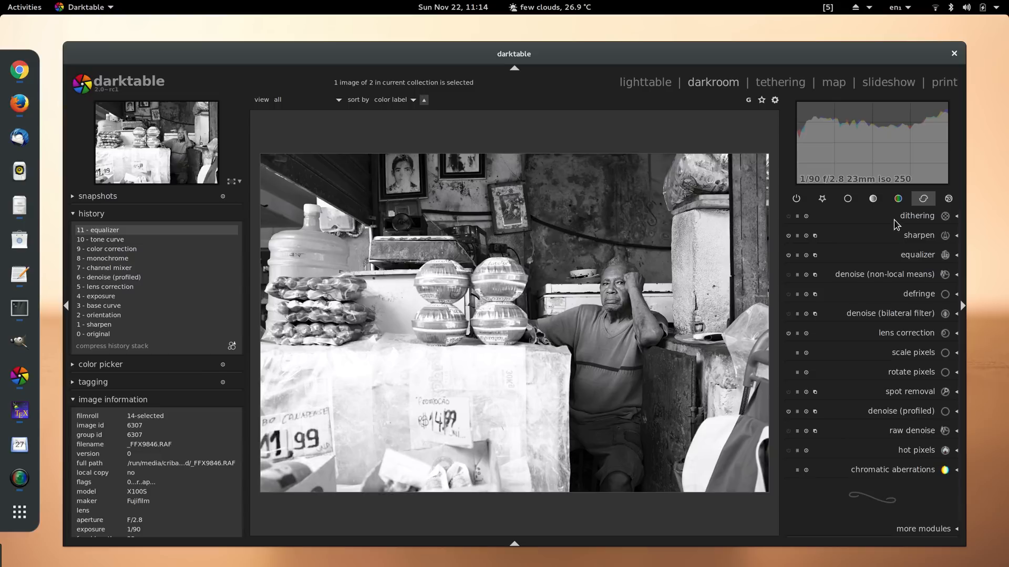
Step: Switch on the local contrast module with its default settings
{"action": "left_click", "coordinate": [872, 199]}
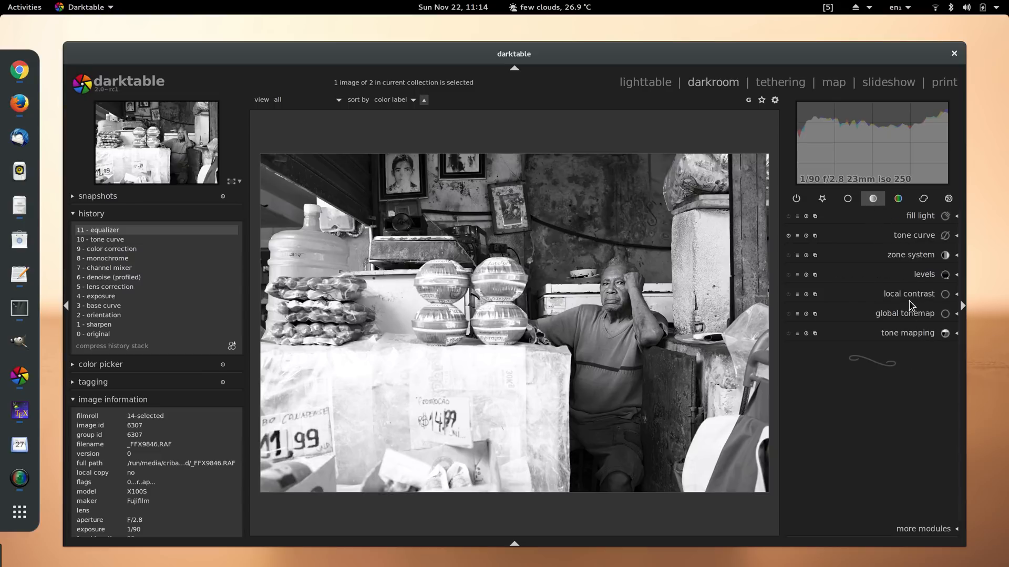
{"action": "left_click", "coordinate": [909, 293]}
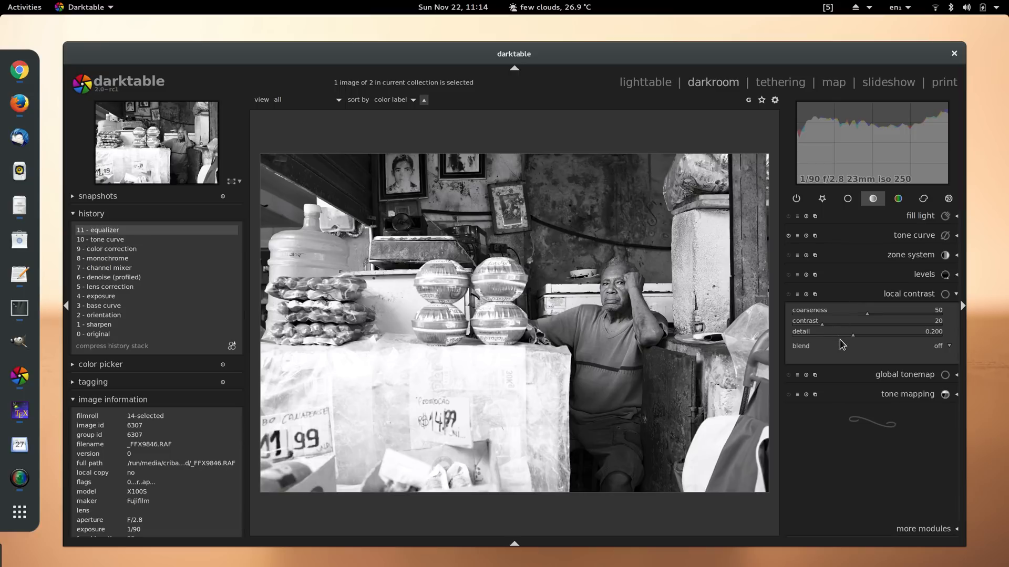
{"action": "mouse_move", "coordinate": [867, 308]}
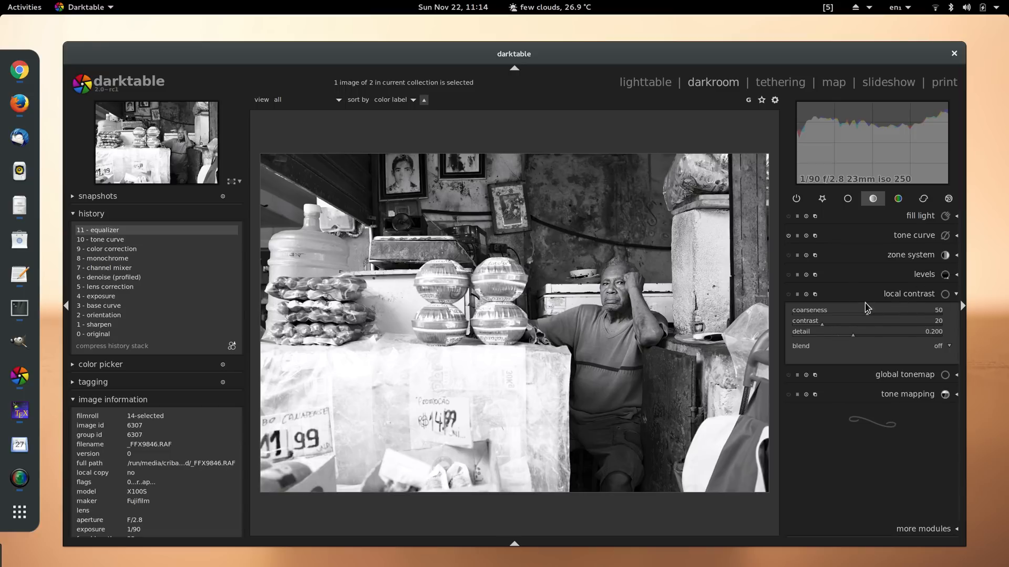
{"action": "mouse_move", "coordinate": [876, 311]}
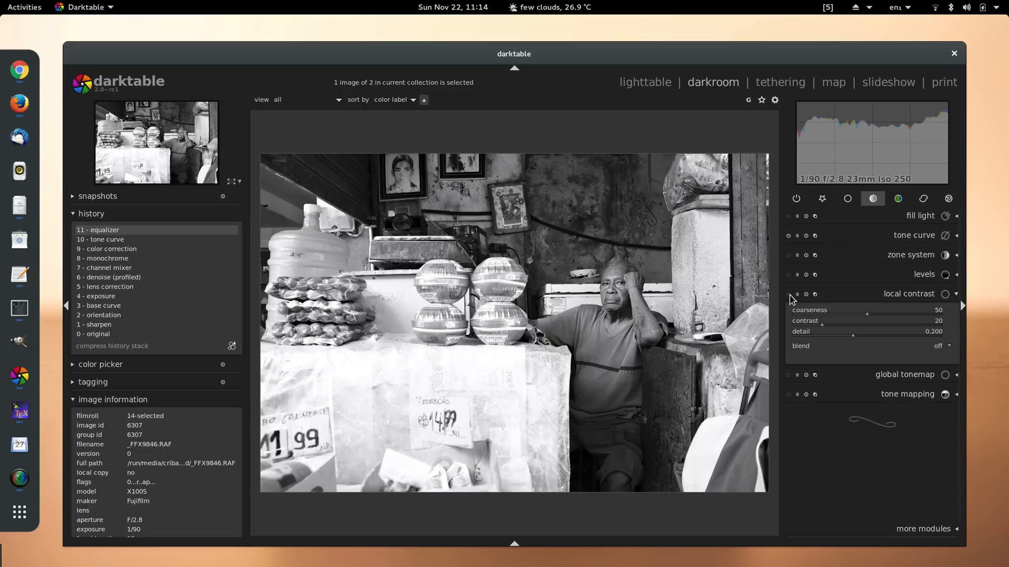
{"action": "left_click", "coordinate": [795, 294]}
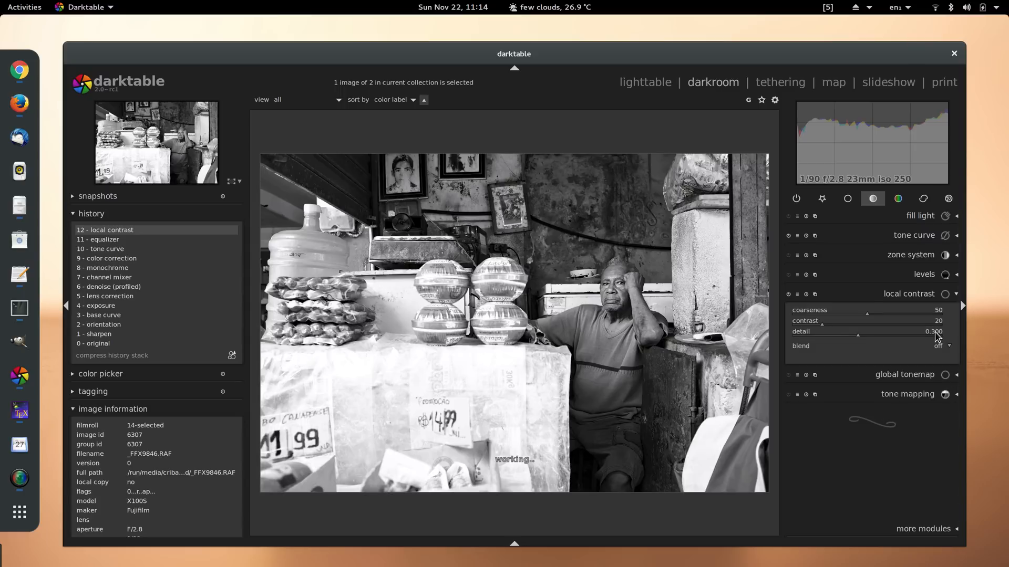
{"action": "left_click", "coordinate": [909, 294]}
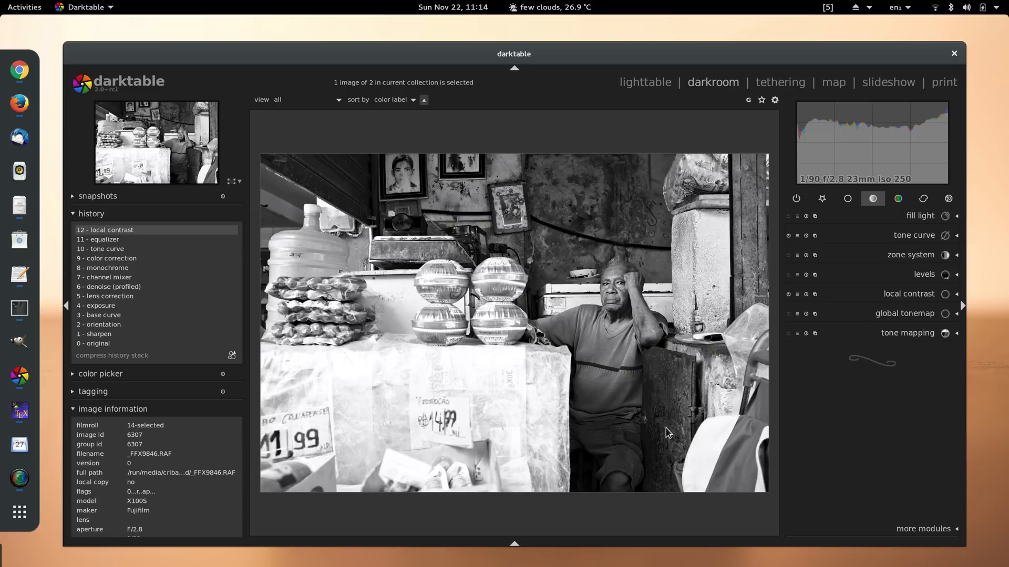
{"action": "mouse_move", "coordinate": [800, 221]}
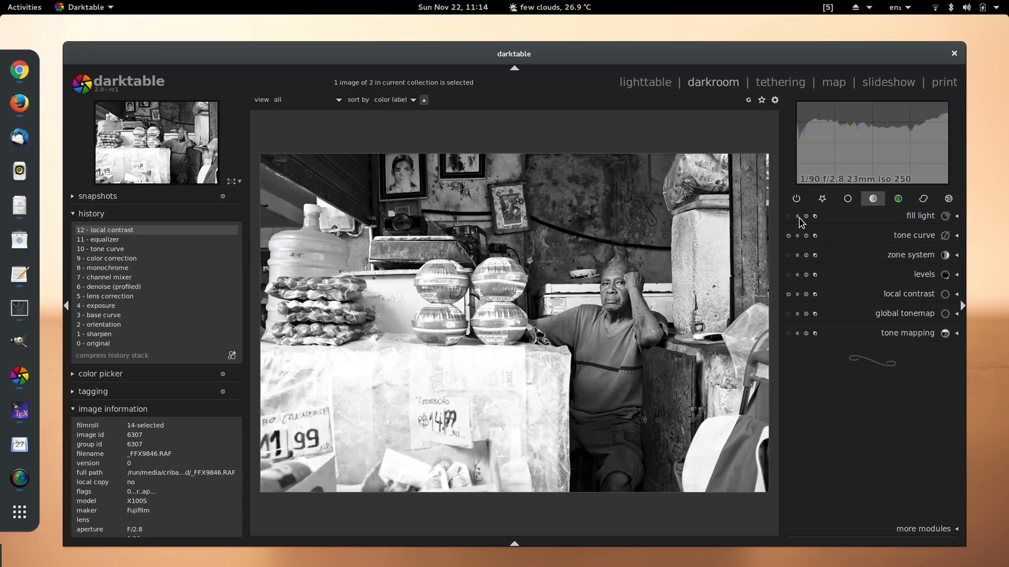
Step: Switch the shadows and highlights 'soften with' setting to bilateral filter and fold the module away
{"action": "left_click", "coordinate": [848, 198]}
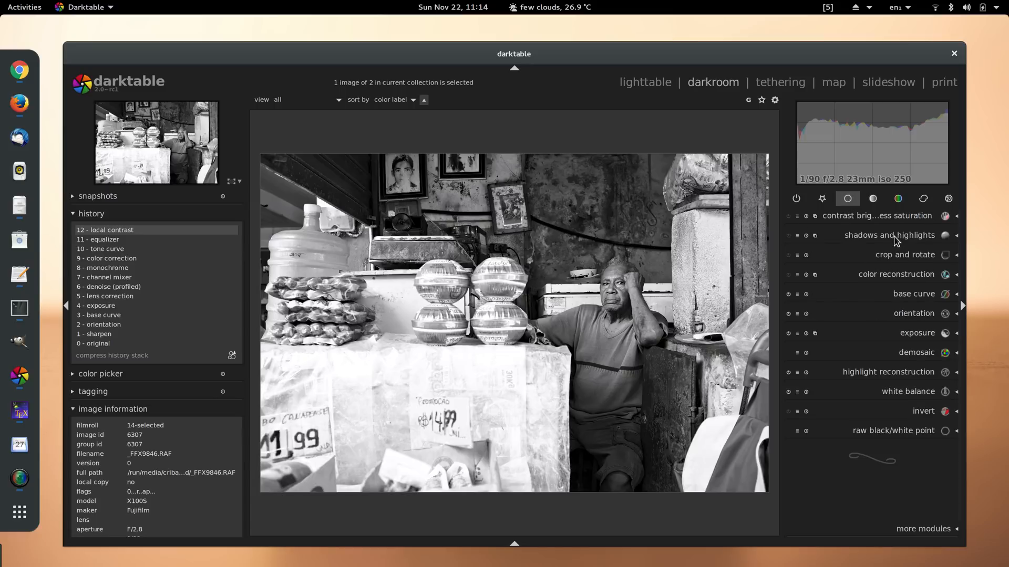
{"action": "left_click", "coordinate": [890, 235]}
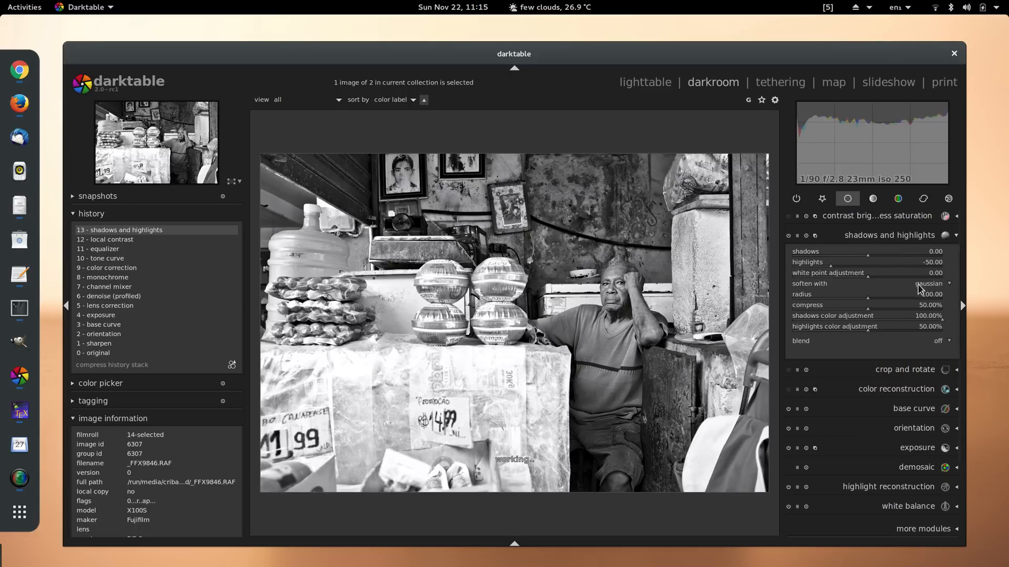
{"action": "left_click", "coordinate": [929, 282]}
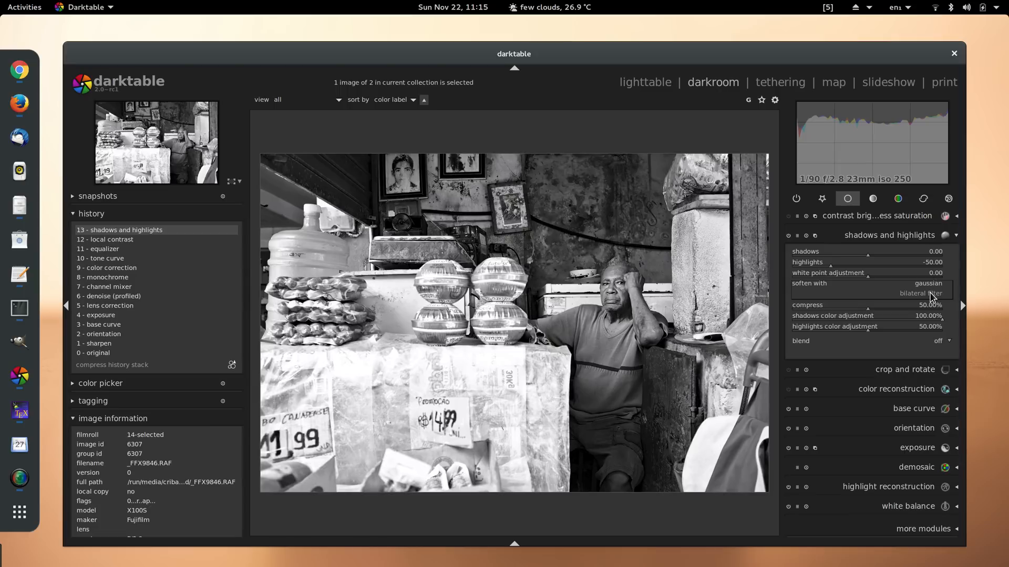
{"action": "left_click", "coordinate": [926, 293]}
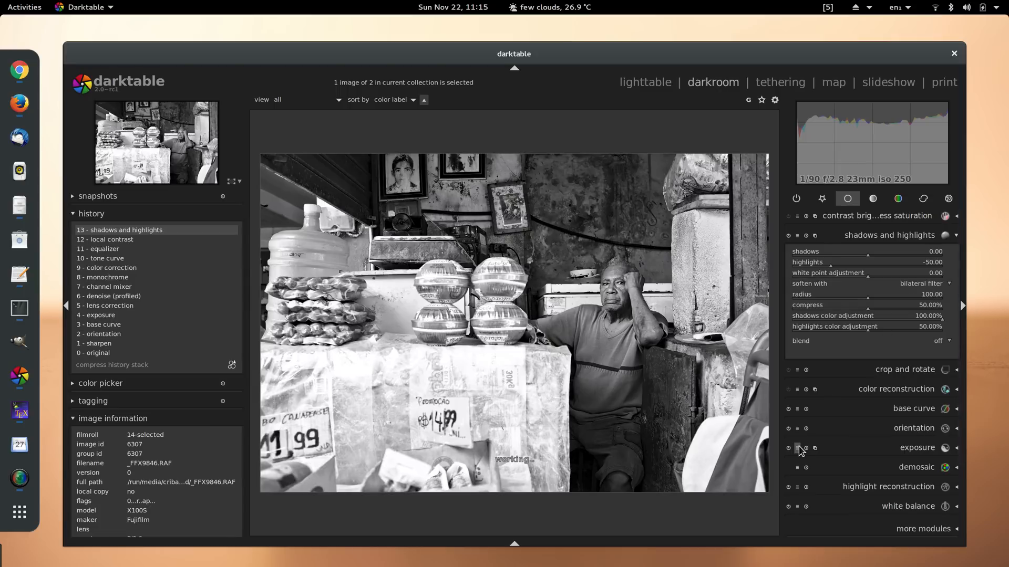
{"action": "mouse_move", "coordinate": [700, 463]}
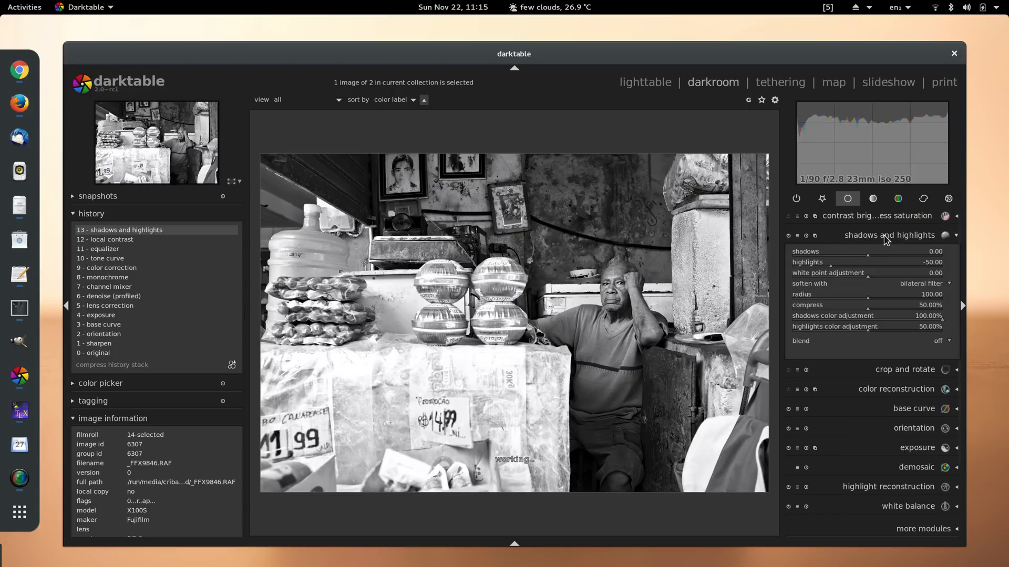
{"action": "left_click", "coordinate": [890, 234]}
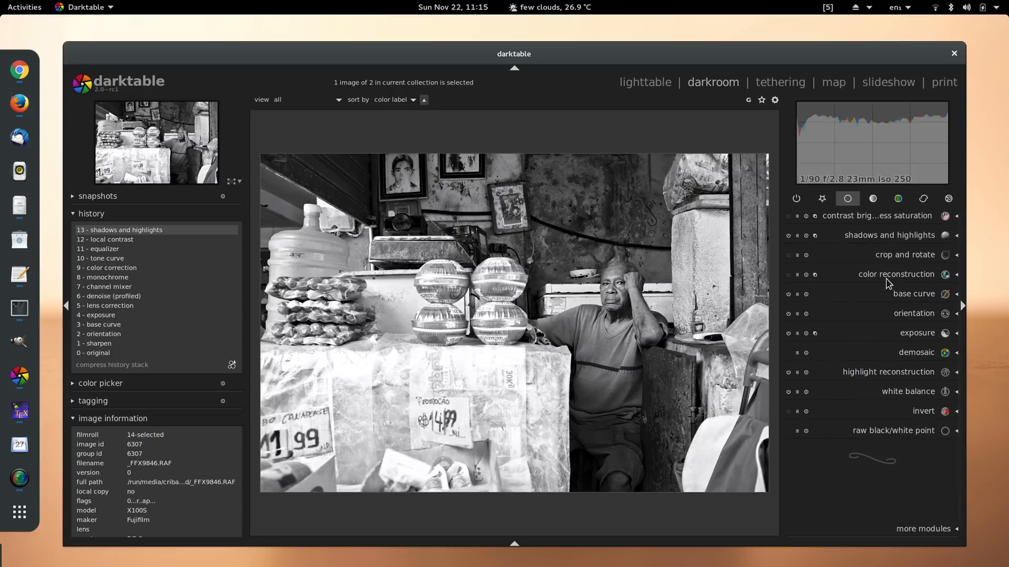
Step: Enable vignetting from the effect group and drag its centre and ellipse onto the vendor
{"action": "left_click", "coordinate": [948, 198]}
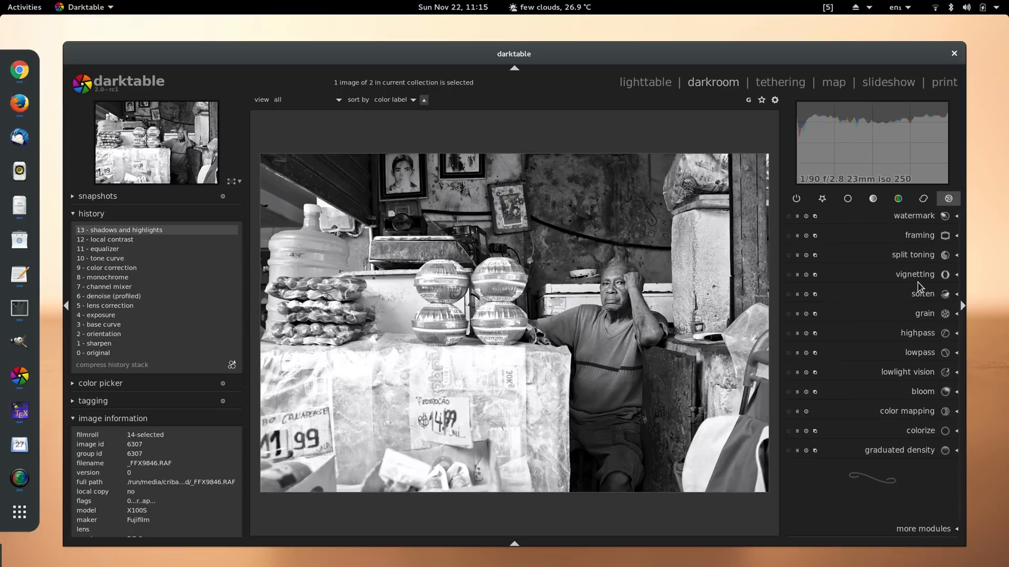
{"action": "left_click", "coordinate": [914, 274]}
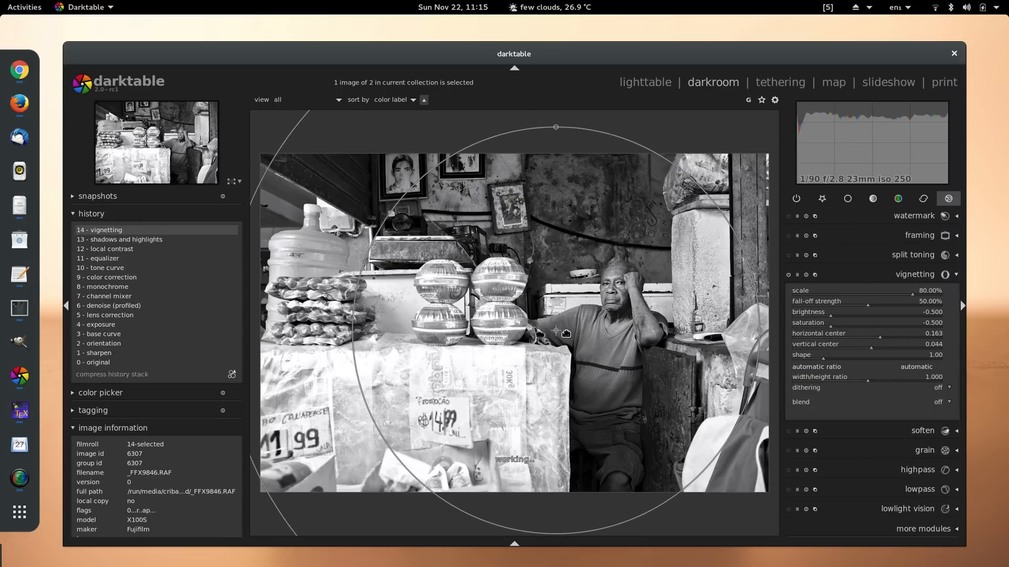
{"action": "left_click_drag", "start_coordinate": [554, 331], "coordinate": [569, 333]}
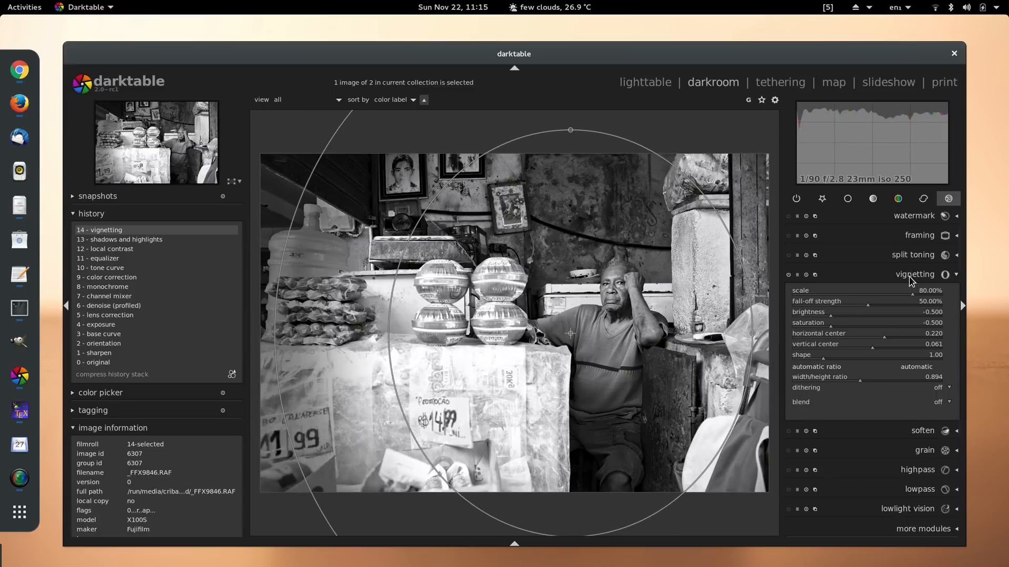
{"action": "left_click", "coordinate": [914, 274]}
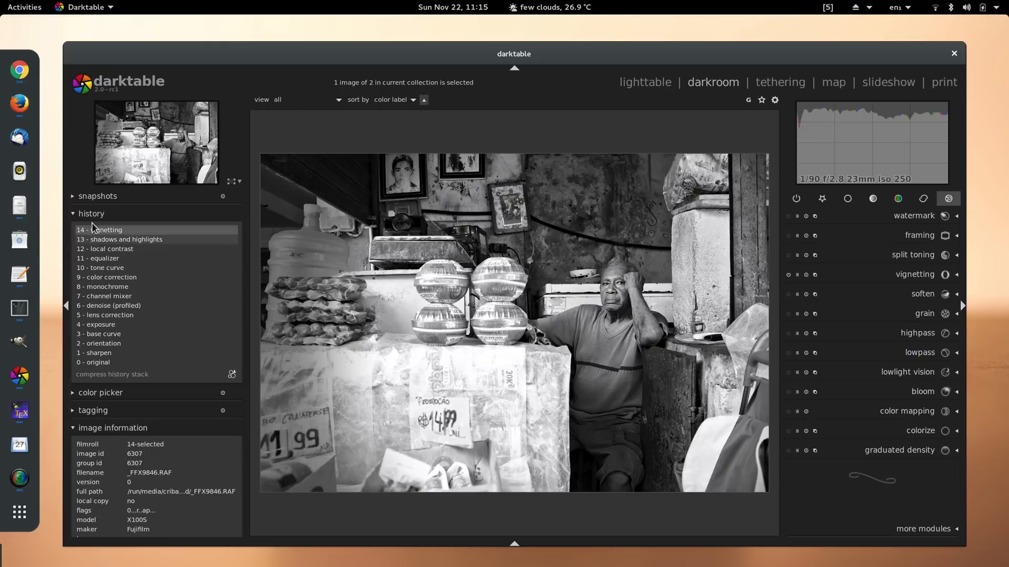
{"action": "left_click", "coordinate": [91, 213]}
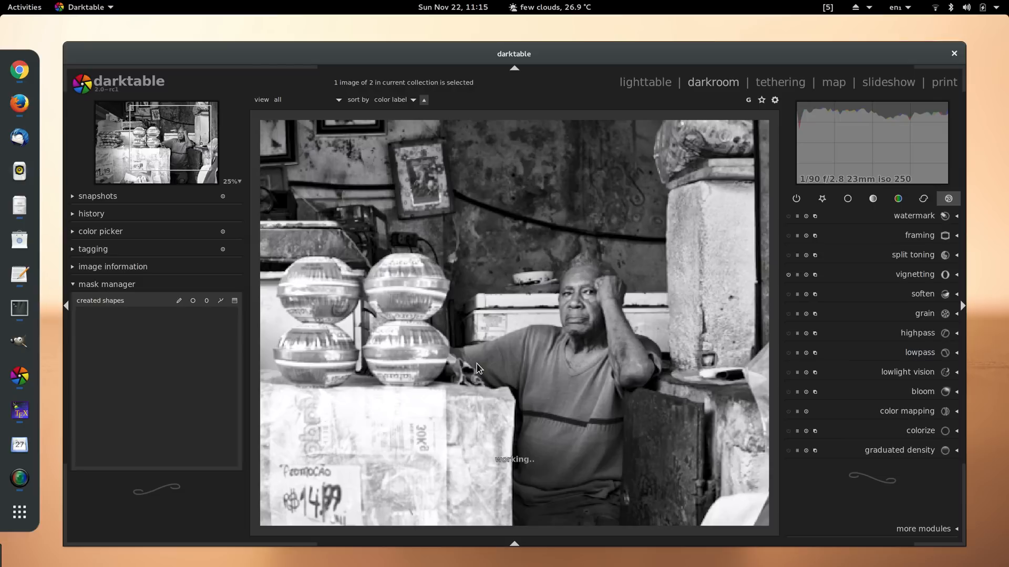
{"action": "mouse_move", "coordinate": [221, 300]}
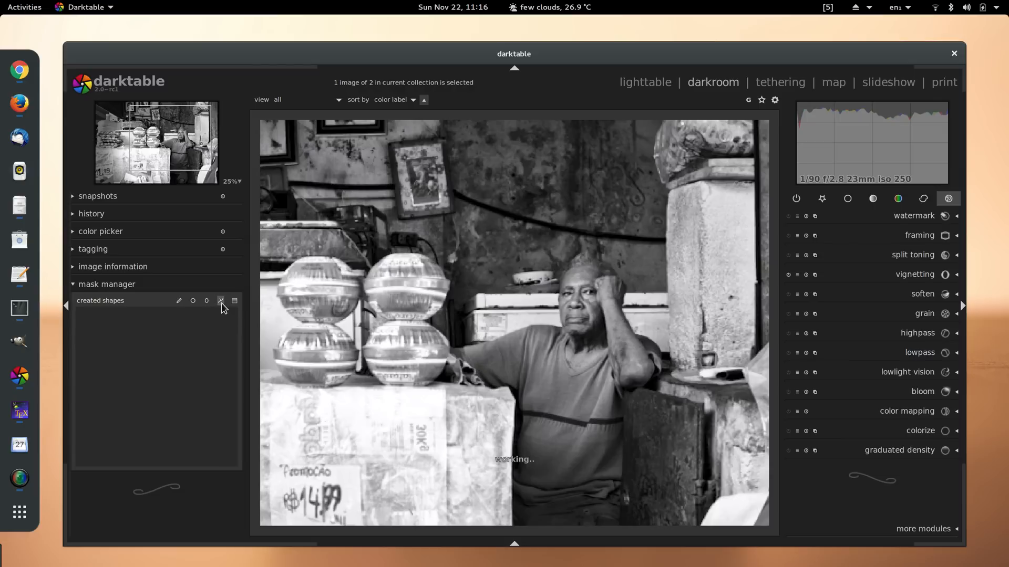
{"action": "mouse_move", "coordinate": [221, 300]}
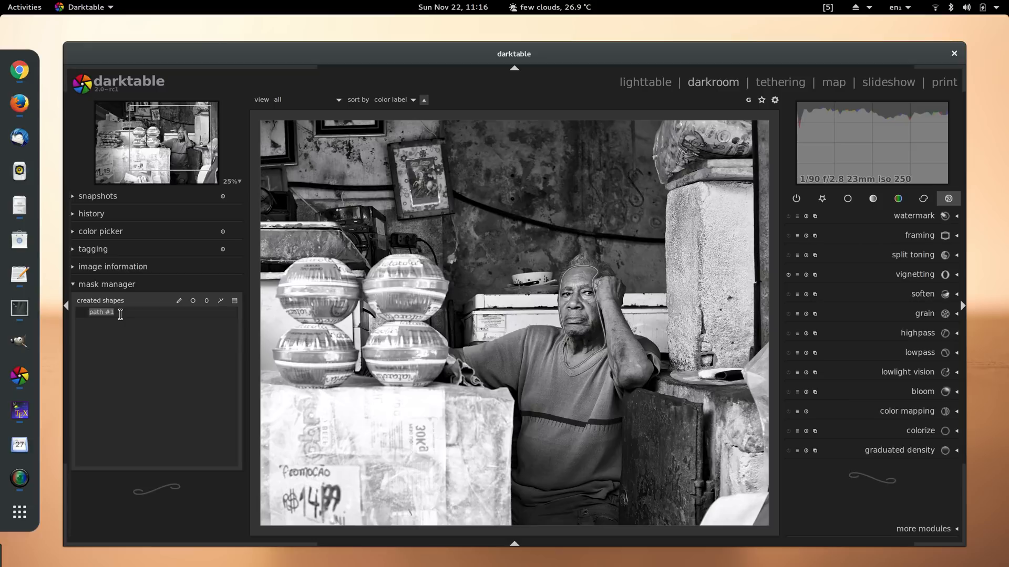
Step: Rename the newly drawn path #1 over the vendor's face to 'face'
{"action": "type", "text": "face"}
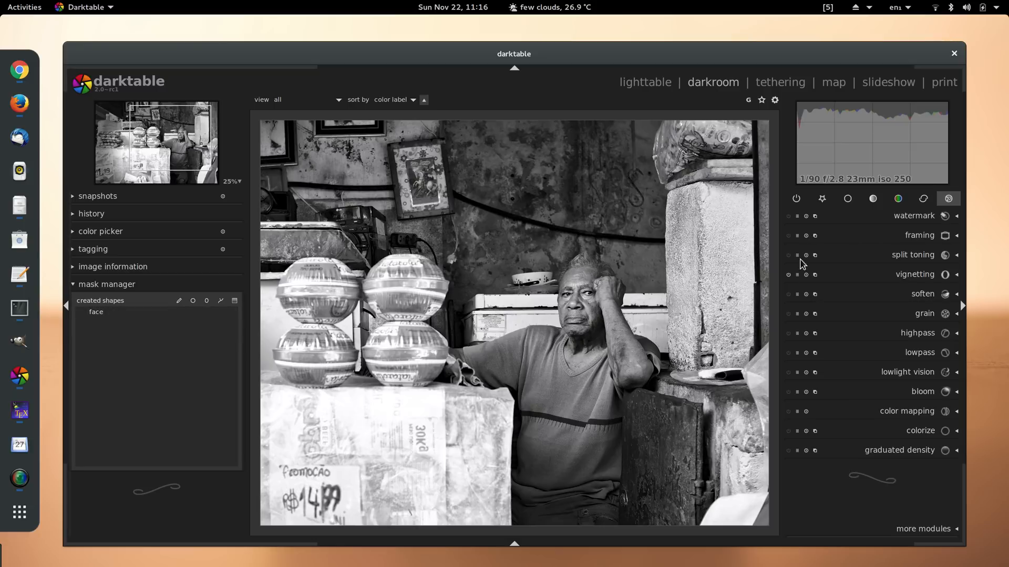
Step: Create a new separate exposure instance from the basic group and bring up its blending choices
{"action": "left_click", "coordinate": [847, 198]}
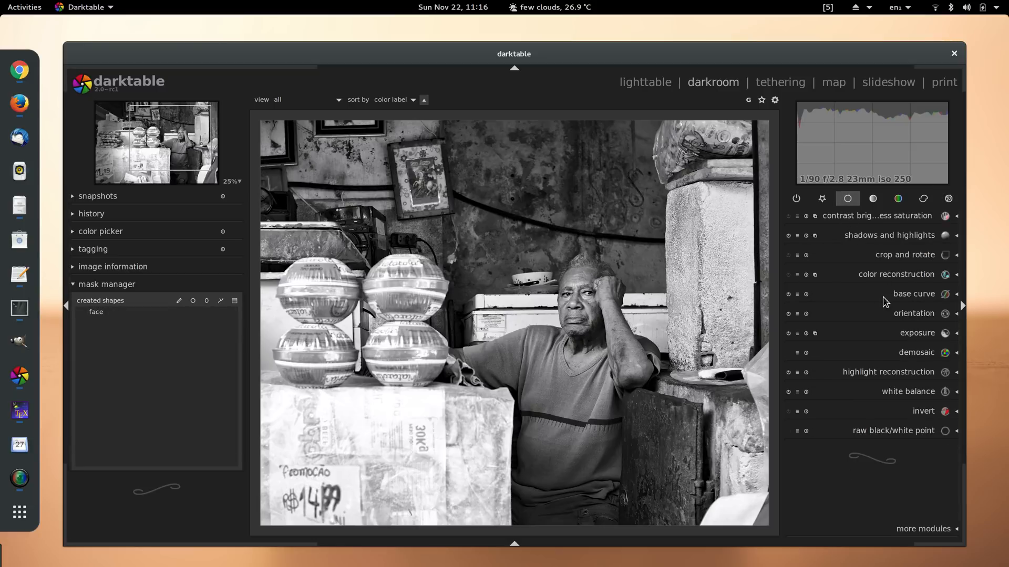
{"action": "left_click", "coordinate": [814, 333]}
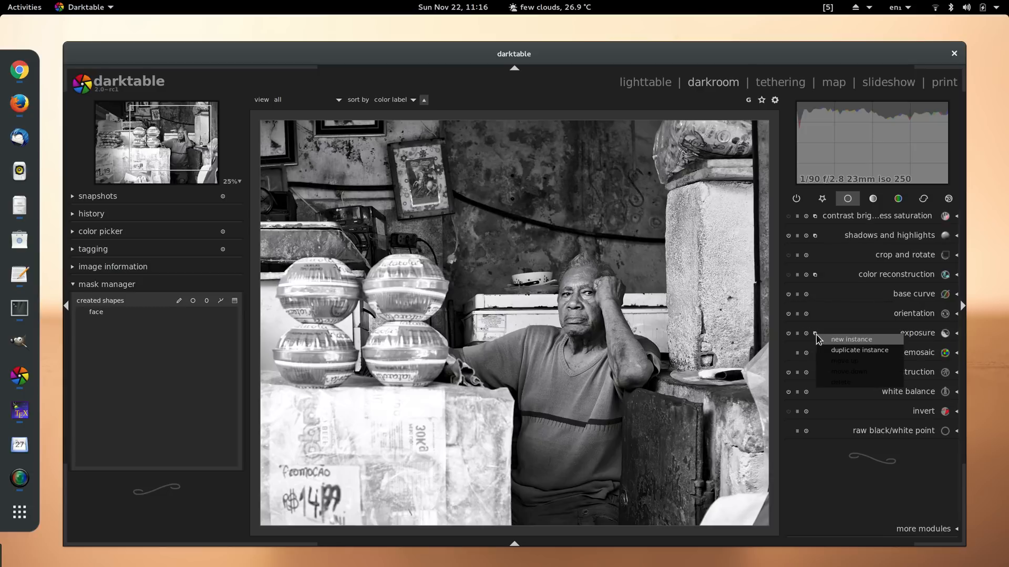
{"action": "mouse_move", "coordinate": [820, 342]}
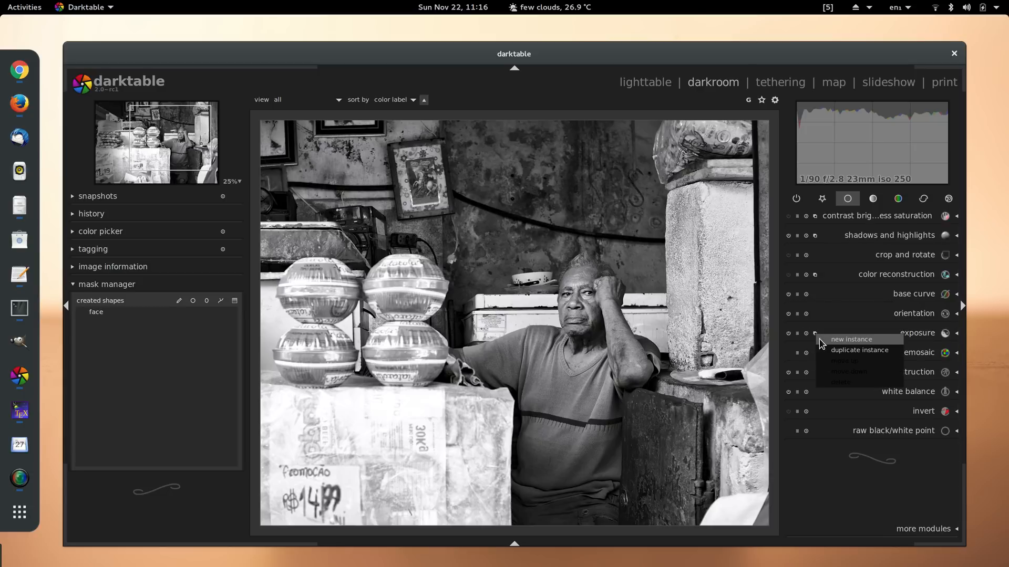
{"action": "left_click", "coordinate": [850, 339]}
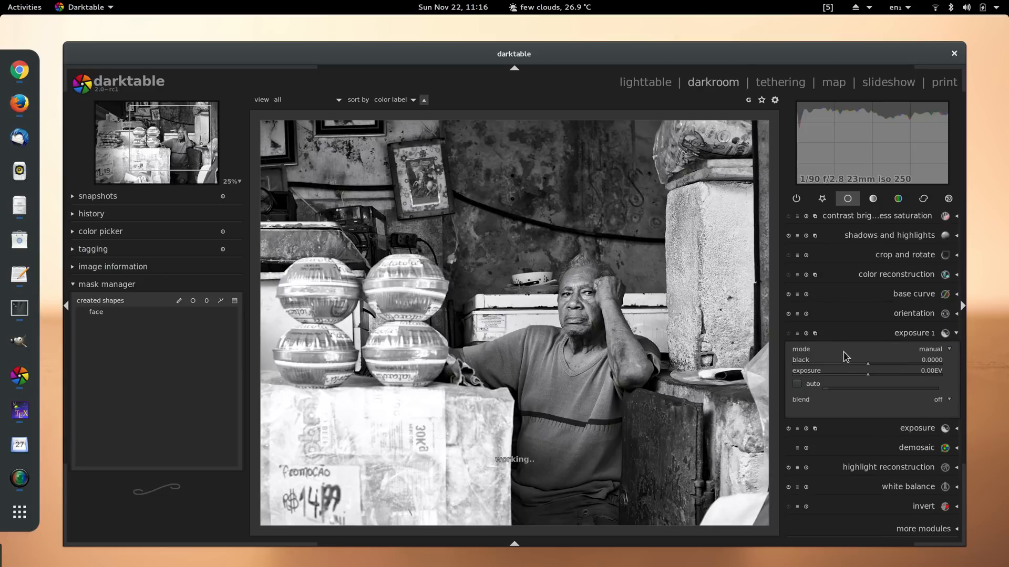
{"action": "left_click", "coordinate": [940, 399]}
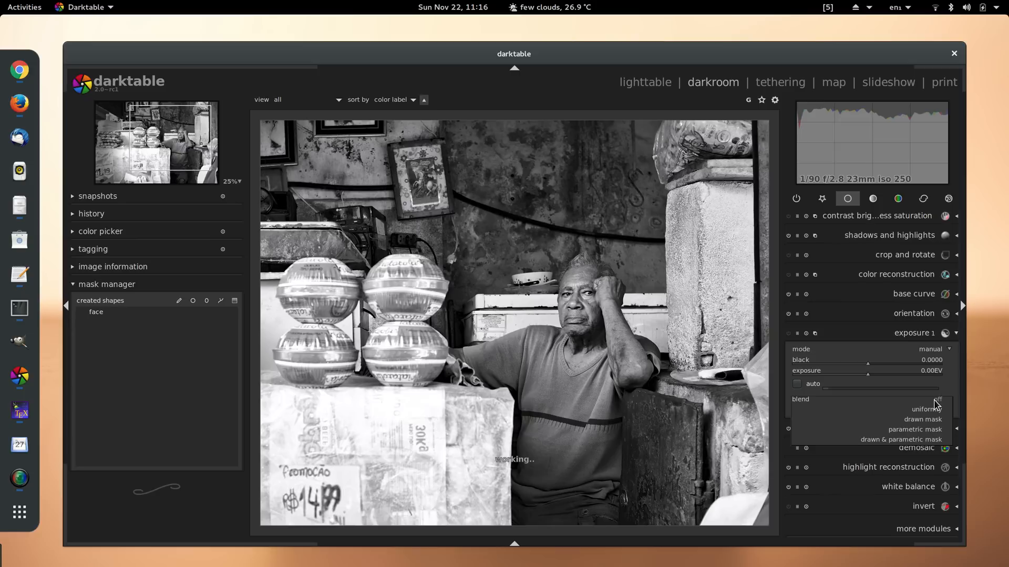
{"action": "mouse_move", "coordinate": [923, 423]}
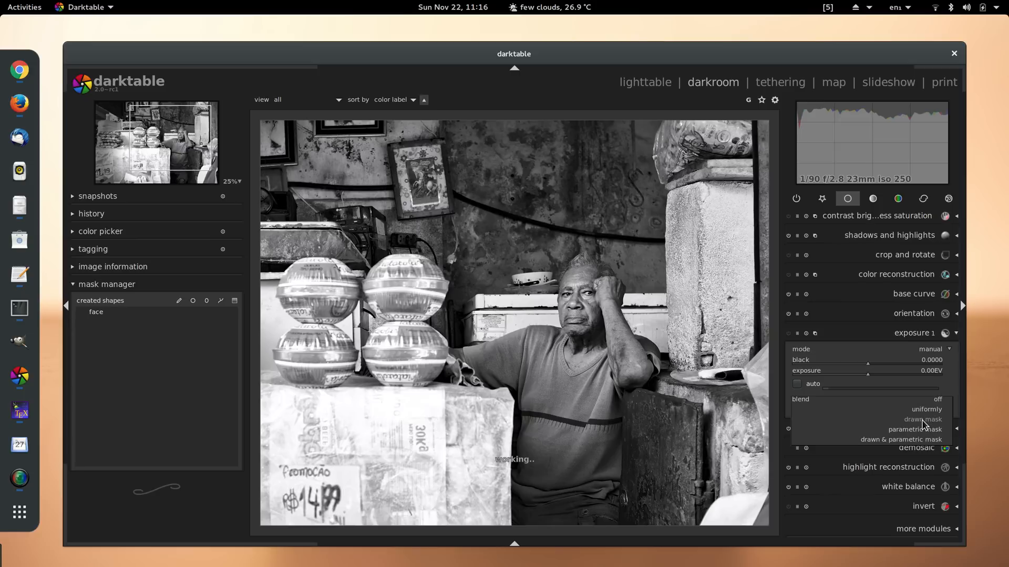
Step: Restrict the new exposure to the 'face' drawn mask with mask blur 17.8 and a +0.33 EV lift
{"action": "left_click", "coordinate": [923, 419]}
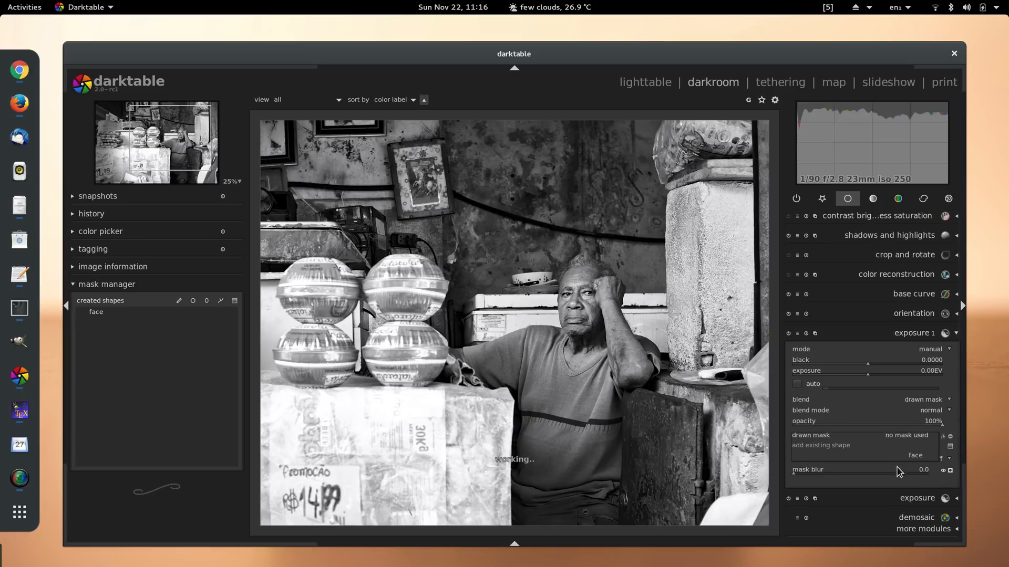
{"action": "left_click", "coordinate": [915, 455]}
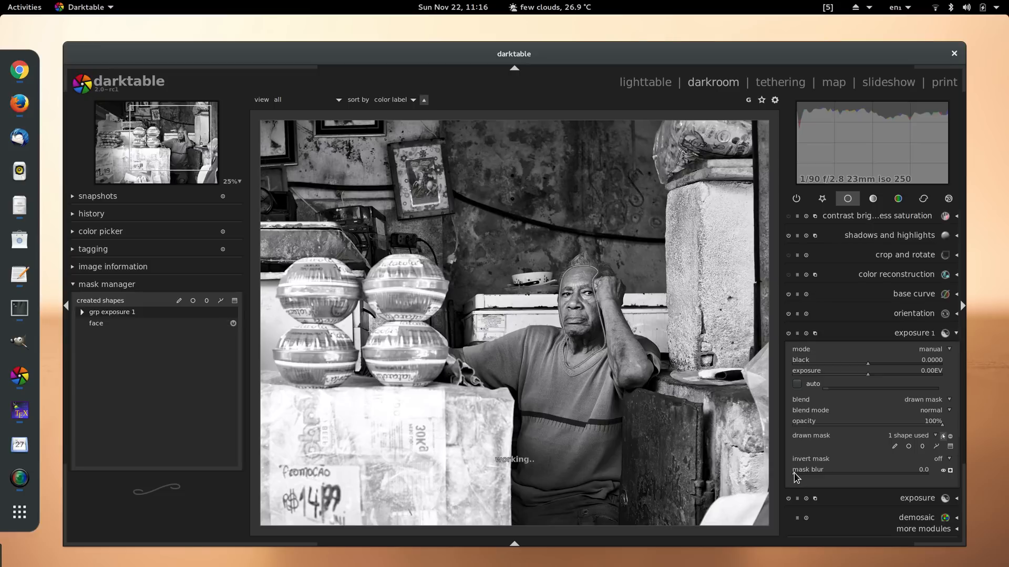
{"action": "left_click_drag", "start_coordinate": [796, 477], "coordinate": [816, 477]}
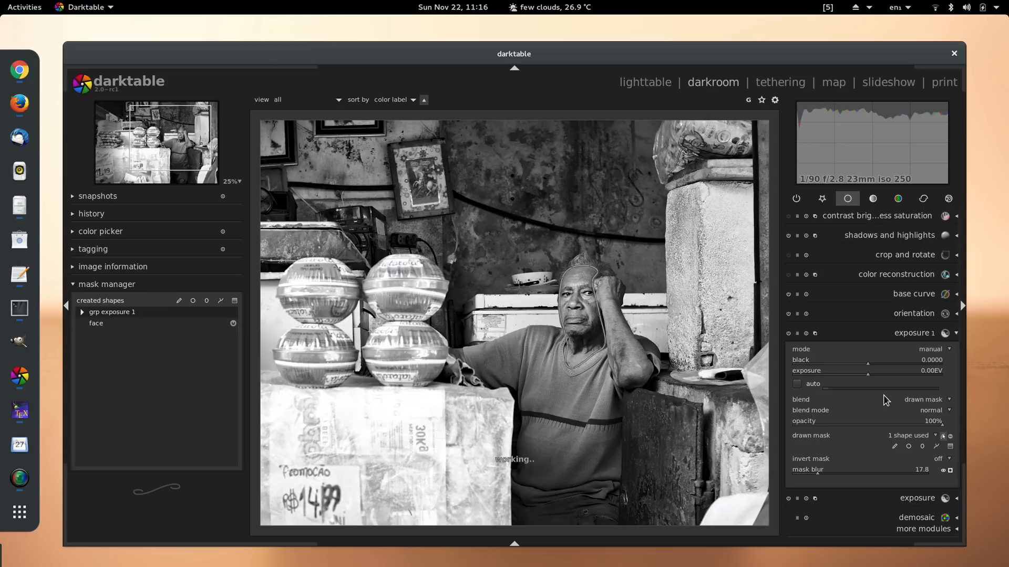
{"action": "mouse_move", "coordinate": [853, 465]}
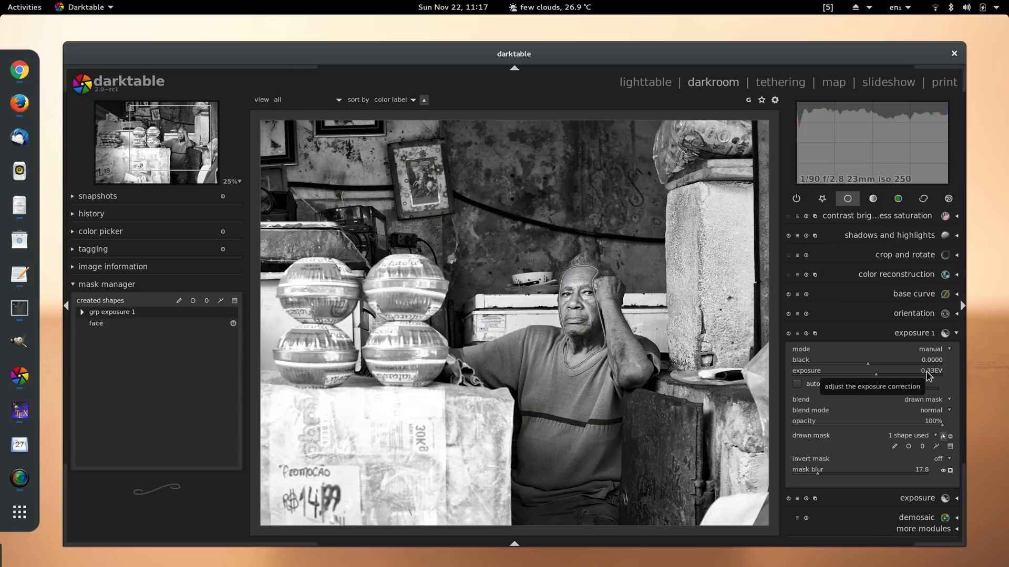
{"action": "mouse_move", "coordinate": [918, 342]}
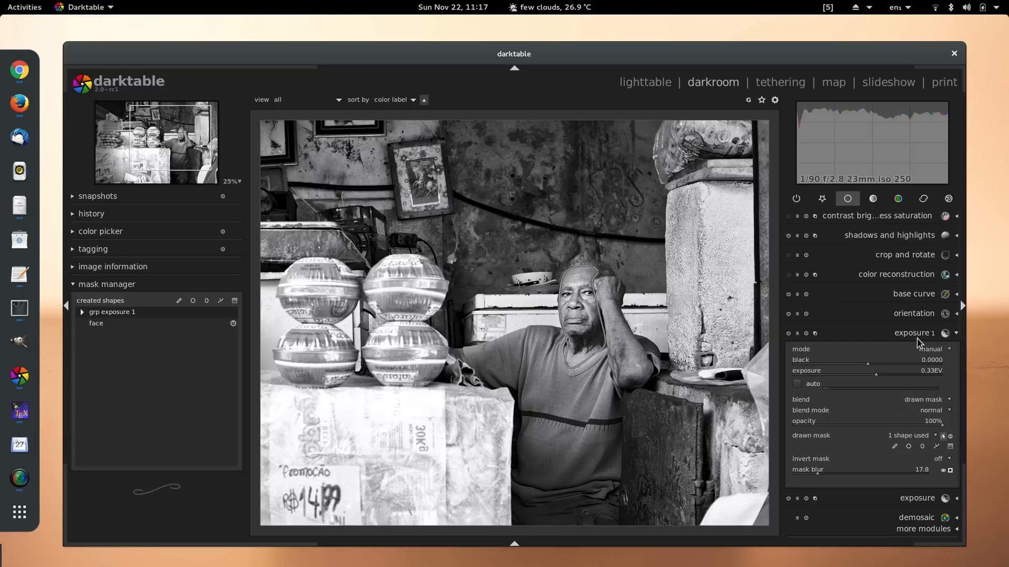
{"action": "left_click", "coordinate": [913, 333]}
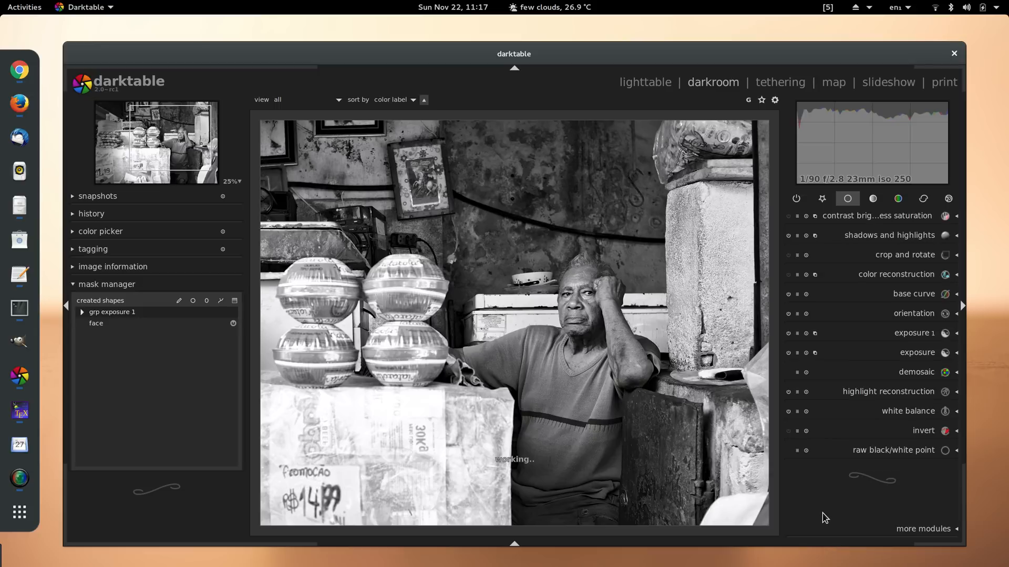
Step: Reshape the color zones lightness curve slightly for a range of hues, leaving it near flat
{"action": "left_click", "coordinate": [899, 198]}
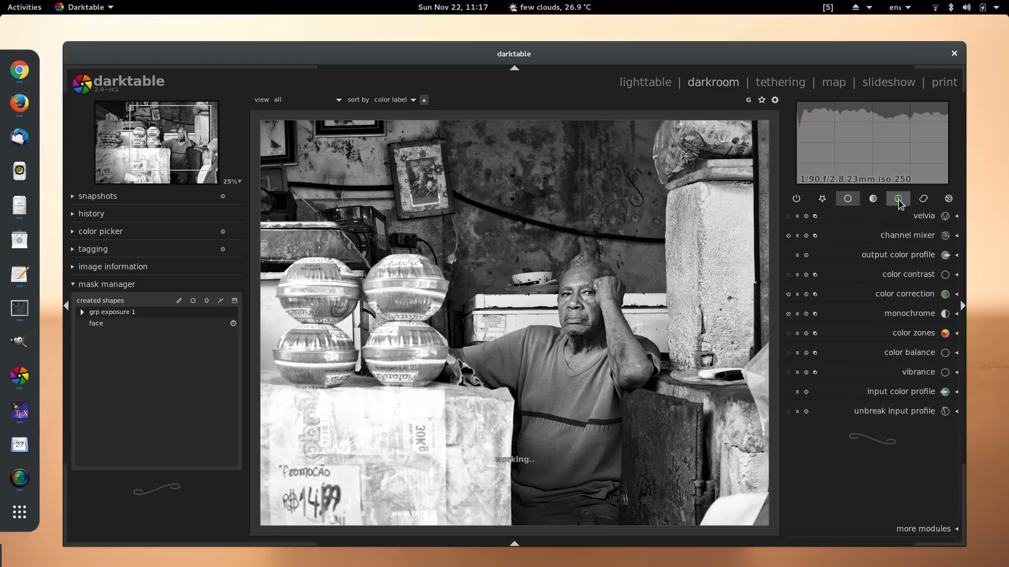
{"action": "left_click", "coordinate": [913, 333]}
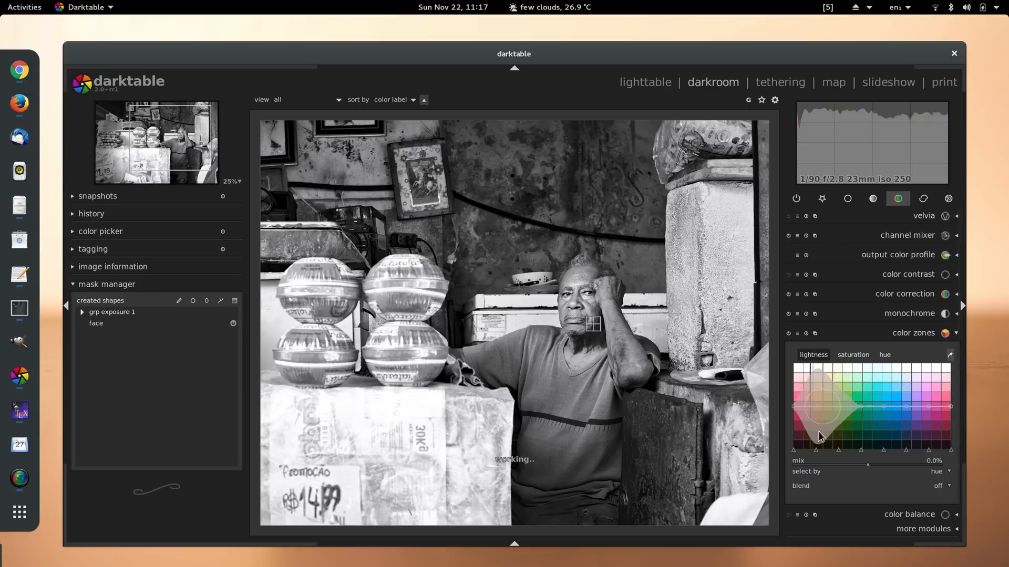
{"action": "left_click_drag", "start_coordinate": [821, 430], "coordinate": [813, 454]}
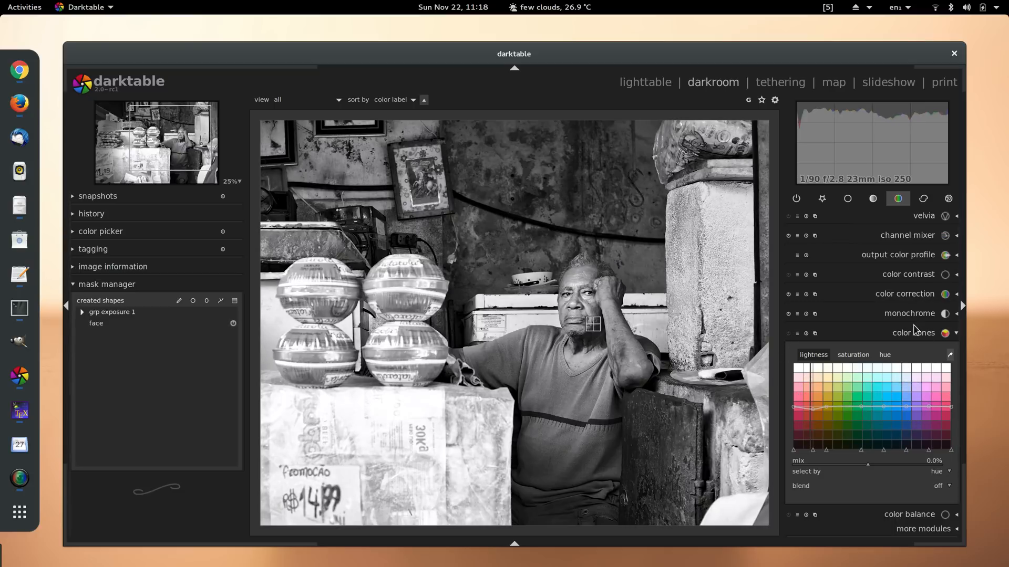
{"action": "left_click", "coordinate": [914, 333]}
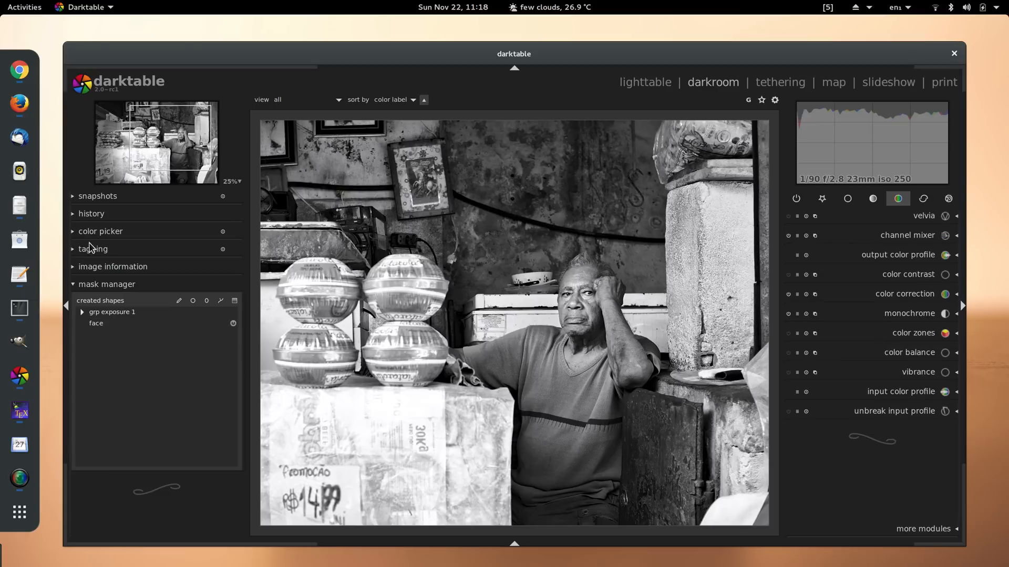
Step: Fold away the history module and expand the tagging module showing the raf tag
{"action": "left_click", "coordinate": [92, 213]}
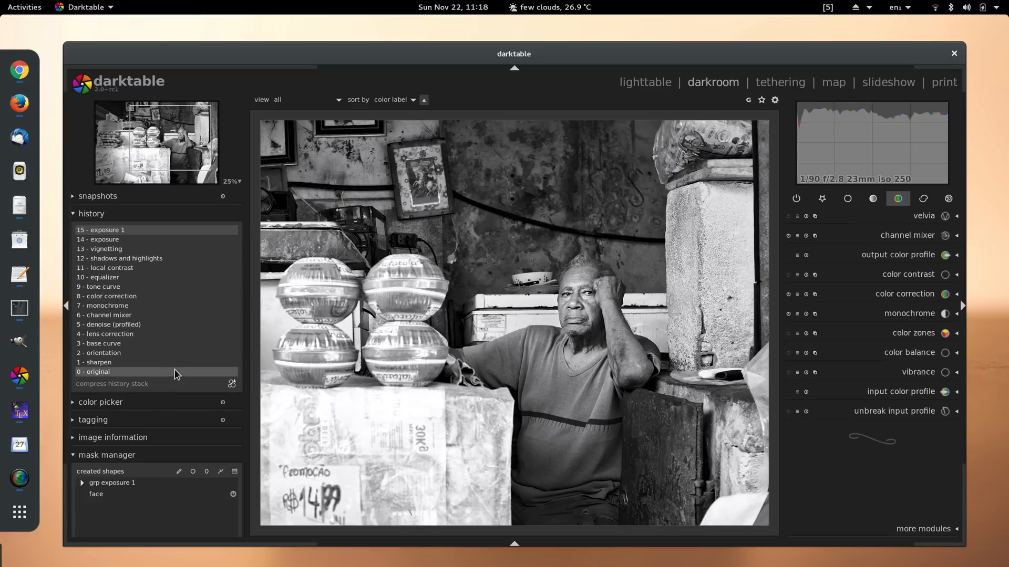
{"action": "left_click", "coordinate": [92, 214]}
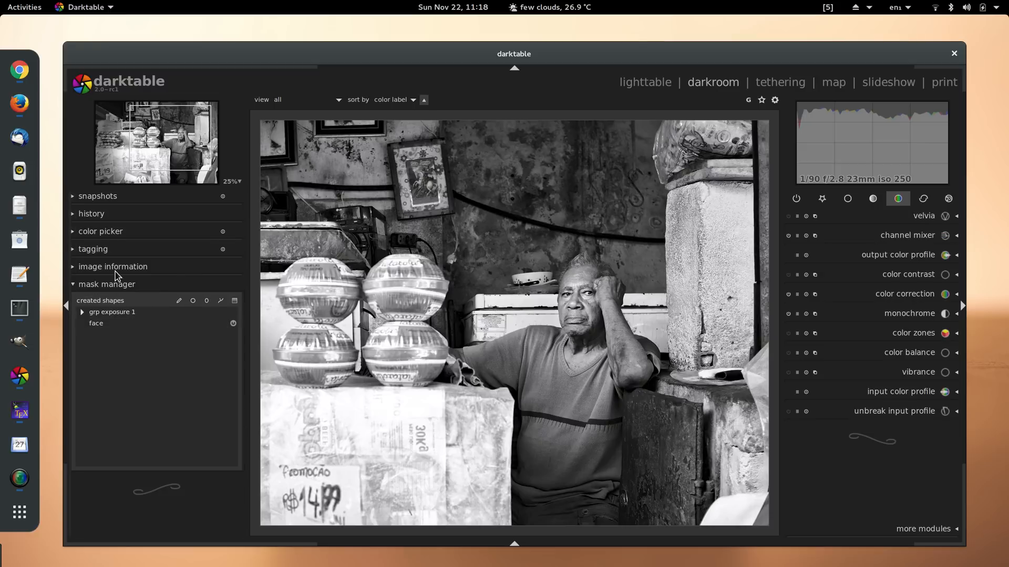
{"action": "left_click", "coordinate": [93, 250]}
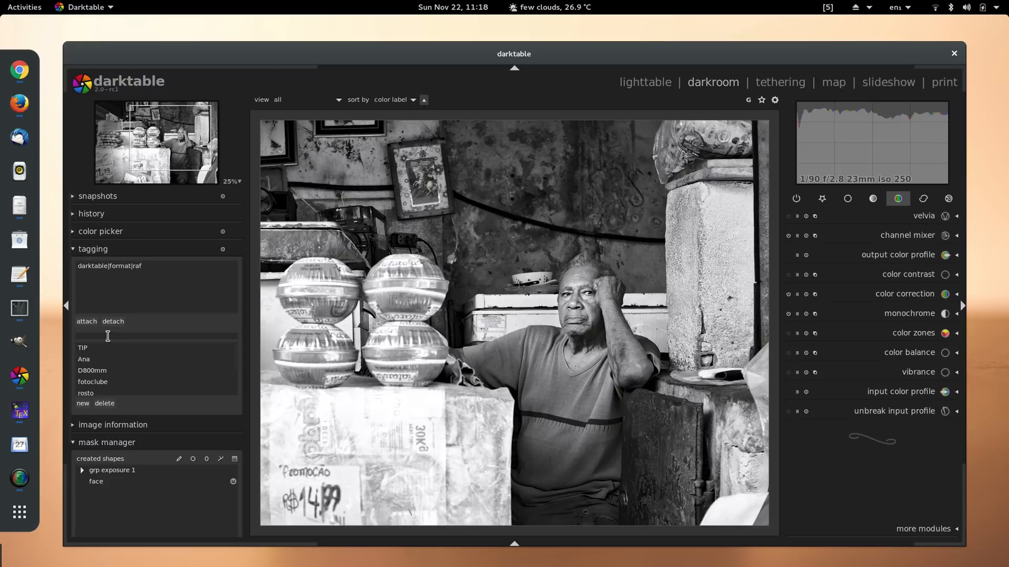
Step: Attach tags monochrome, black and white, street, 2015, Recife, Brazil and Pernambuco, then fold tagging away
{"action": "type", "text": "monochrome"}
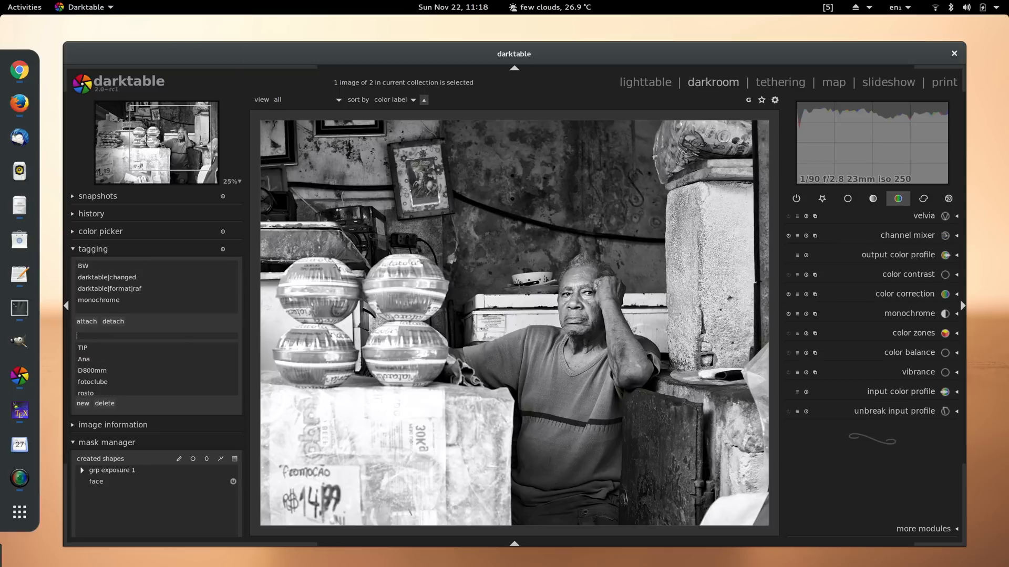
{"action": "type", "text": "black"}
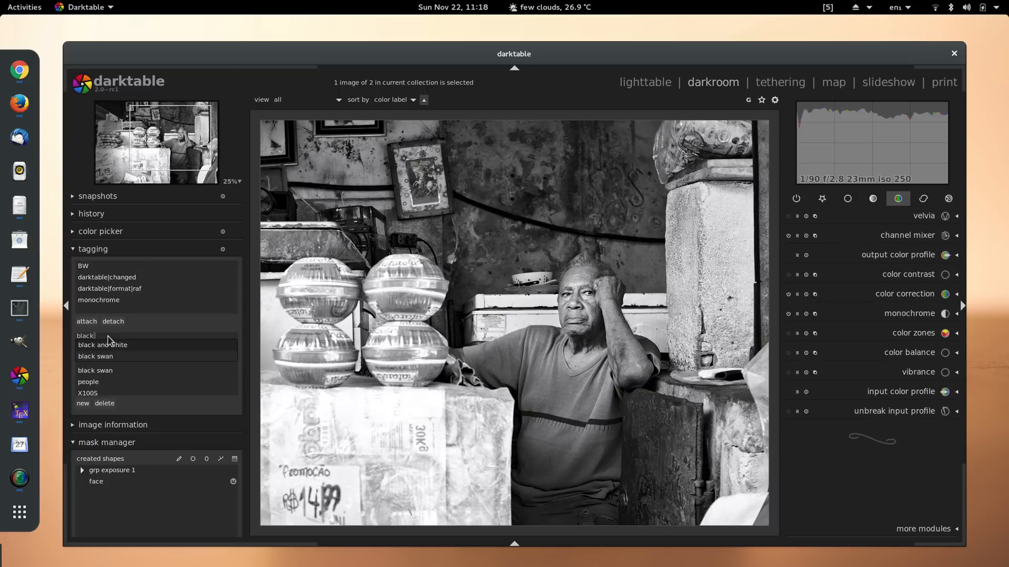
{"action": "type", "text": "s"}
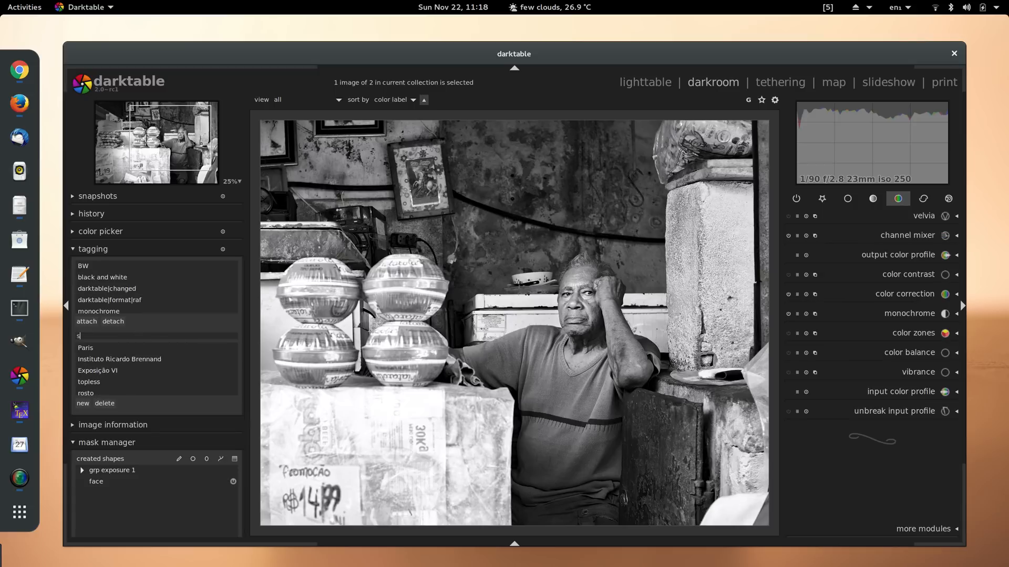
{"action": "type", "text": "treet"}
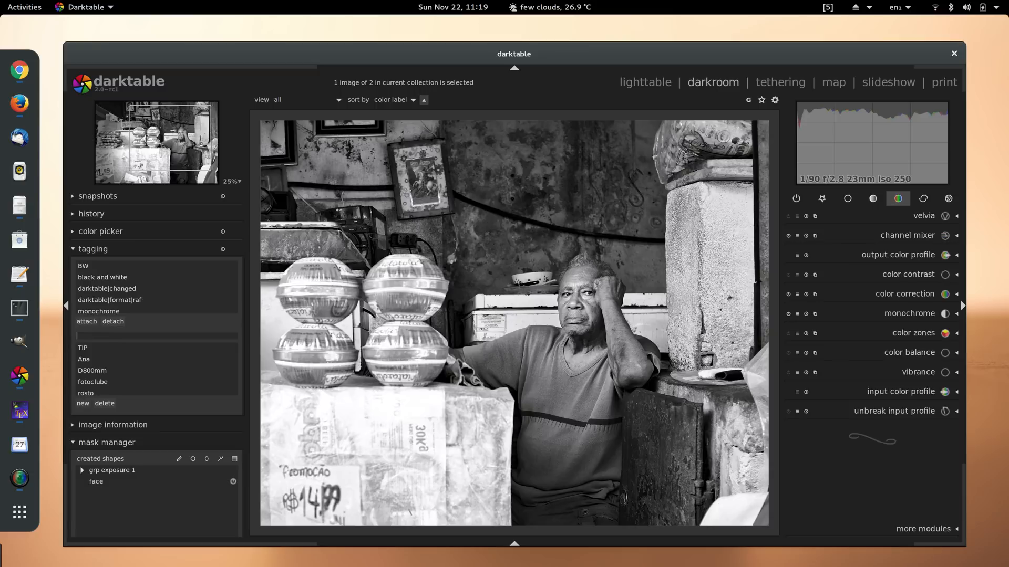
{"action": "type", "text": "street photography"}
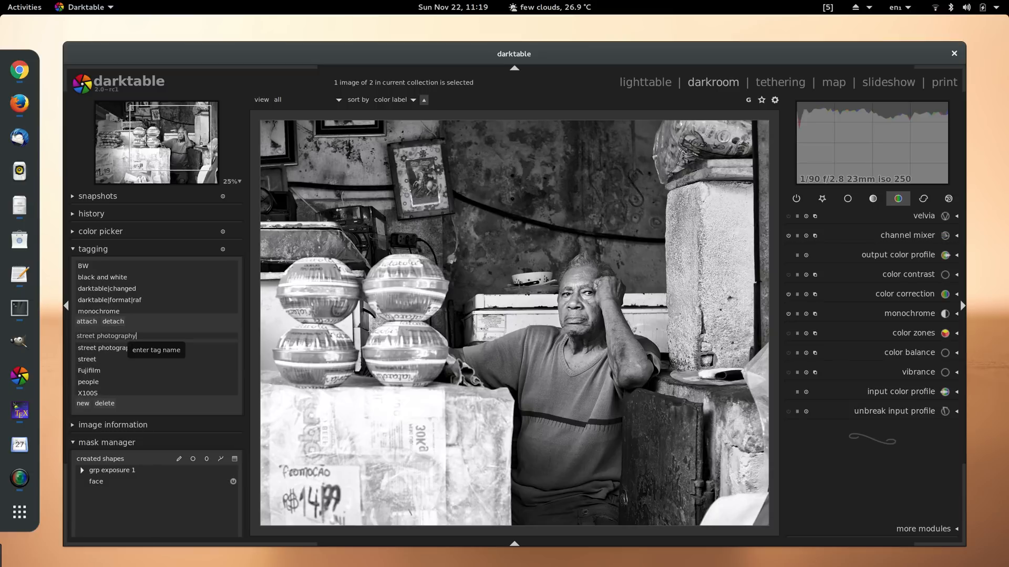
{"action": "type", "text": "2015"}
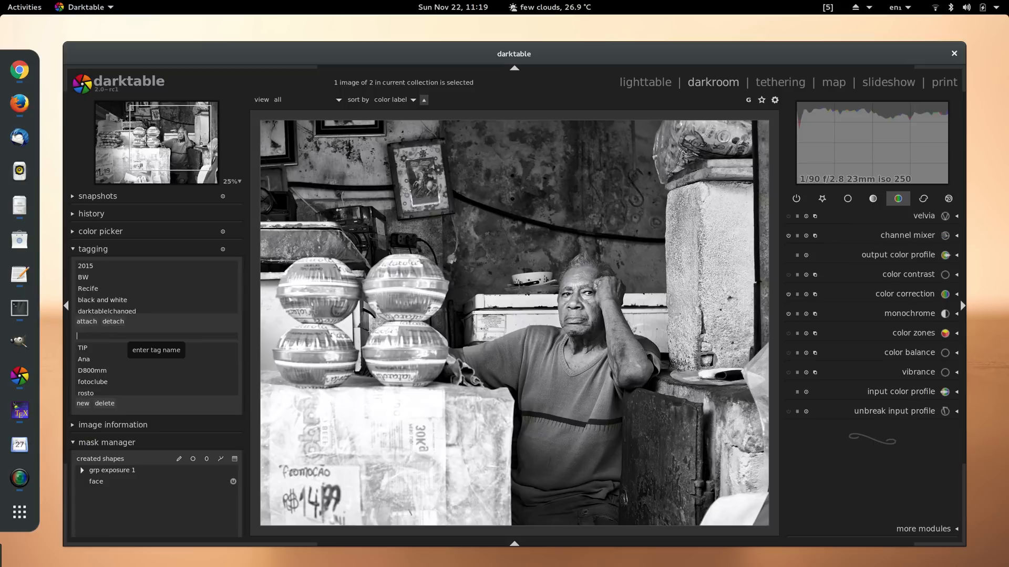
{"action": "type", "text": "Pernambuco"}
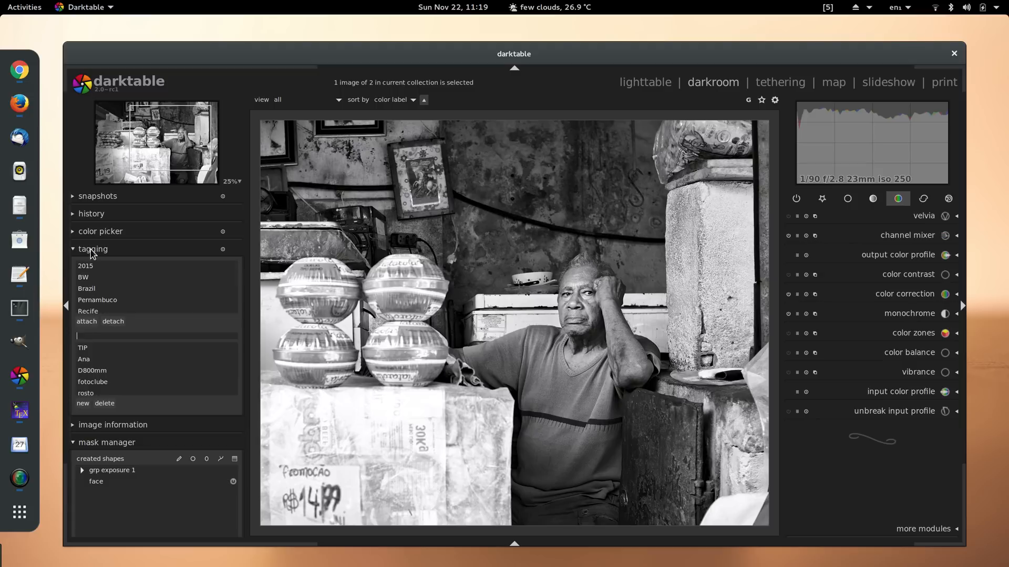
{"action": "left_click", "coordinate": [92, 249]}
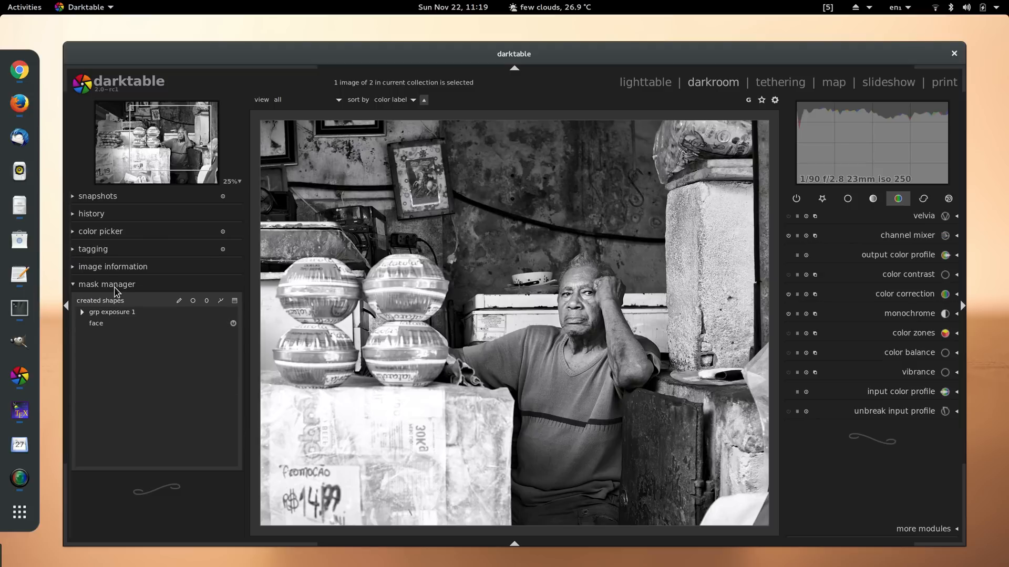
Step: Hide the mask manager, reopen history and snapshot the early base curve stage (step 3)
{"action": "left_click", "coordinate": [107, 285]}
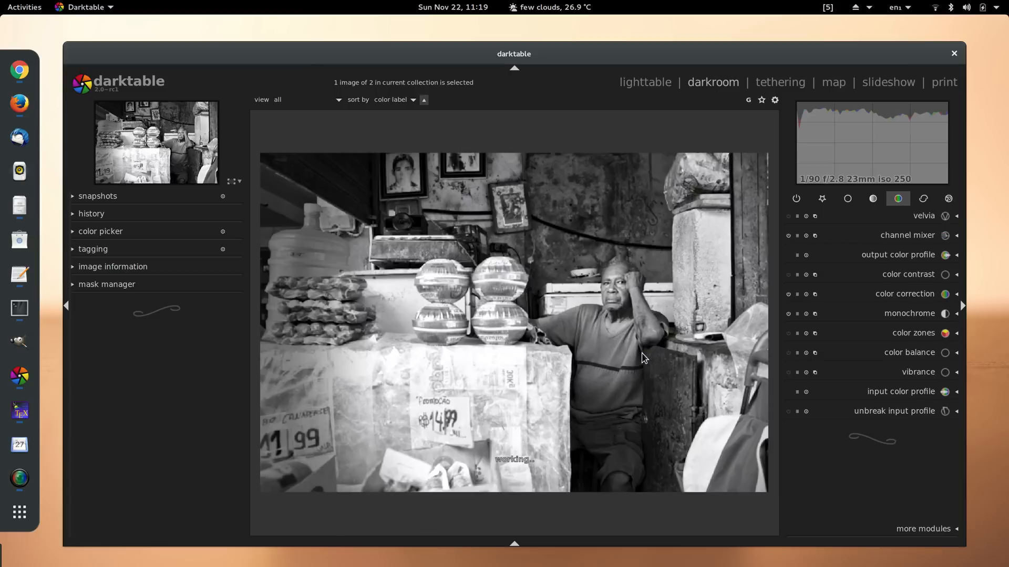
{"action": "mouse_move", "coordinate": [97, 203]}
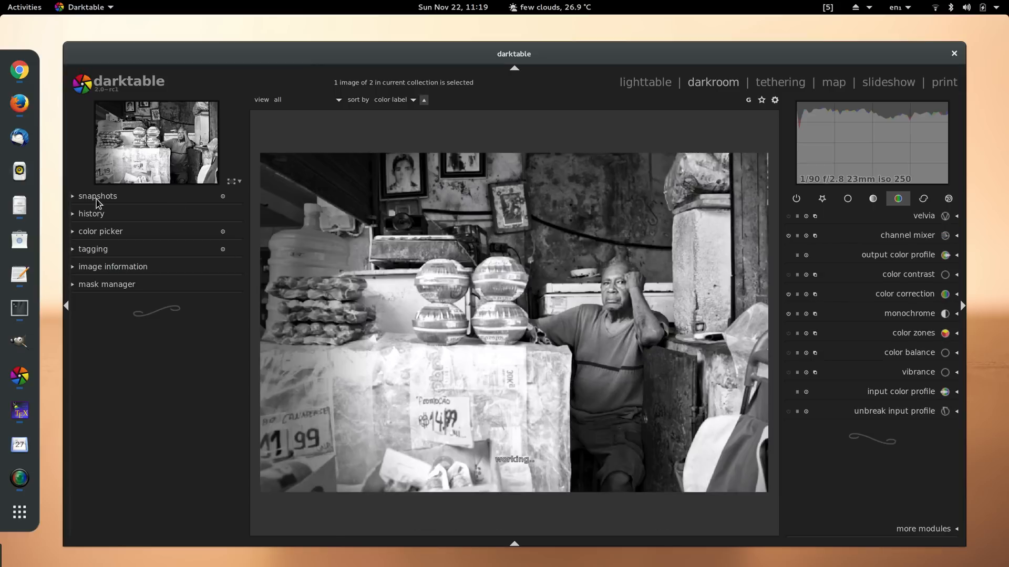
{"action": "left_click", "coordinate": [91, 214]}
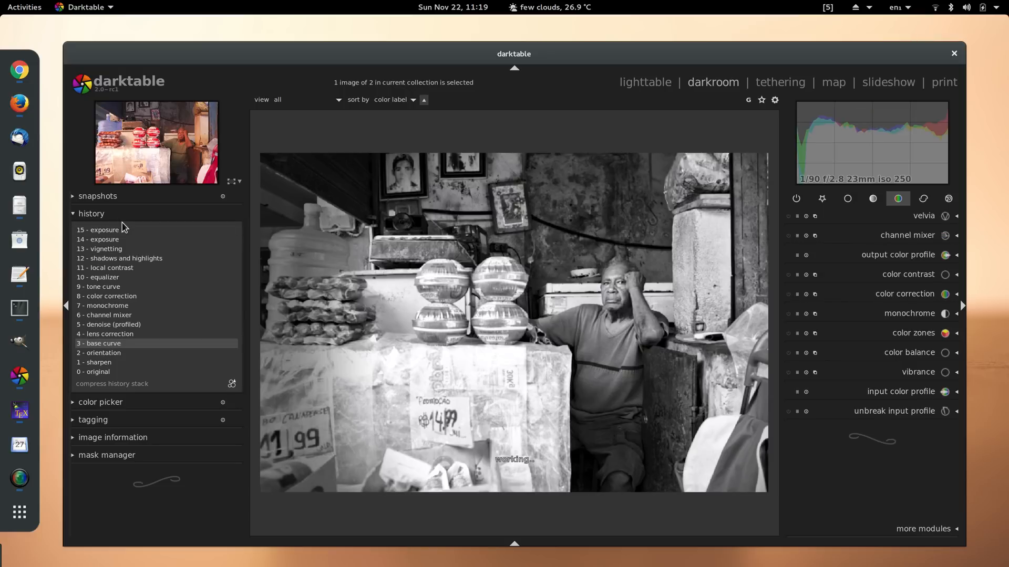
{"action": "left_click", "coordinate": [97, 196]}
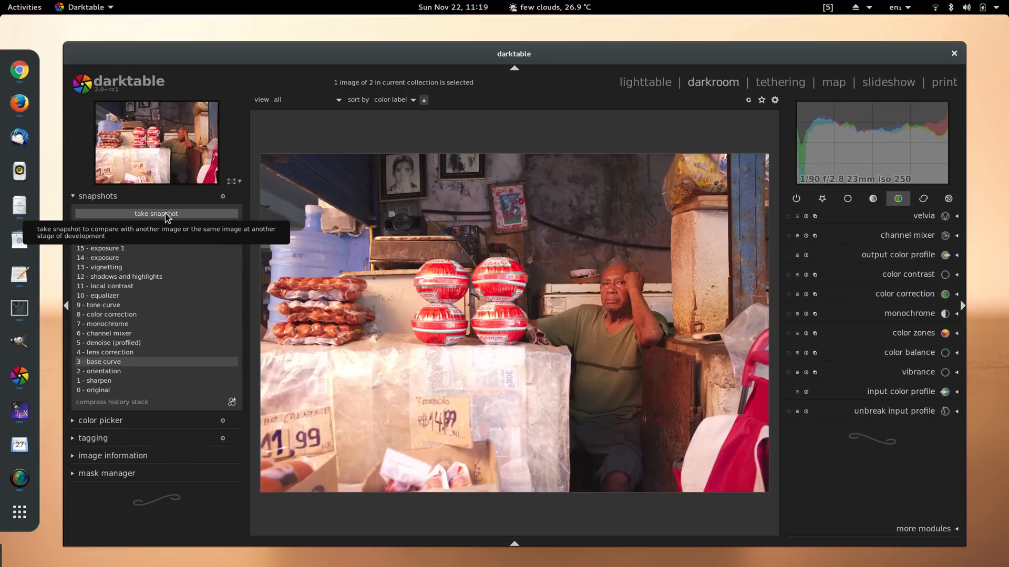
{"action": "left_click", "coordinate": [155, 223]}
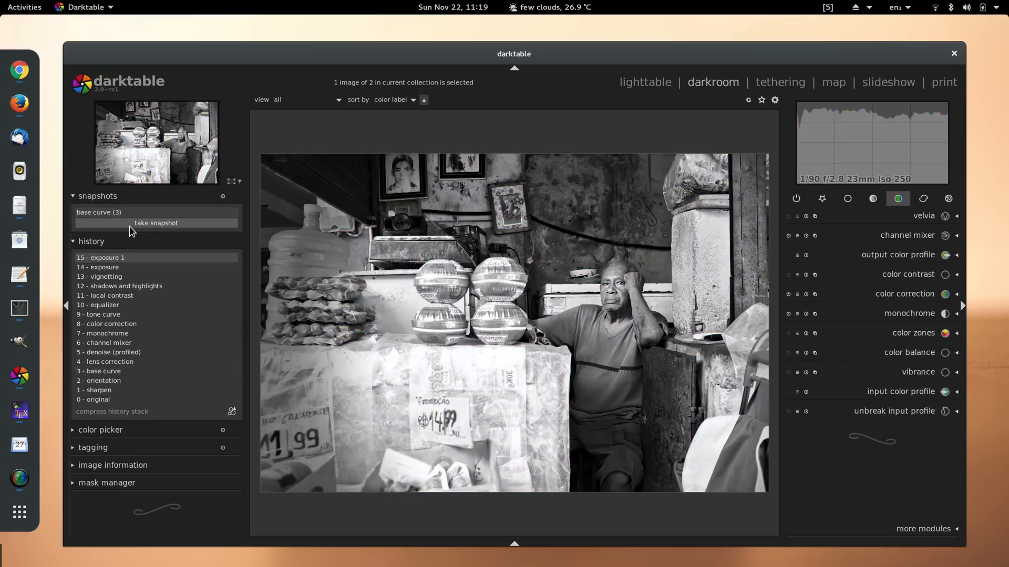
Step: Snapshot the finished step 15 and drag the split to compare colour against black-and-white
{"action": "left_click", "coordinate": [155, 223]}
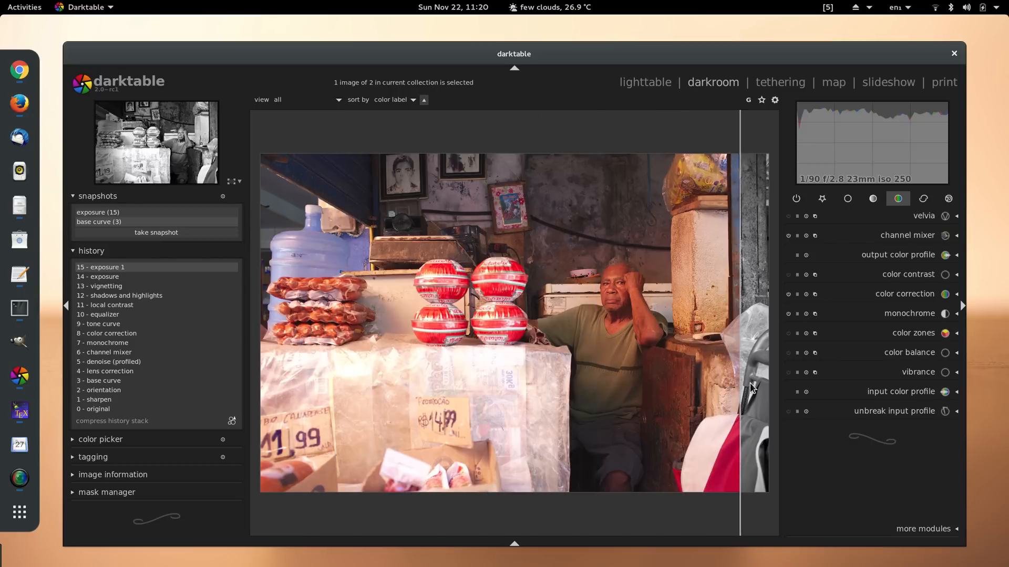
{"action": "left_click_drag", "start_coordinate": [739, 385], "coordinate": [649, 402]}
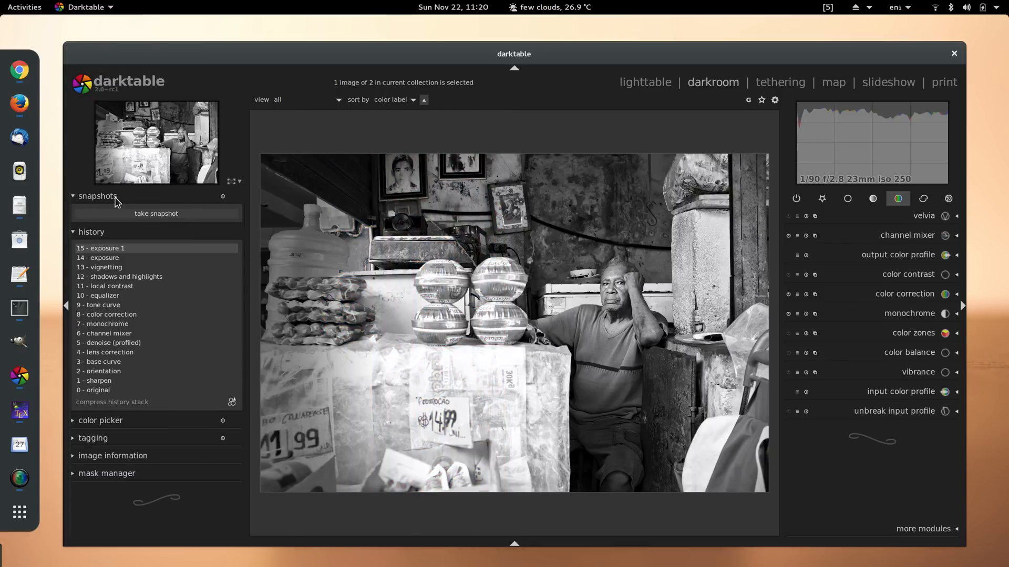
{"action": "left_click", "coordinate": [97, 197]}
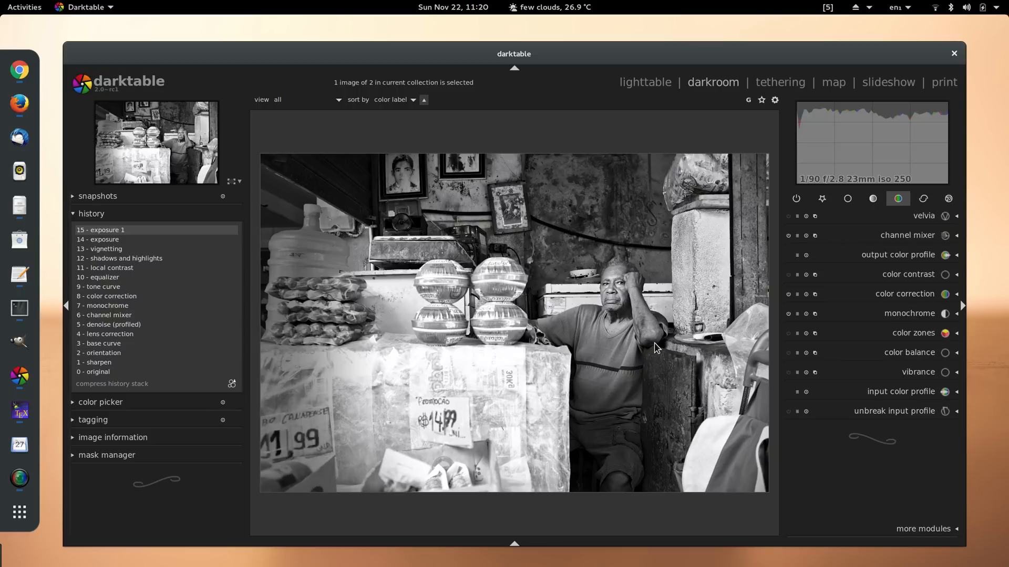
{"action": "mouse_move", "coordinate": [692, 328]}
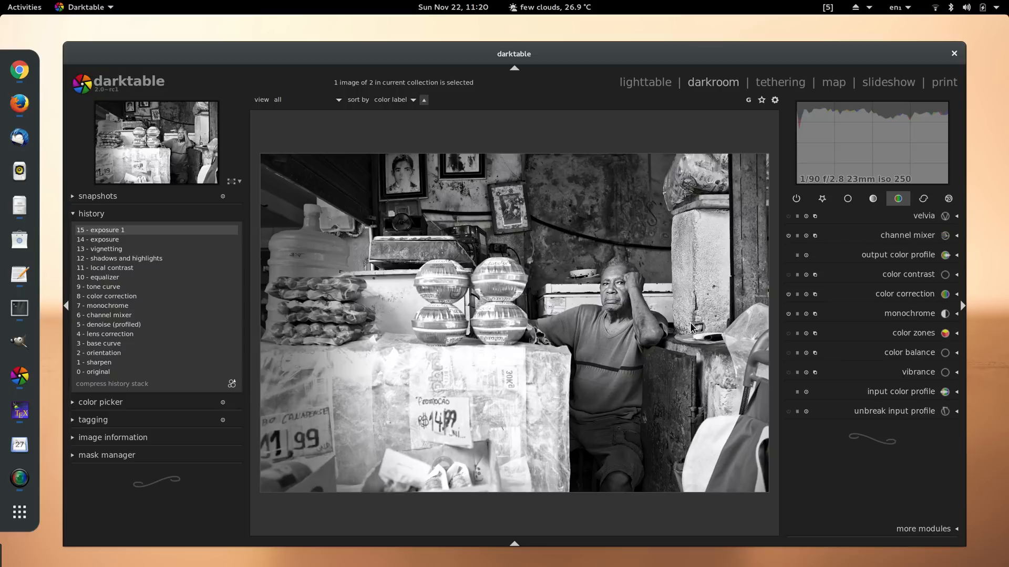
{"action": "mouse_move", "coordinate": [723, 273]}
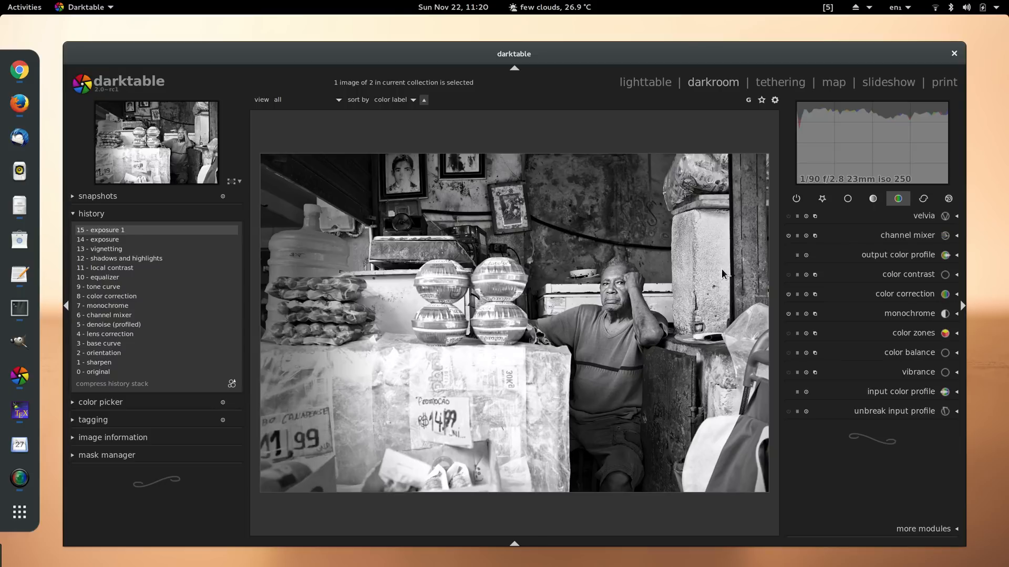
{"action": "mouse_move", "coordinate": [644, 87]}
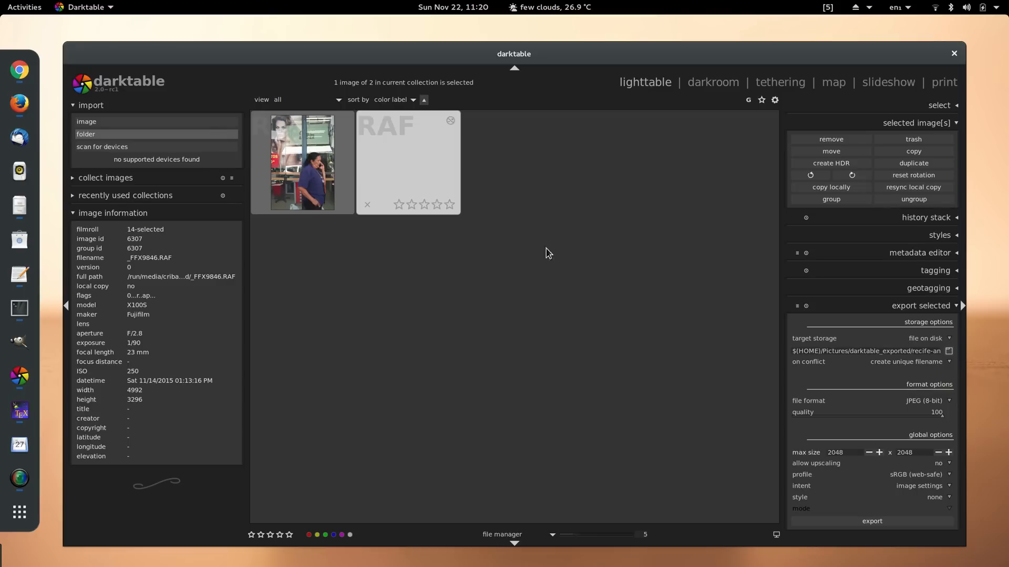
{"action": "mouse_move", "coordinate": [451, 219]}
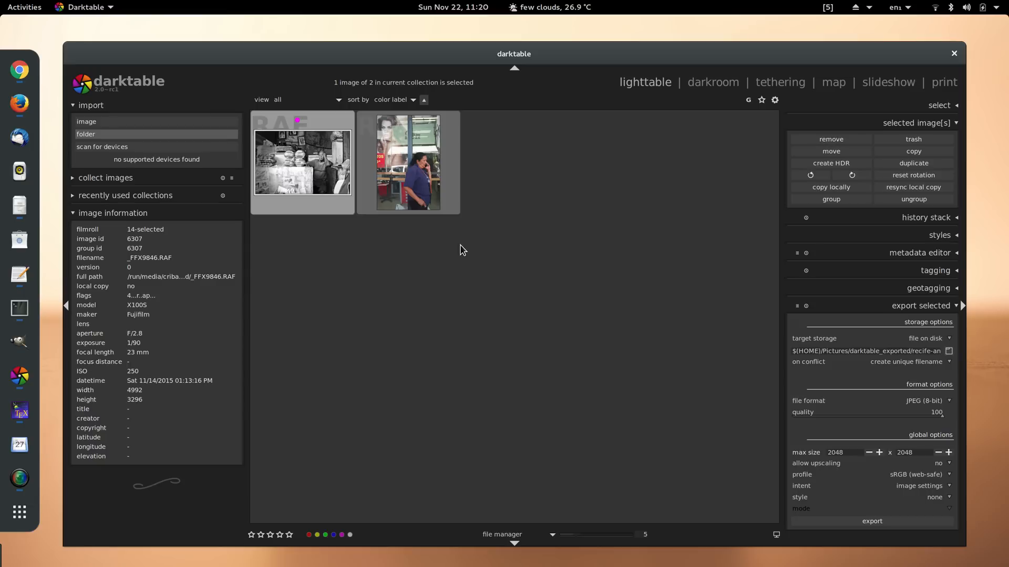
{"action": "mouse_move", "coordinate": [130, 223]}
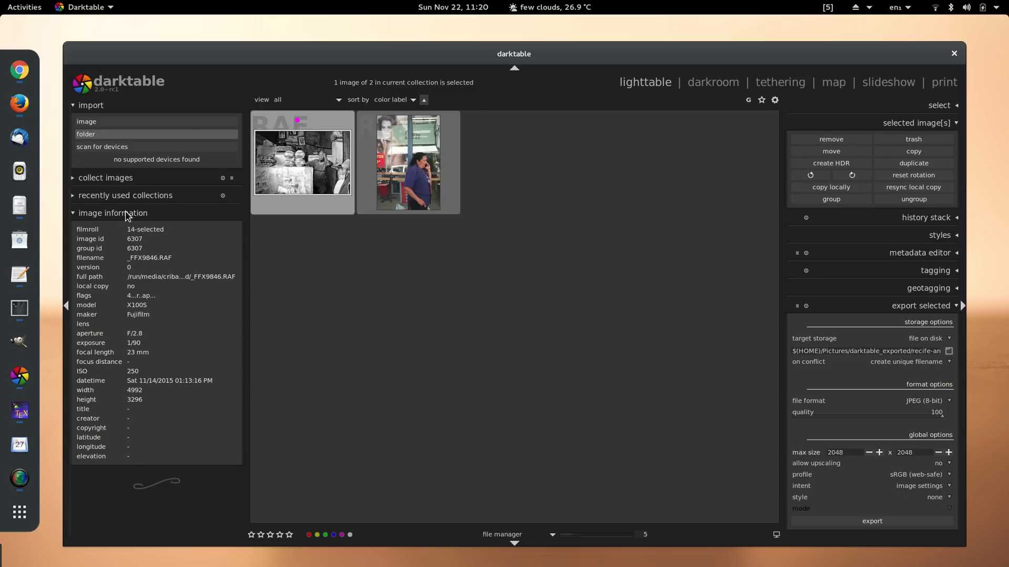
Step: Collapse the image information module once the black-and-white thumbnail has updated in lighttable
{"action": "left_click", "coordinate": [112, 213]}
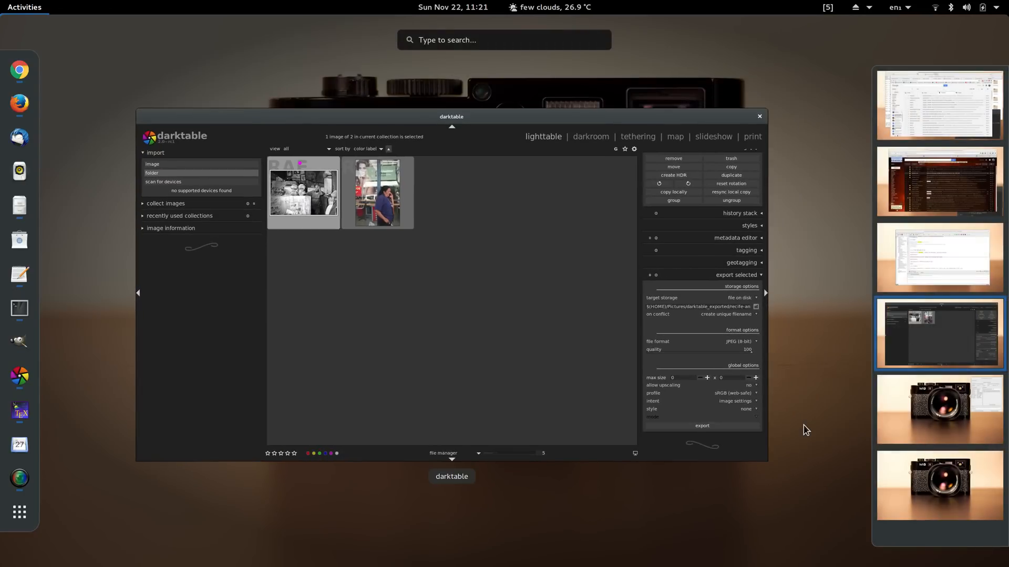
{"action": "mouse_move", "coordinate": [693, 489]}
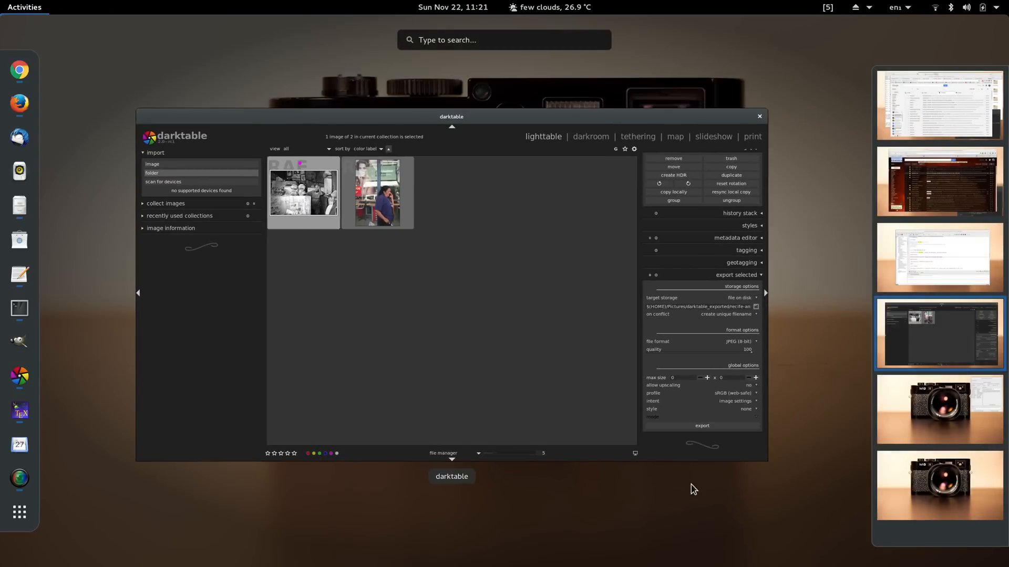